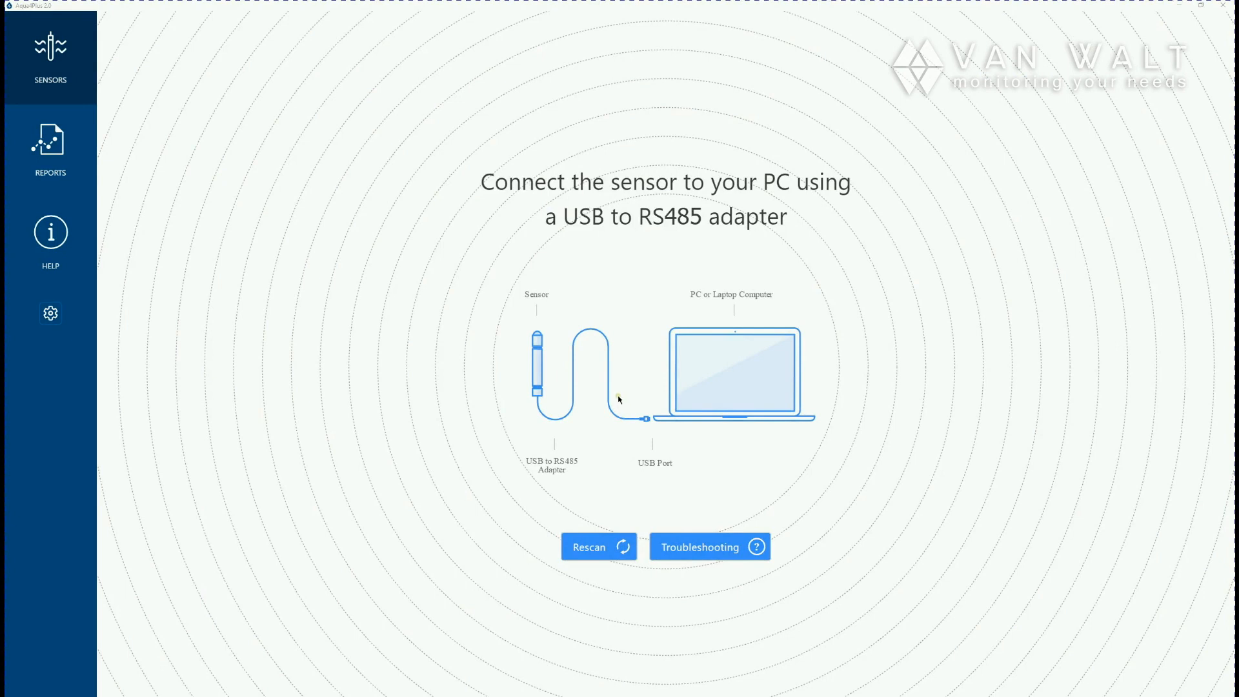
mouse_move(462, 334)
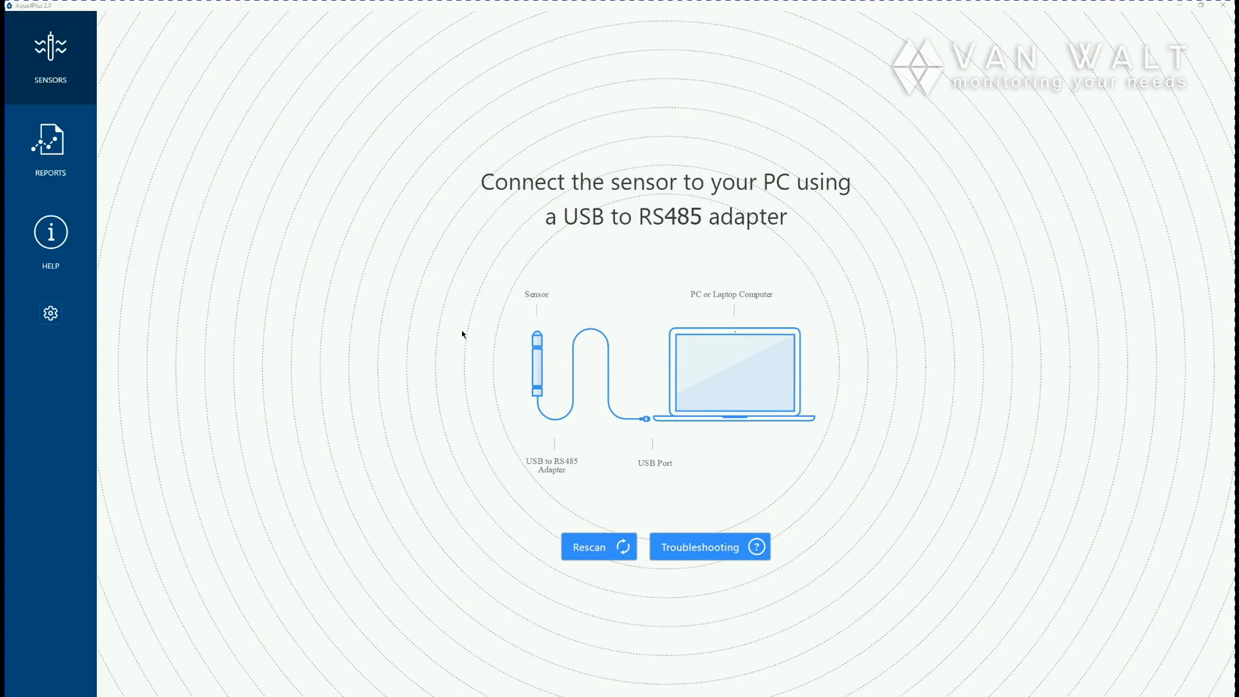
mouse_move(299, 310)
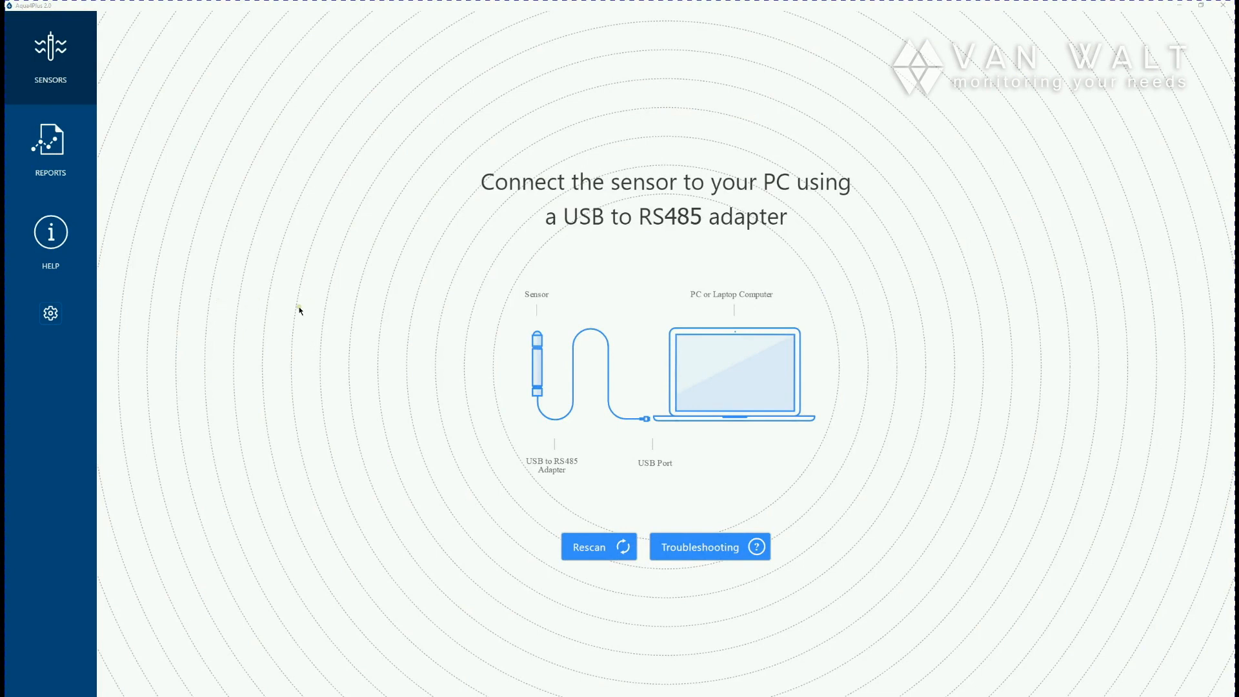
mouse_move(335, 260)
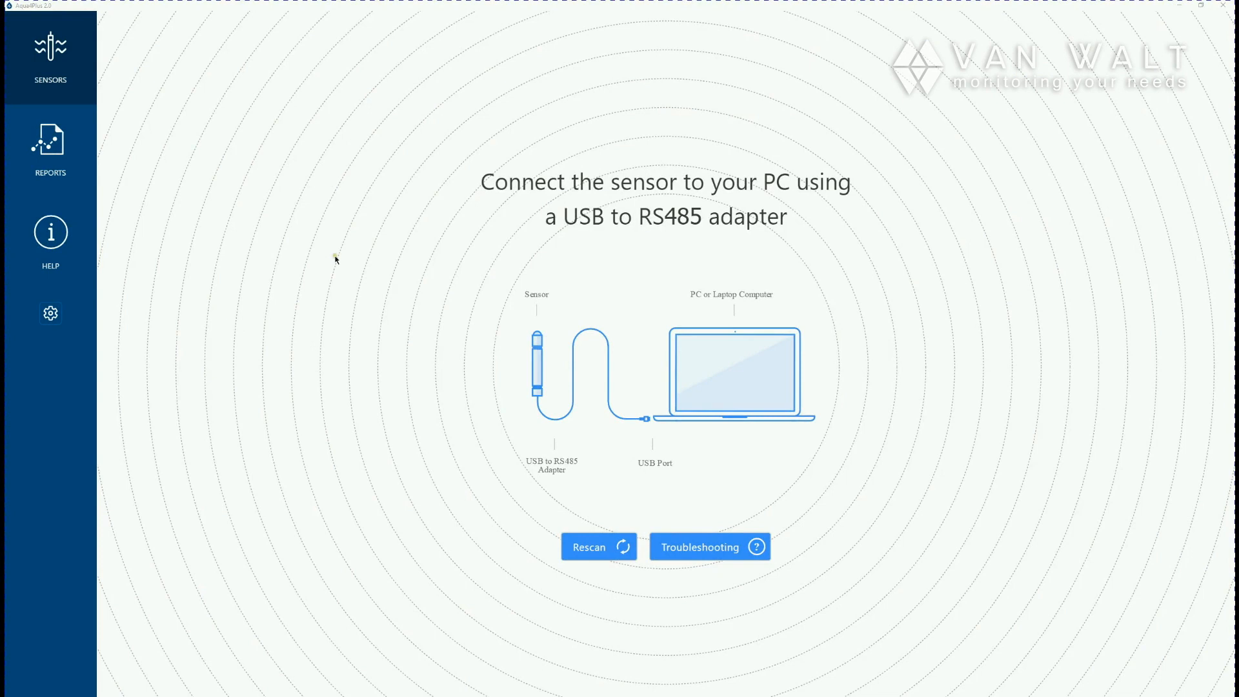
mouse_move(284, 546)
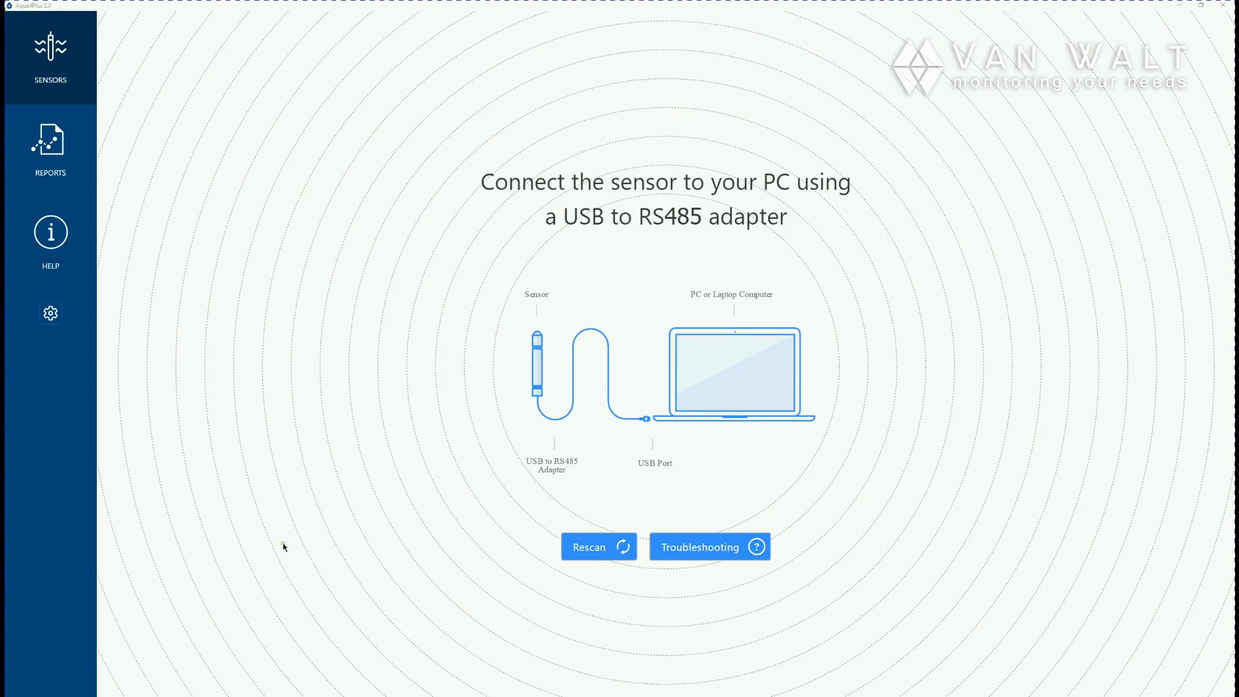
mouse_move(62, 332)
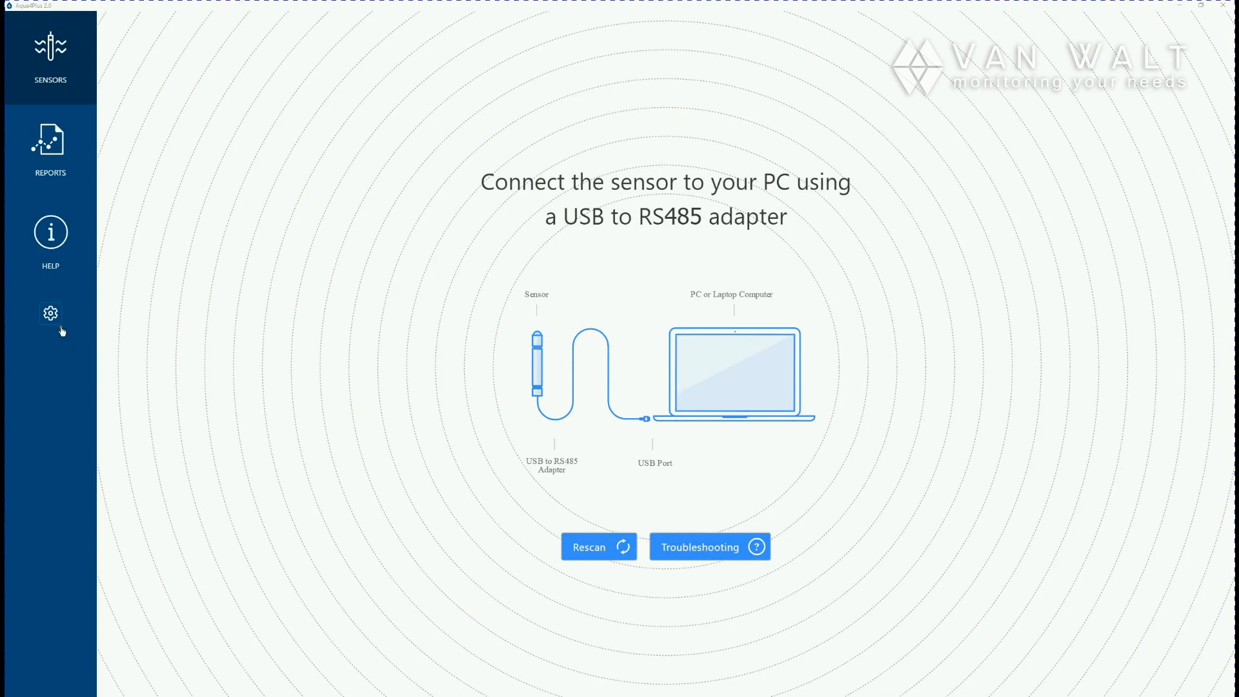
mouse_move(84, 324)
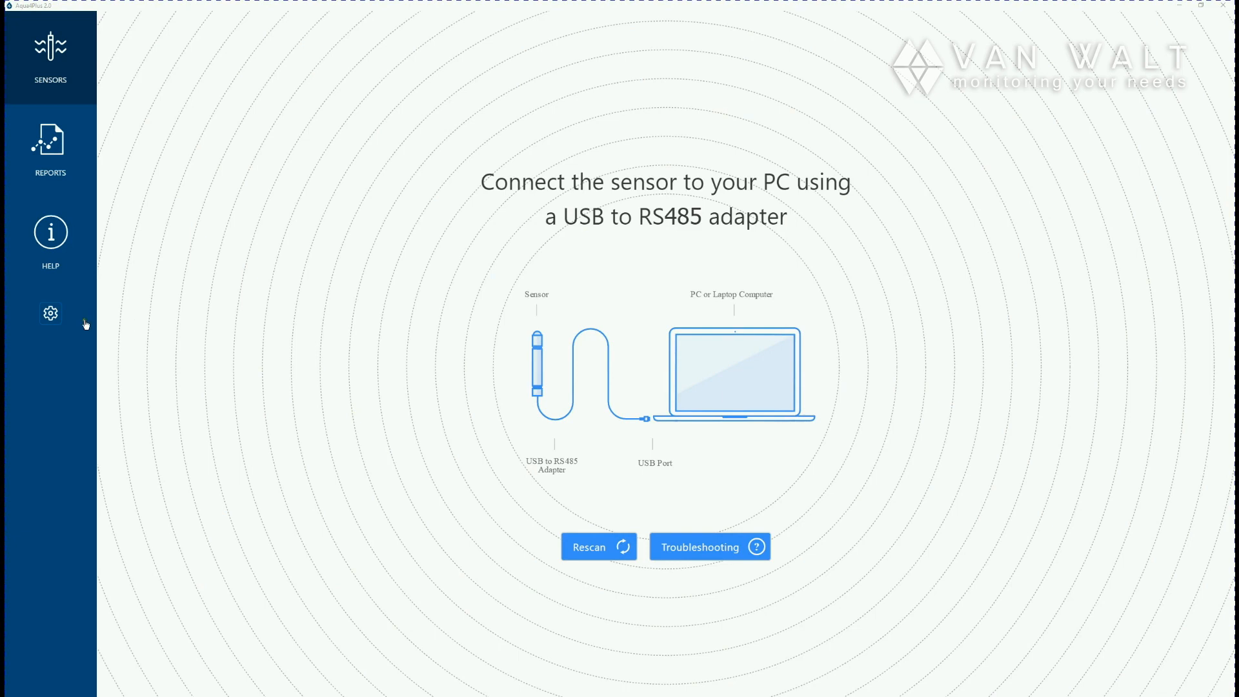
mouse_move(62, 323)
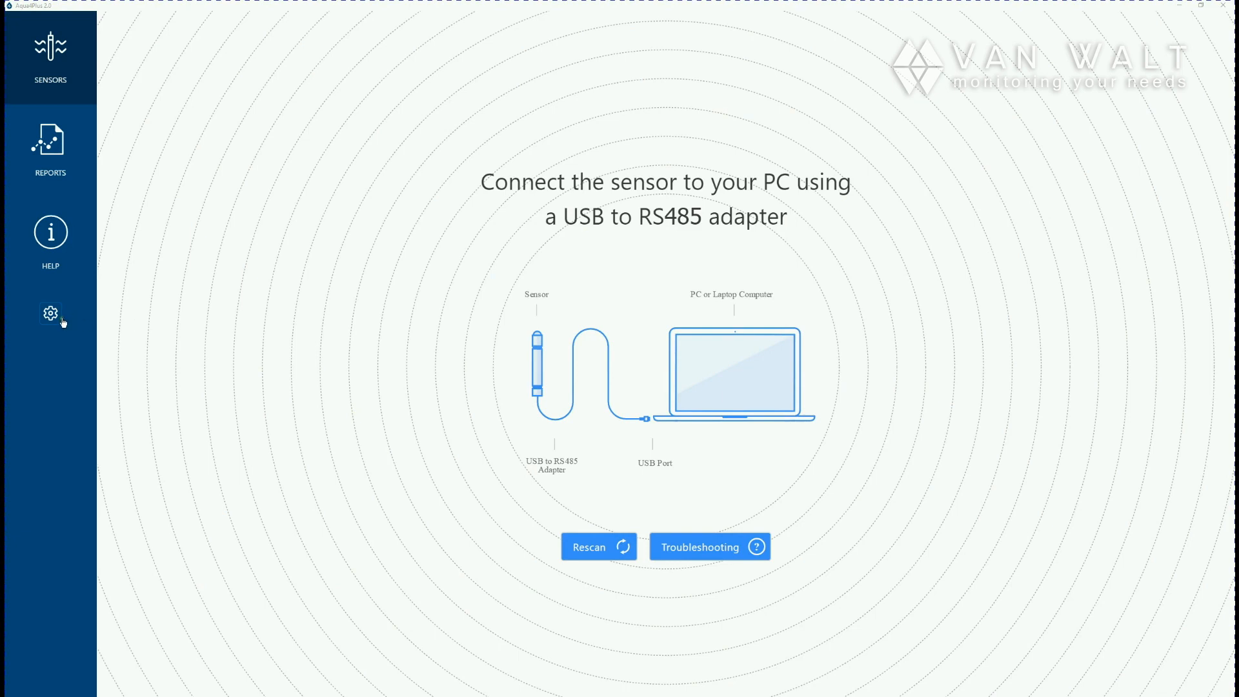
Open General settings, lower the zoom factor to x1, then restore it to x1.5
left_click(50, 315)
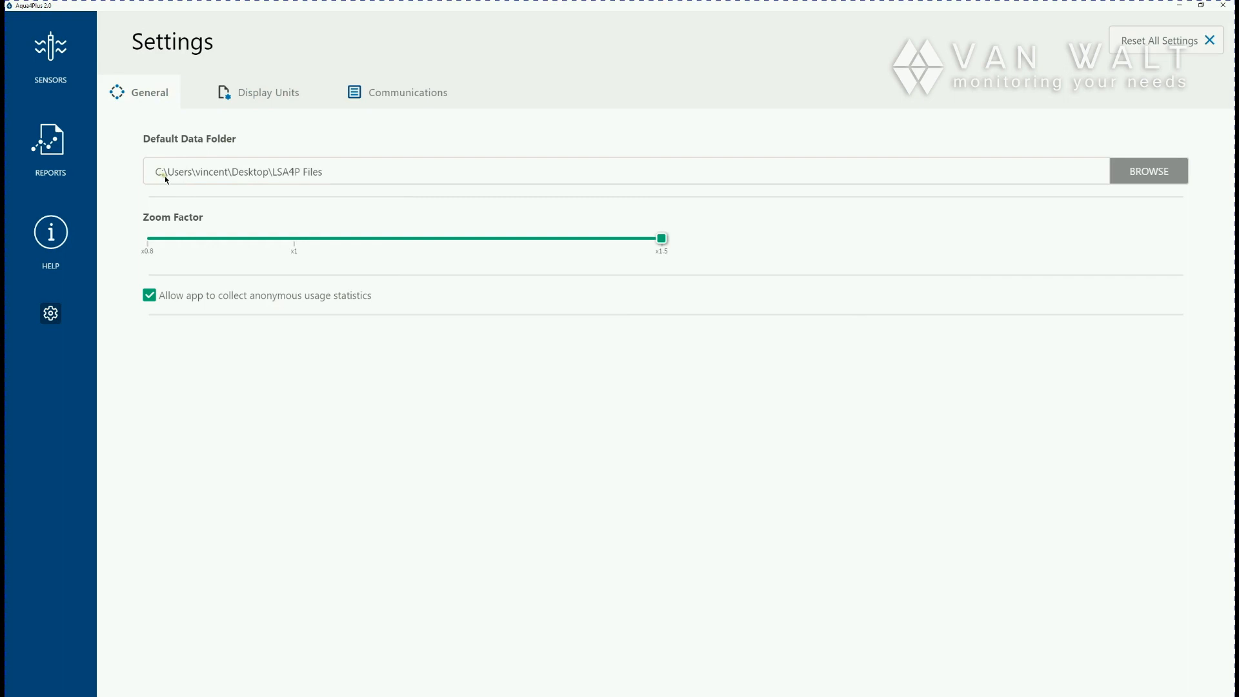
mouse_move(279, 184)
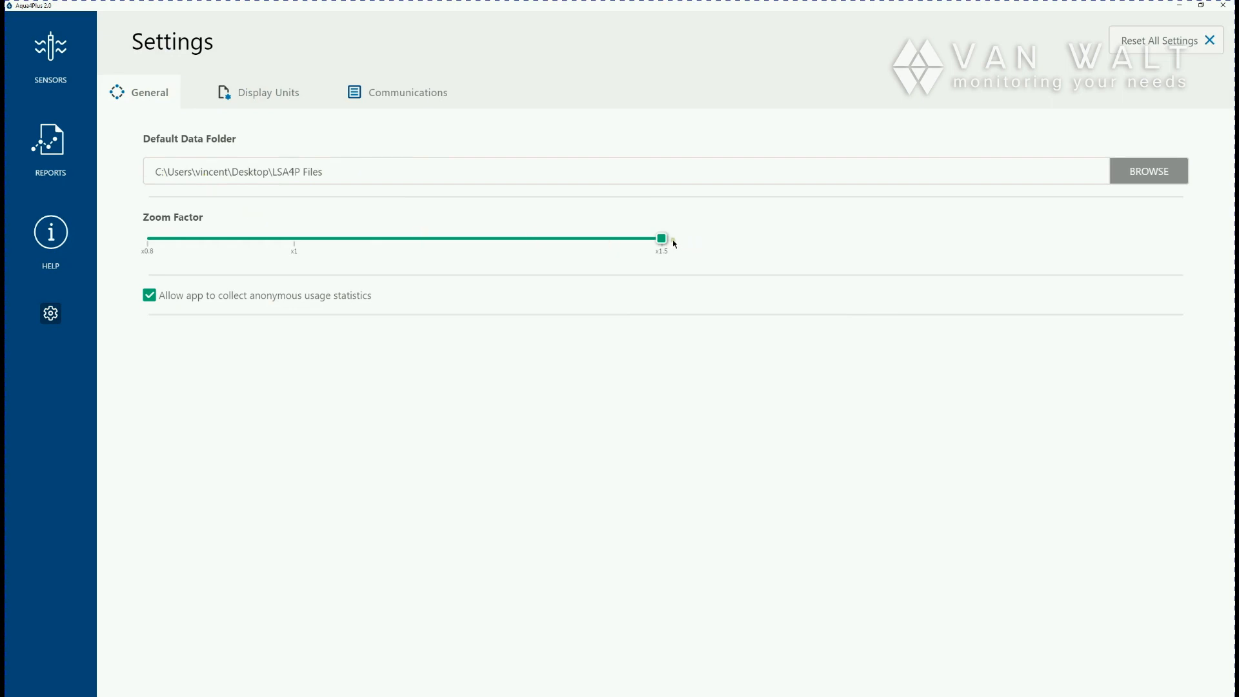
left_click_drag(662, 239, 330, 238)
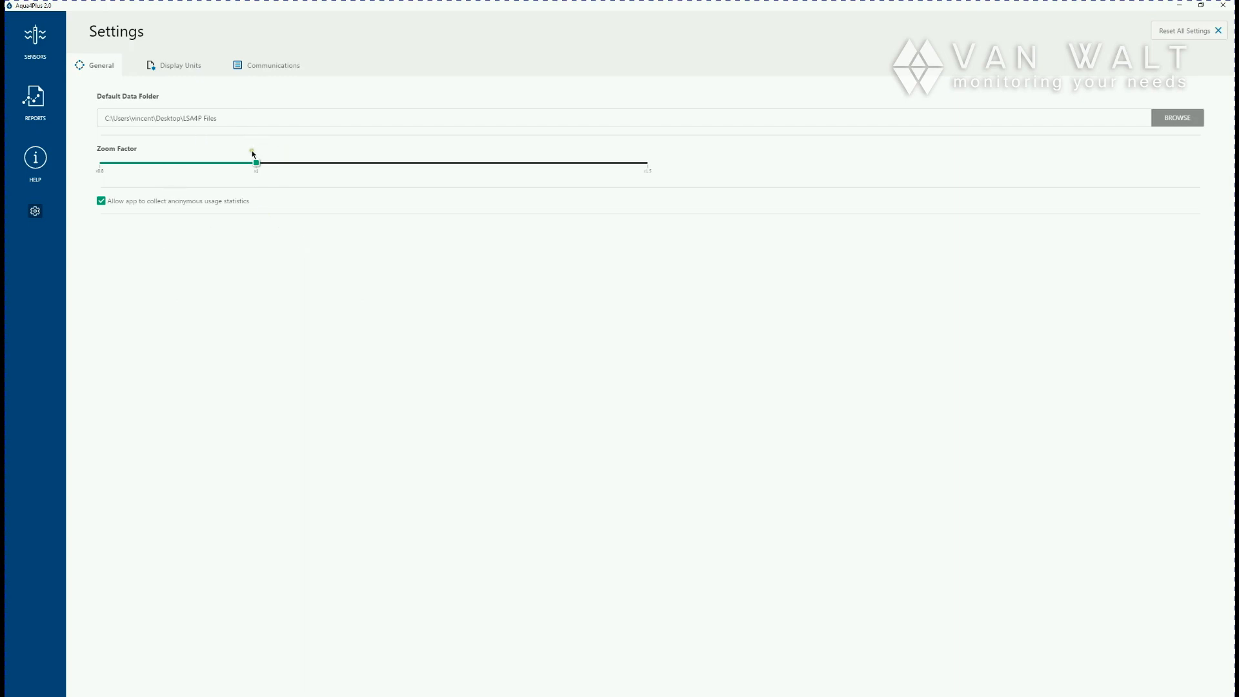
left_click_drag(255, 162, 646, 162)
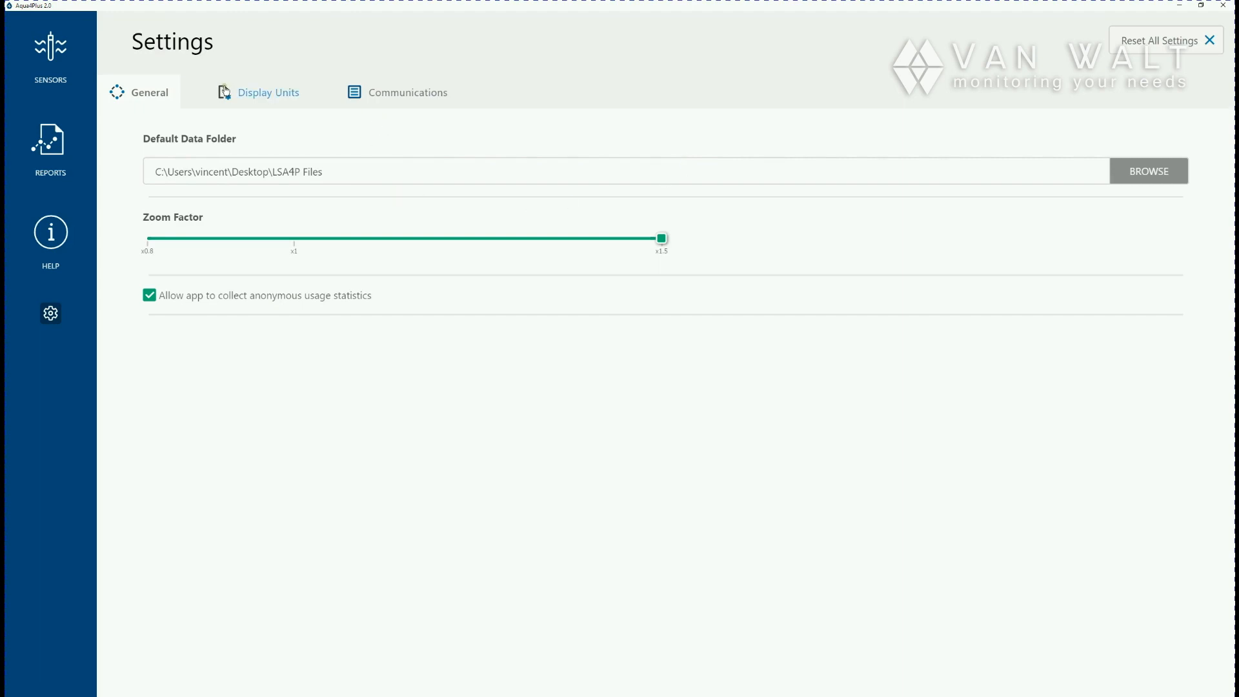
Show the Display Units settings, with pressure and level in cm H2O
left_click(268, 93)
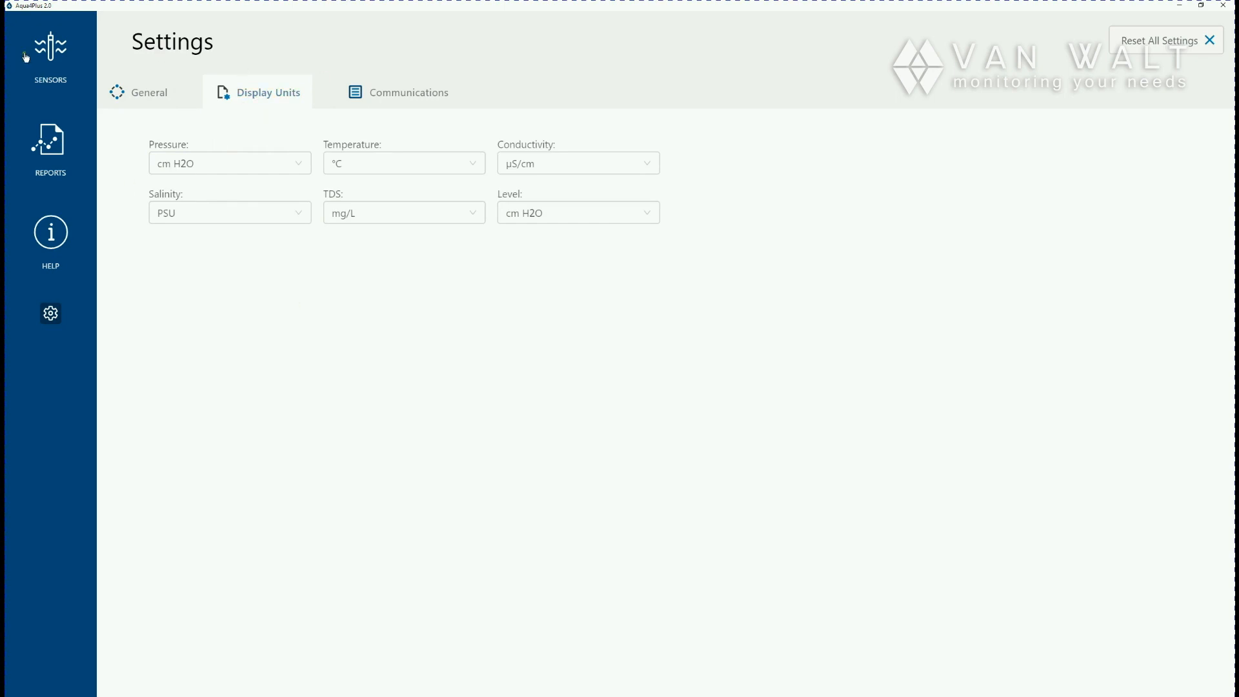
mouse_move(59, 205)
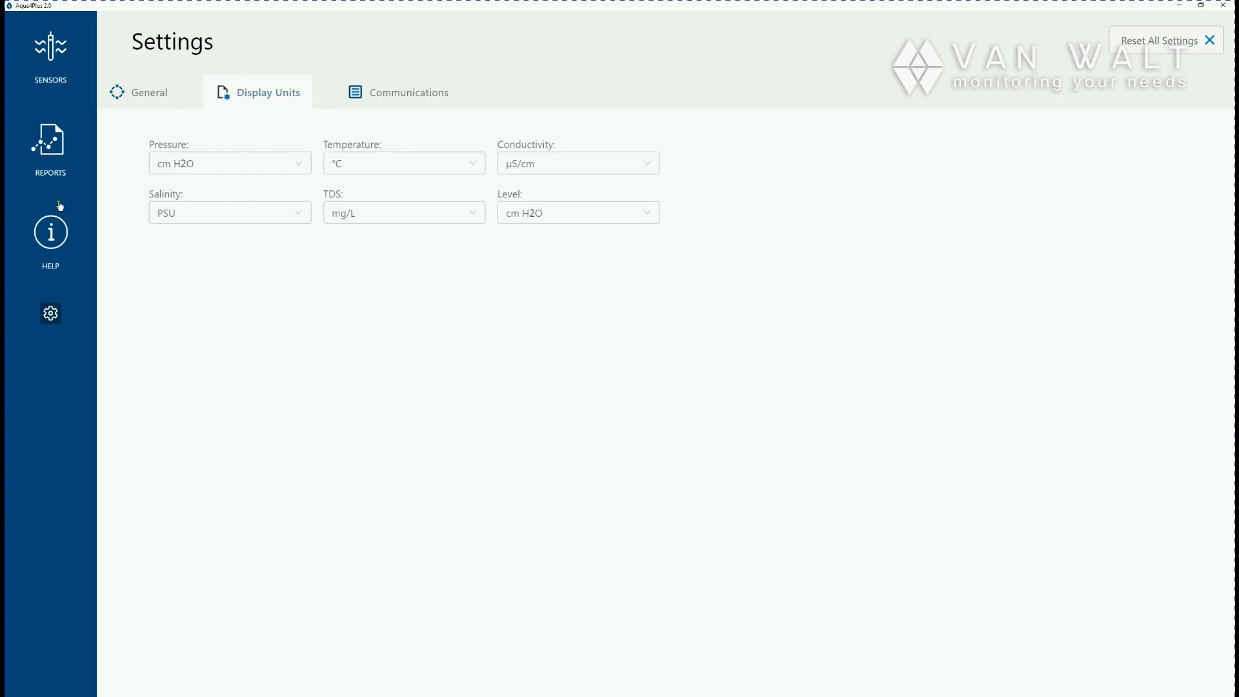
mouse_move(55, 203)
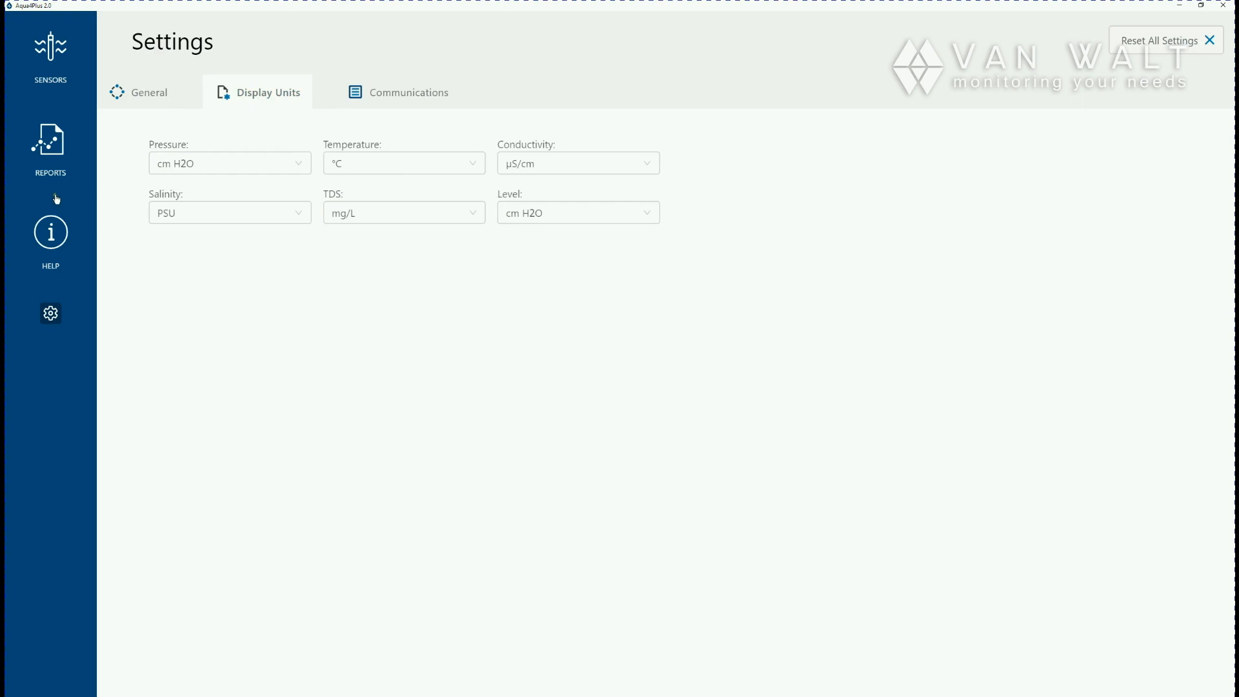
mouse_move(21, 145)
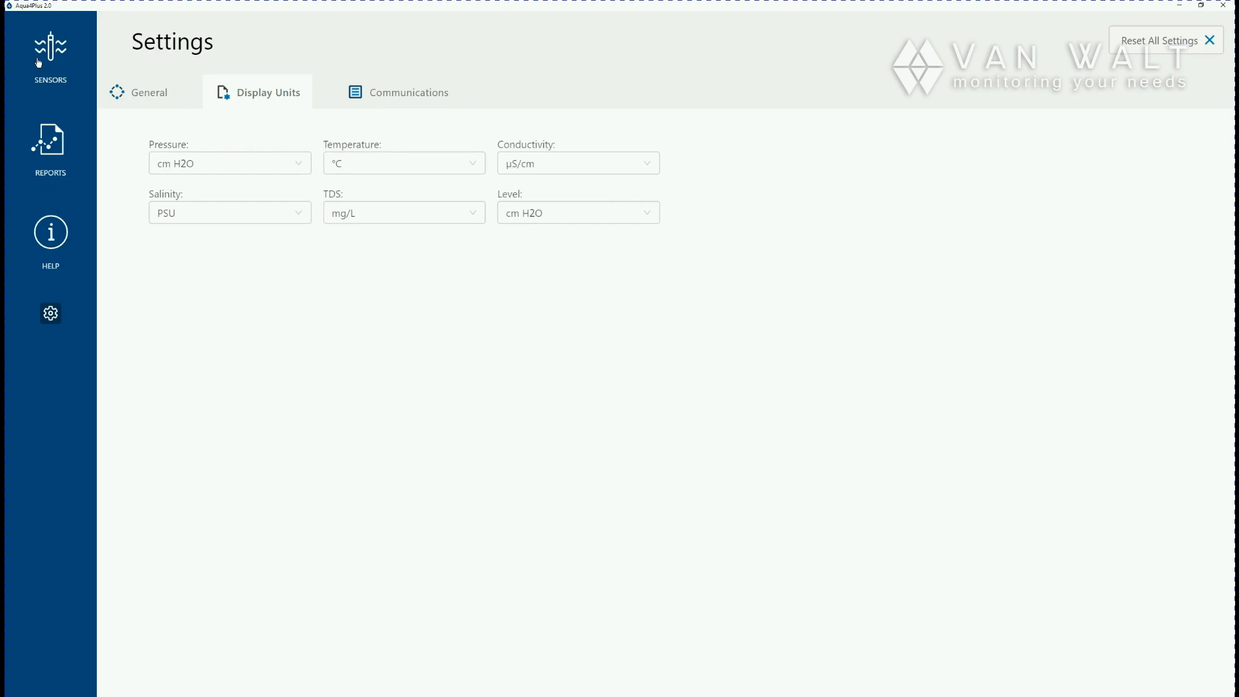
Rescan from the Sensors screen to detect LevelSCOUT LS 02 and its Test File #1
left_click(50, 55)
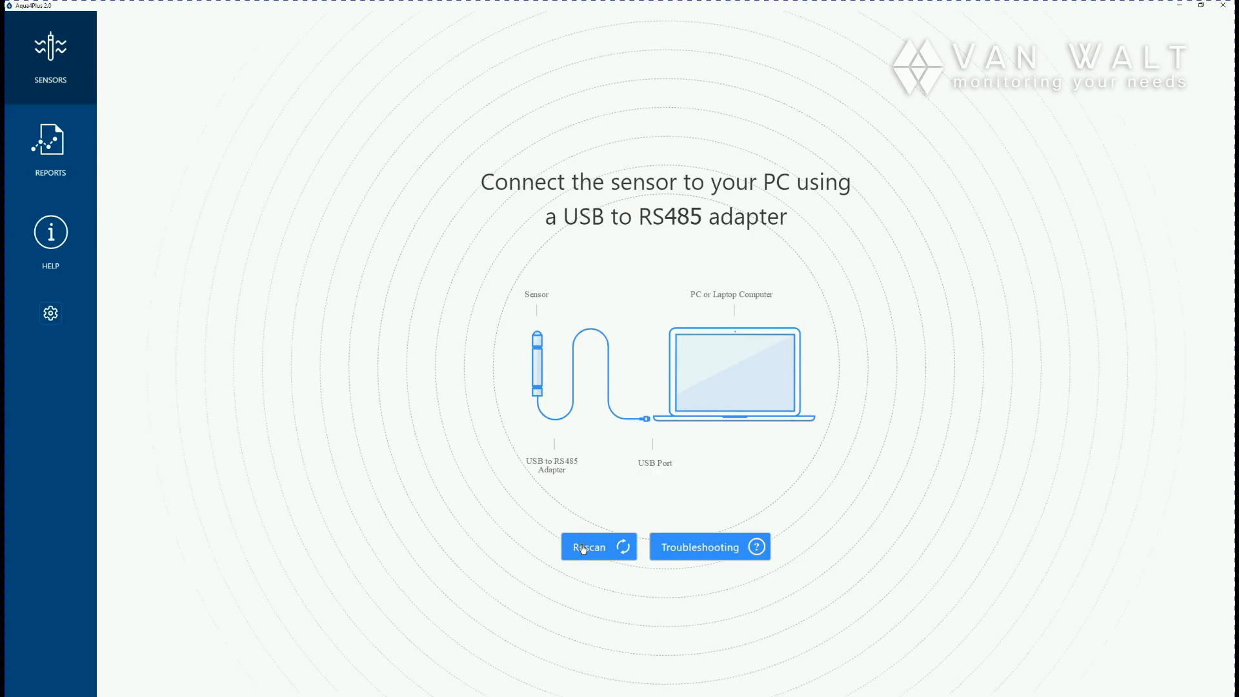
left_click(588, 547)
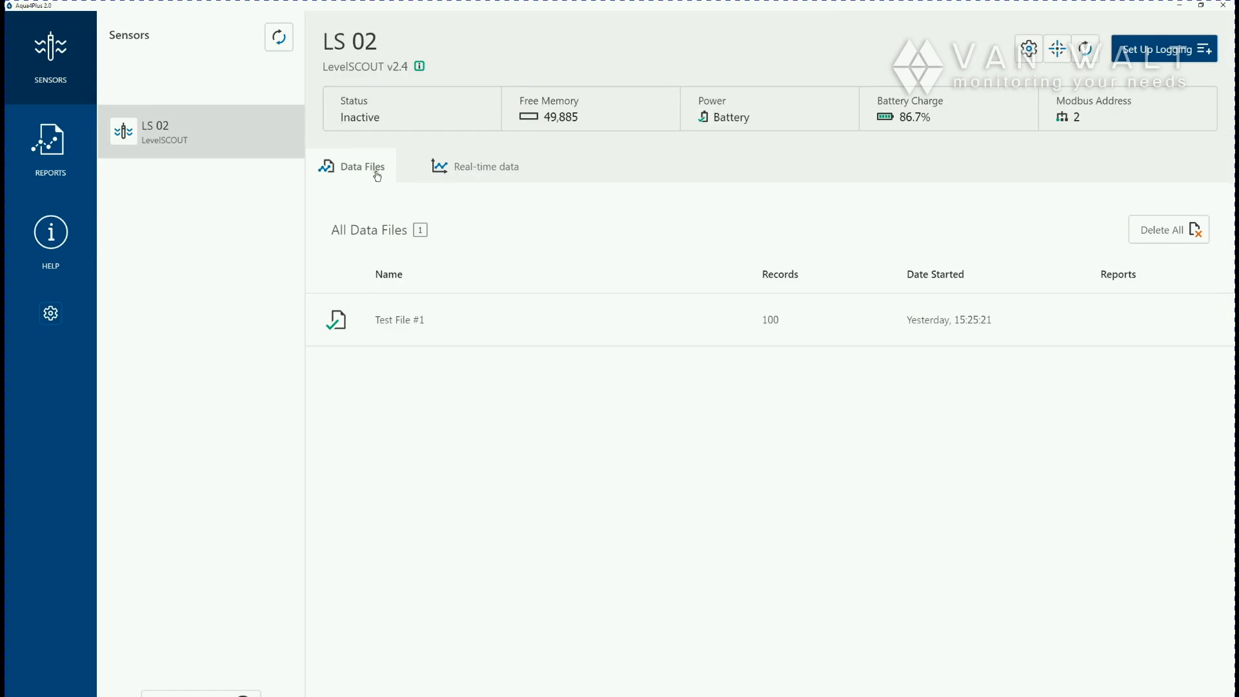
mouse_move(891, 127)
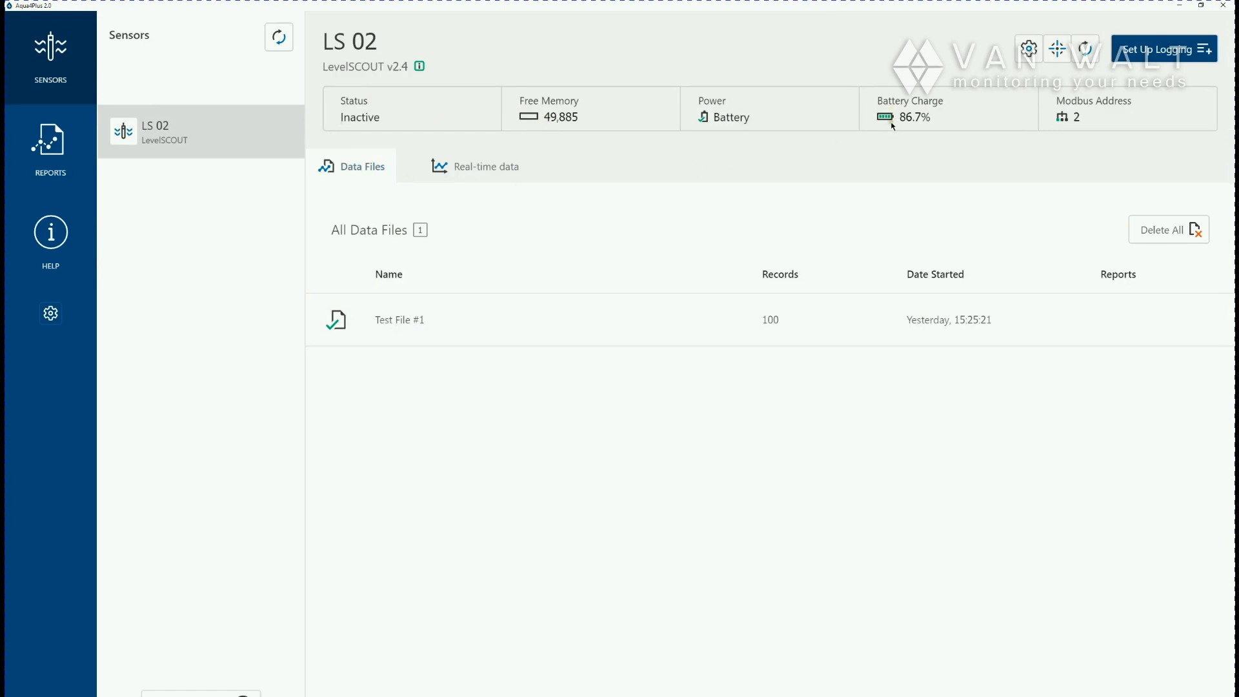
mouse_move(553, 78)
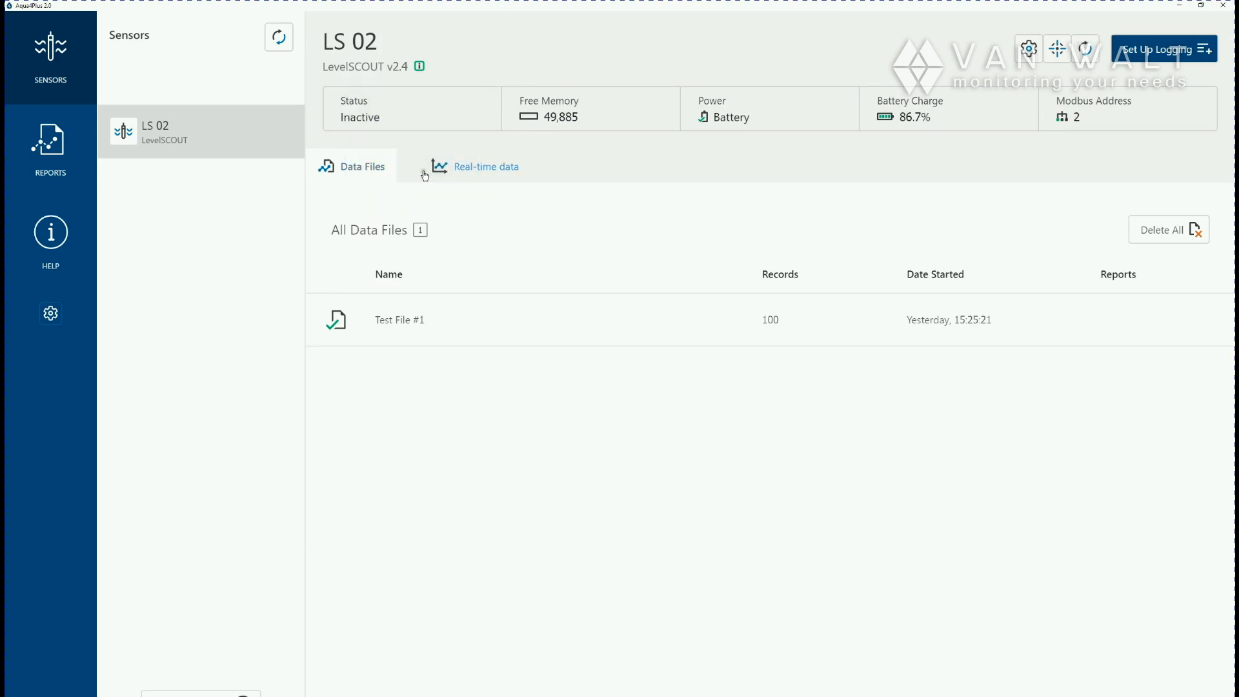
mouse_move(482, 218)
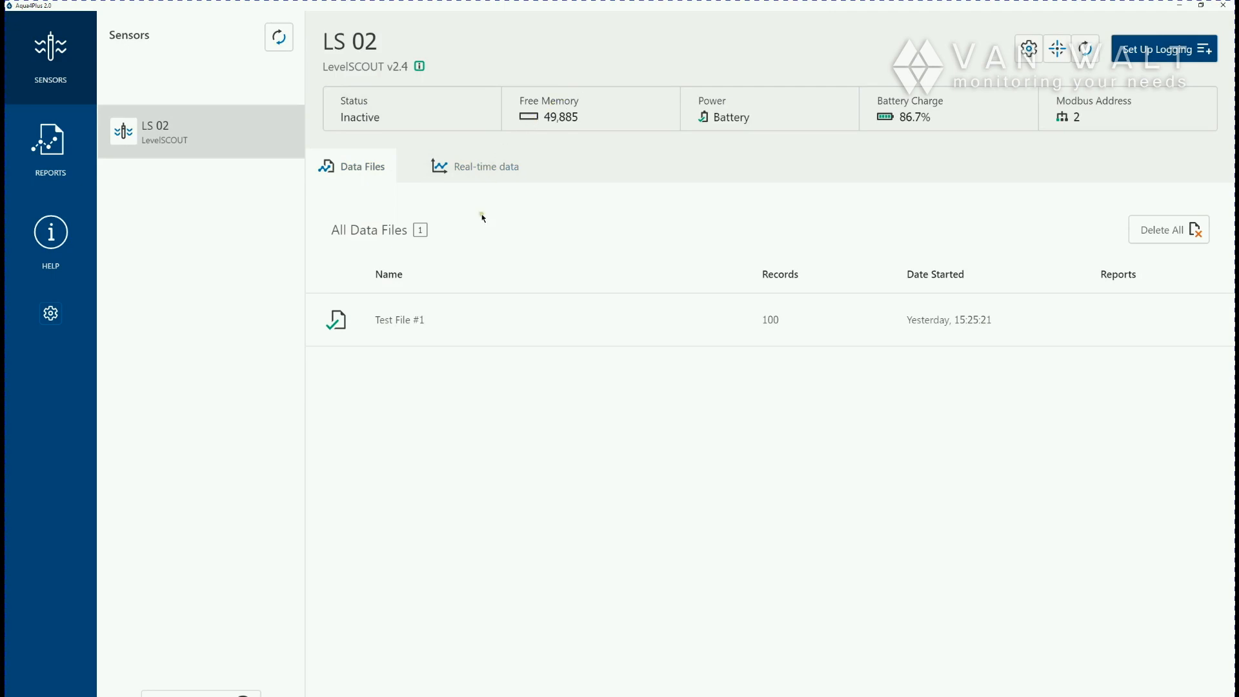
mouse_move(703, 348)
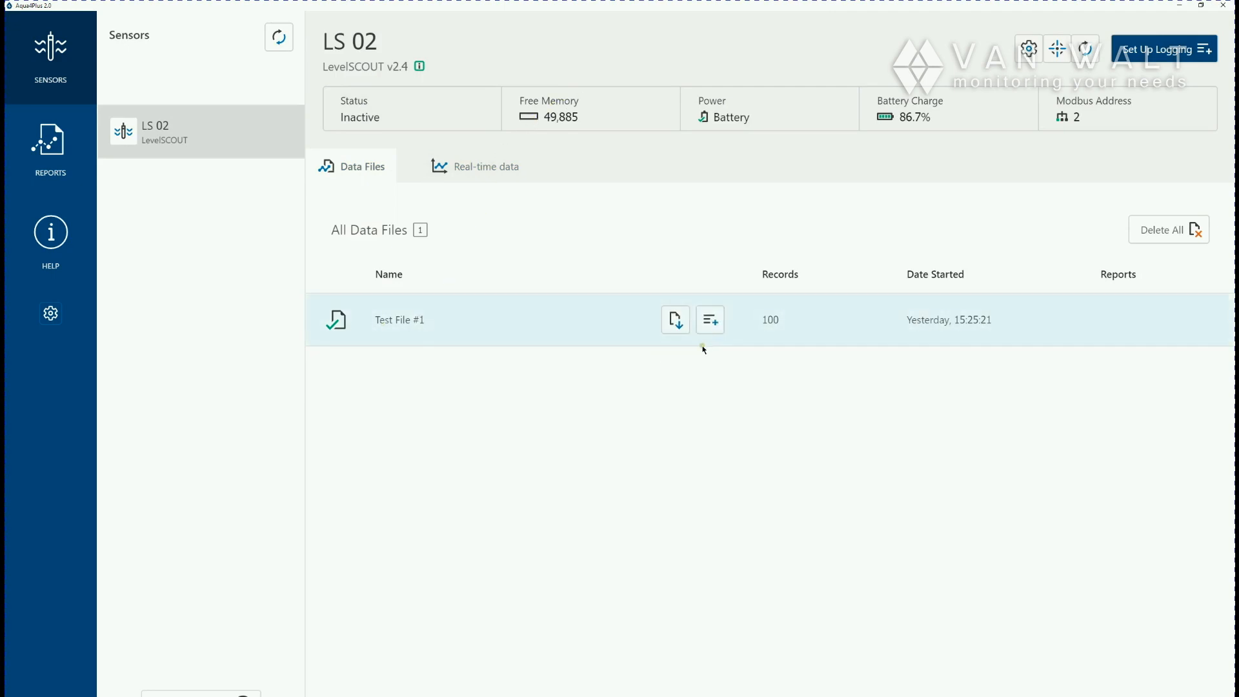
mouse_move(483, 182)
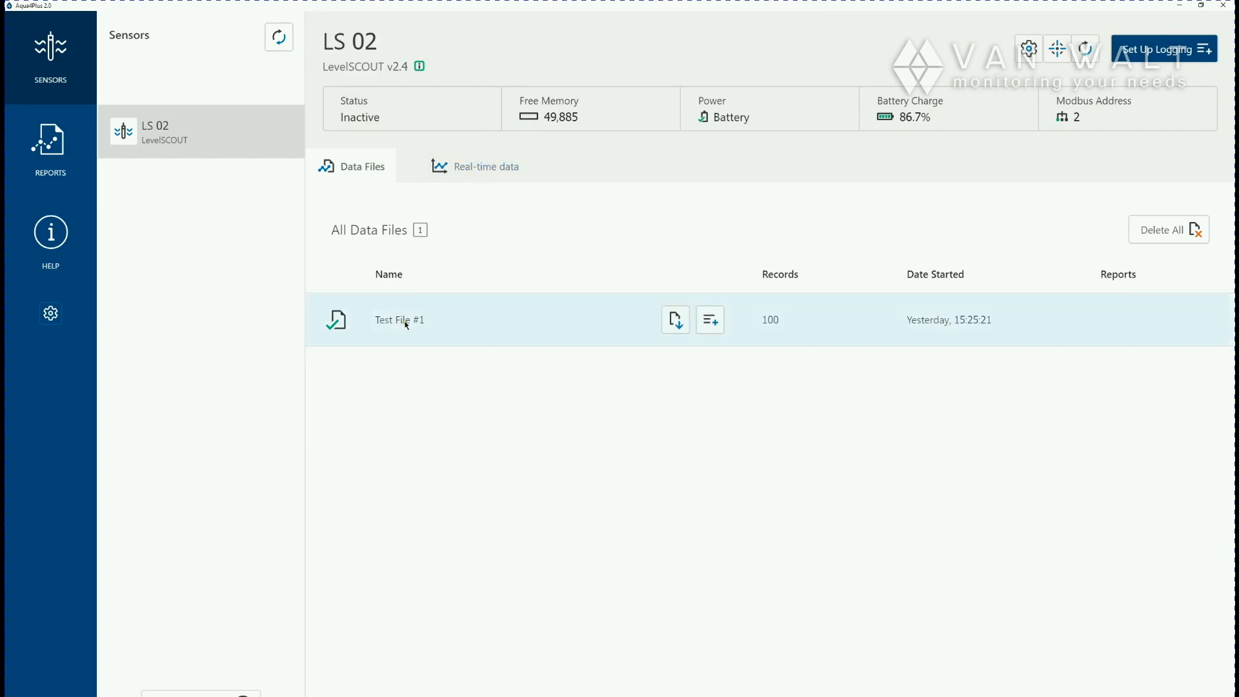
mouse_move(454, 337)
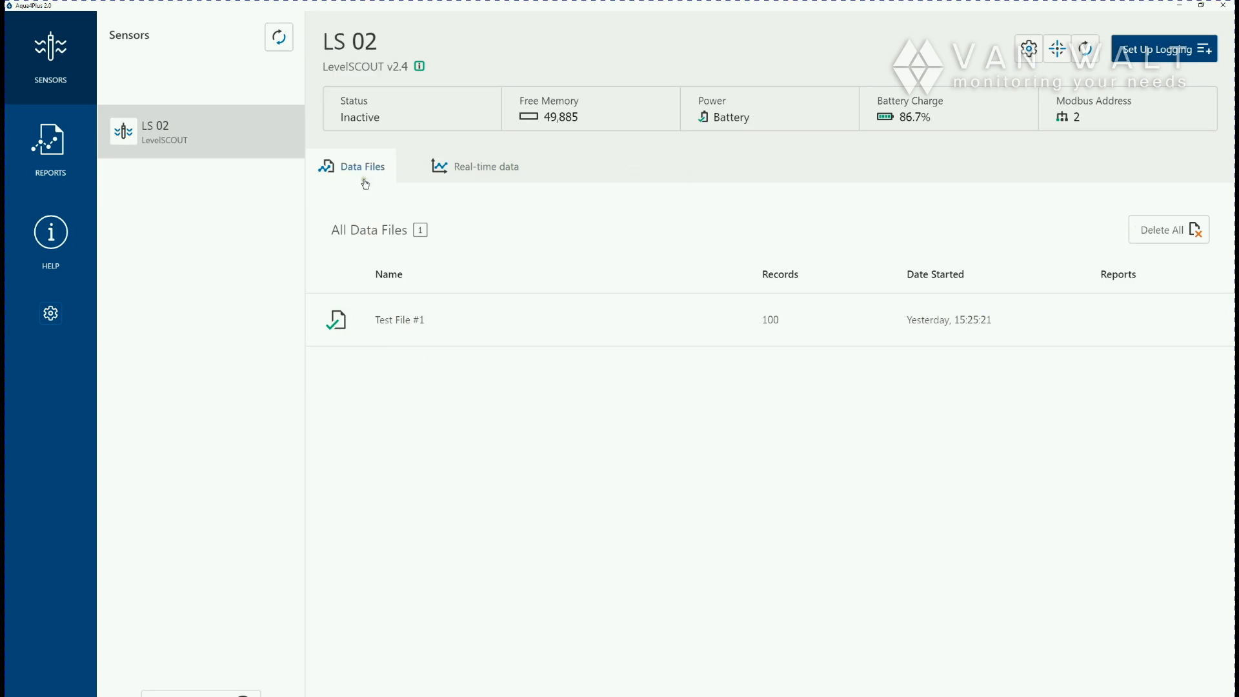
Start LS 02's real-time readings, streaming temperature near 22.78 °C and pressure
left_click(485, 166)
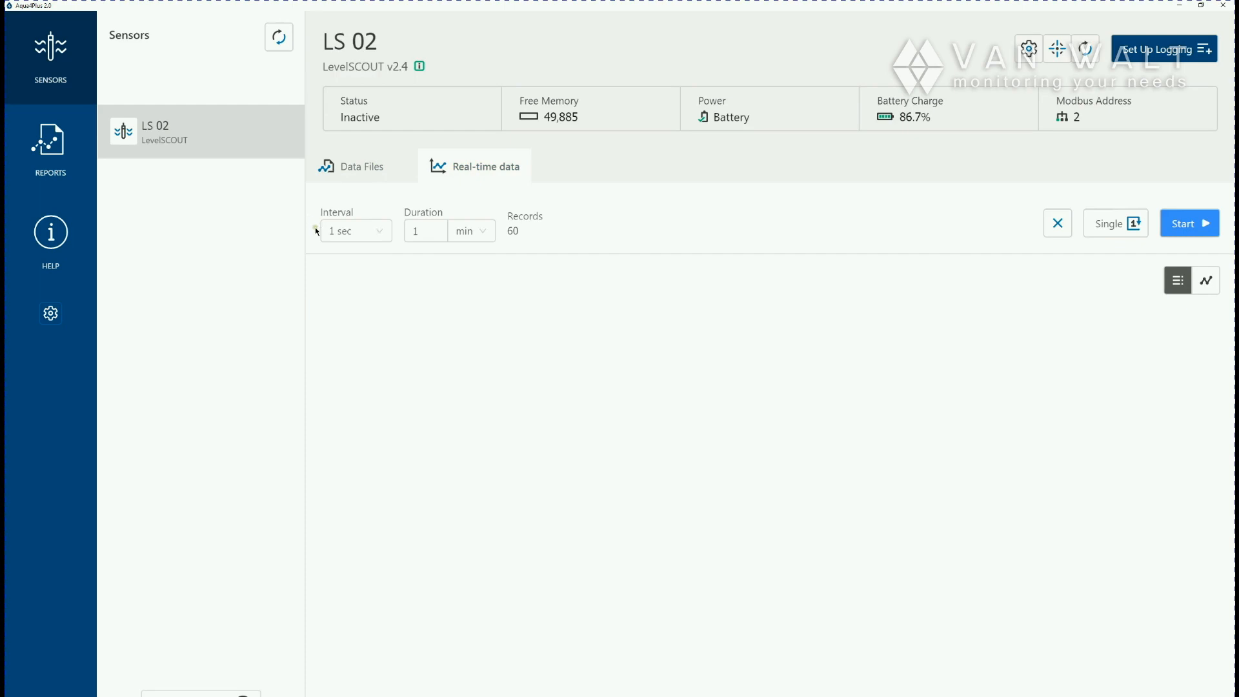
left_click(362, 166)
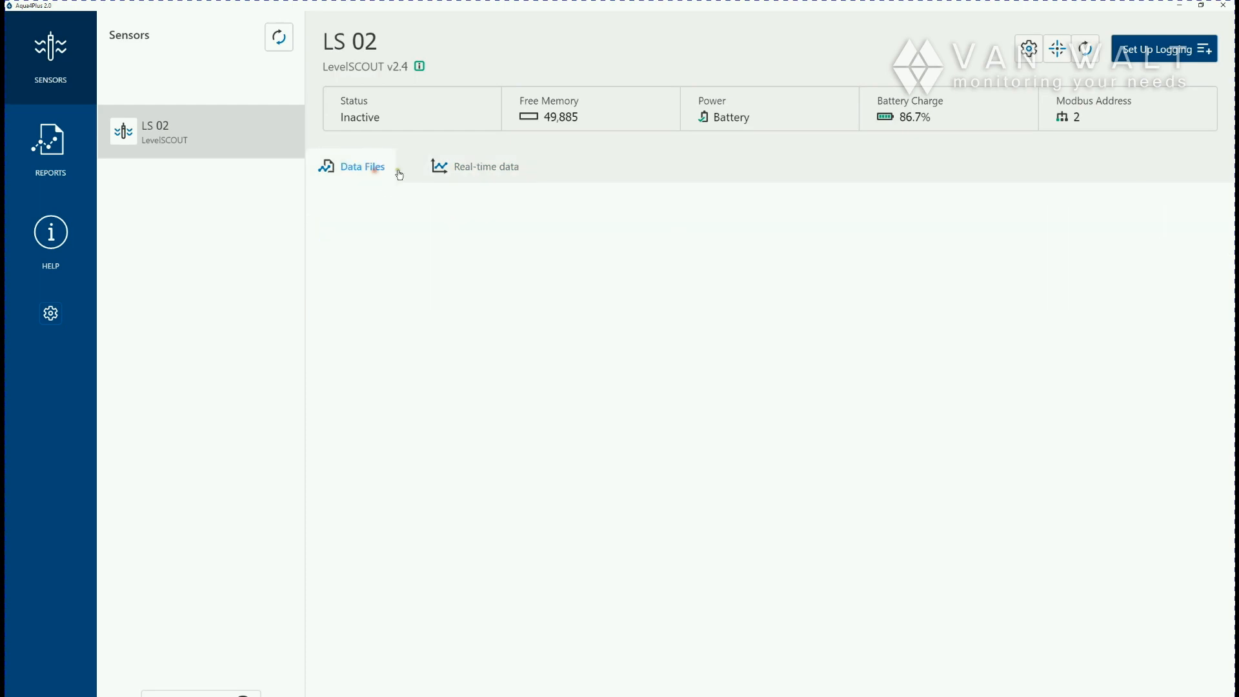
left_click(486, 166)
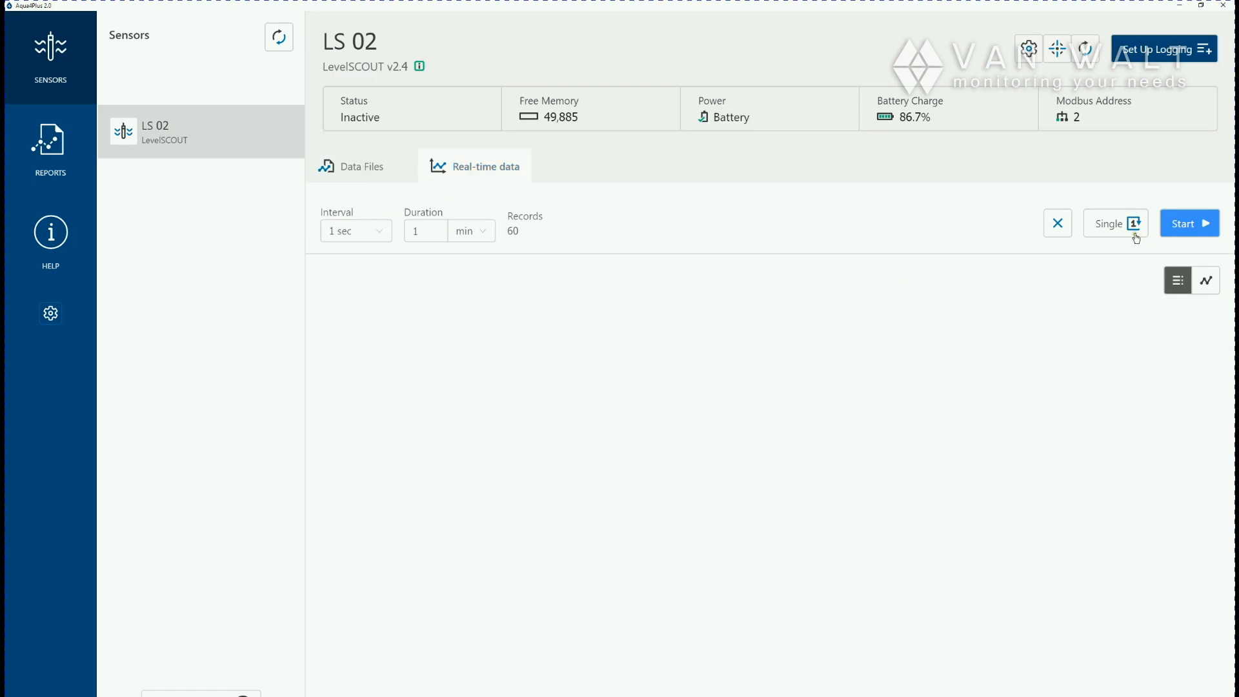
mouse_move(1169, 243)
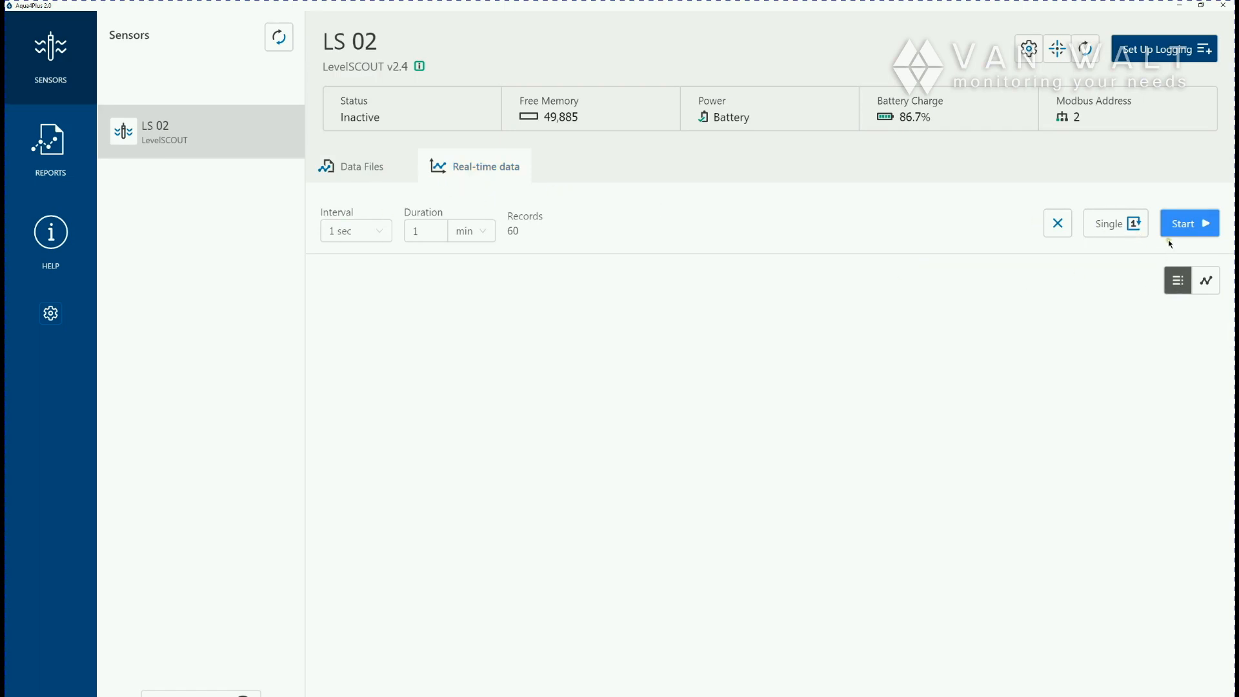
left_click(1189, 223)
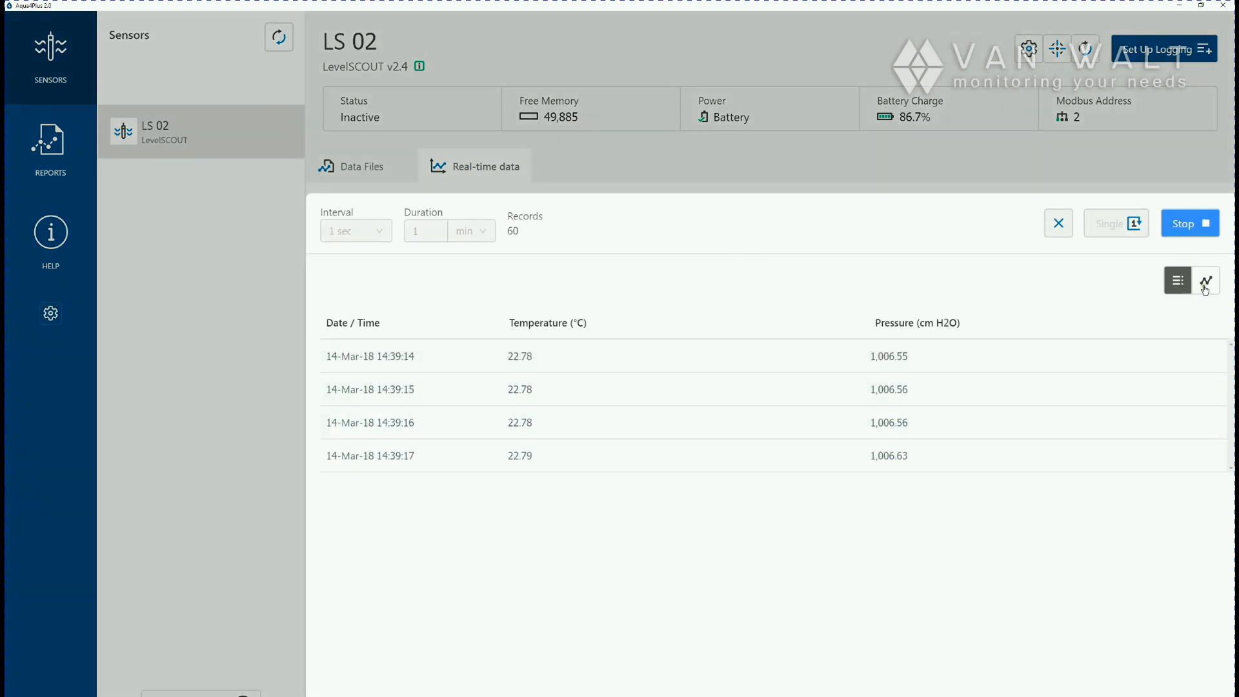
Chart LS 02's live temperature and pressure, stop reading, and return to Data Files
left_click(1205, 281)
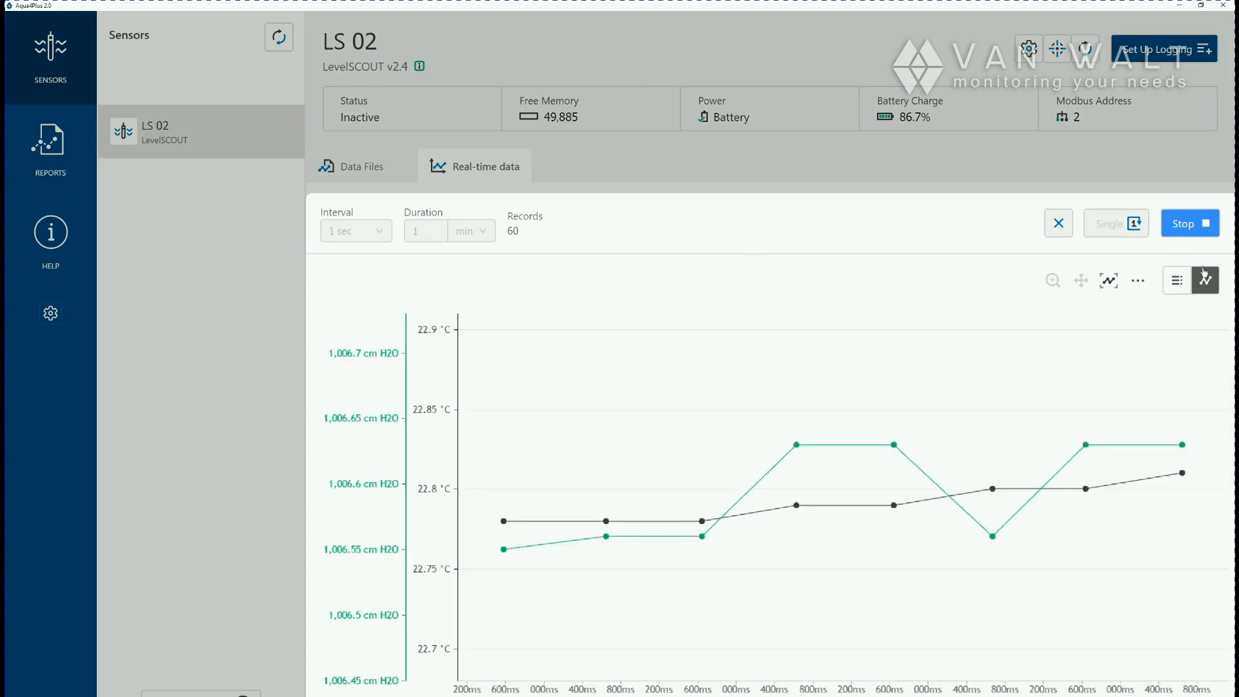
left_click(1187, 223)
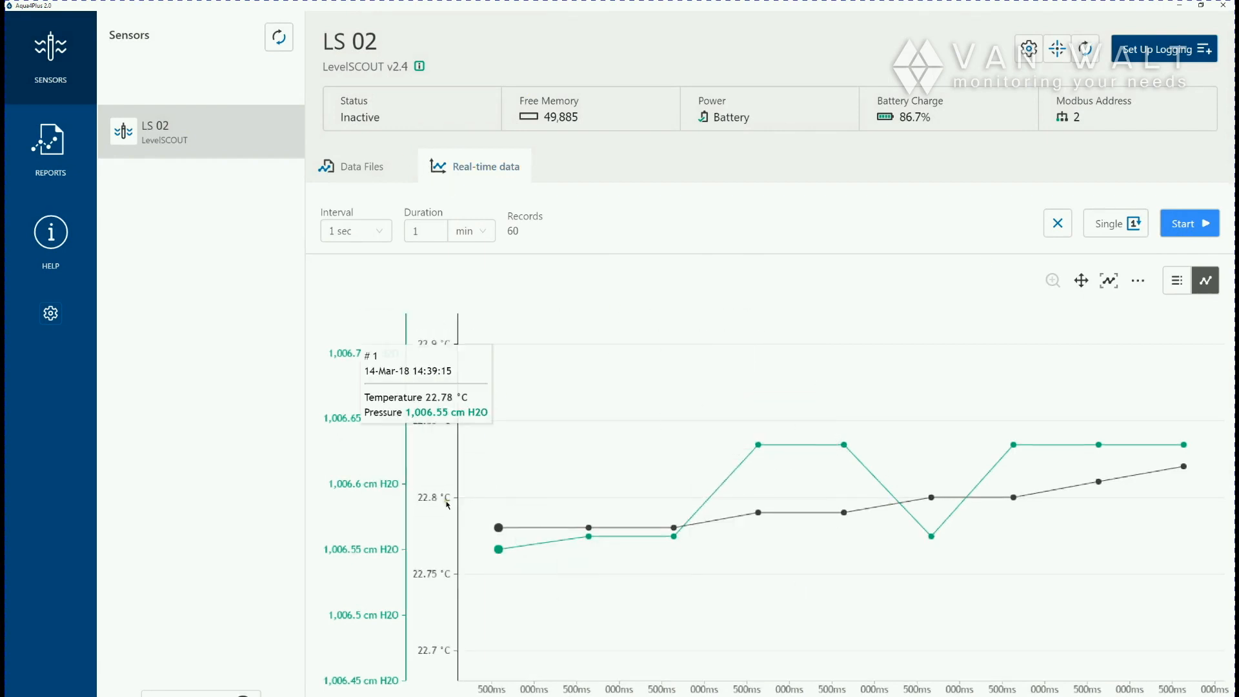
left_click(362, 166)
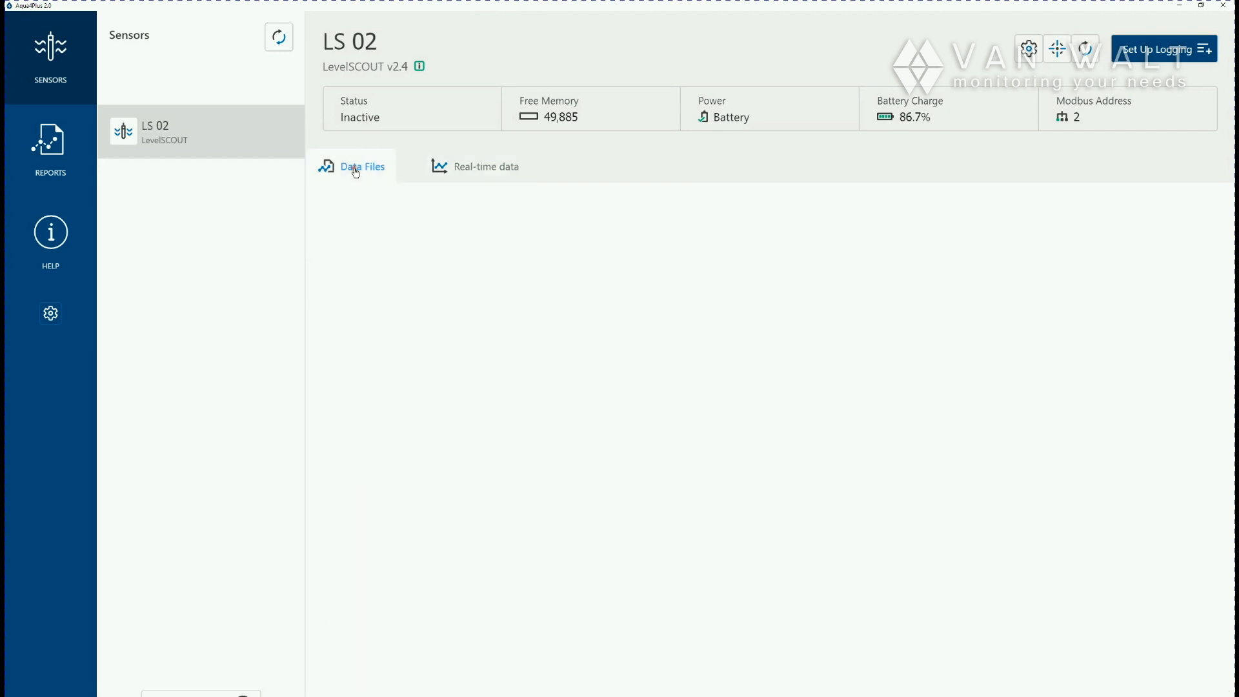
Open the logging schedule for Test File #2, defaulting to 15-minute intervals over 30 days
left_click(362, 166)
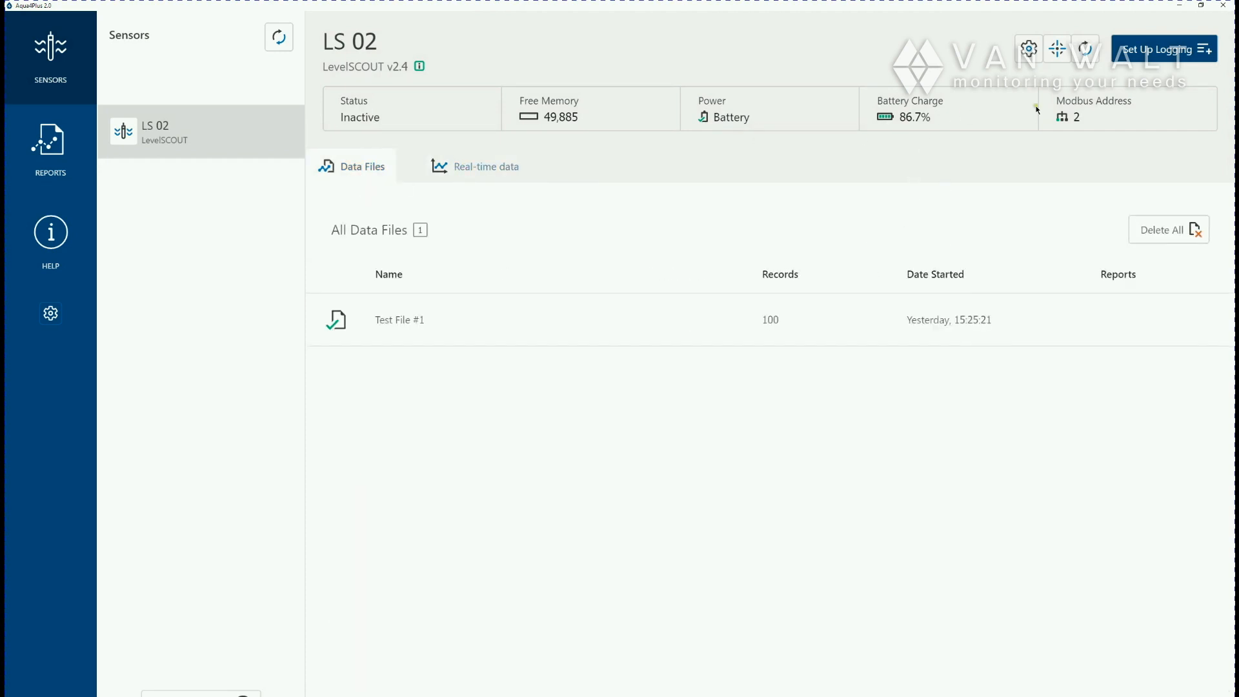
mouse_move(1127, 74)
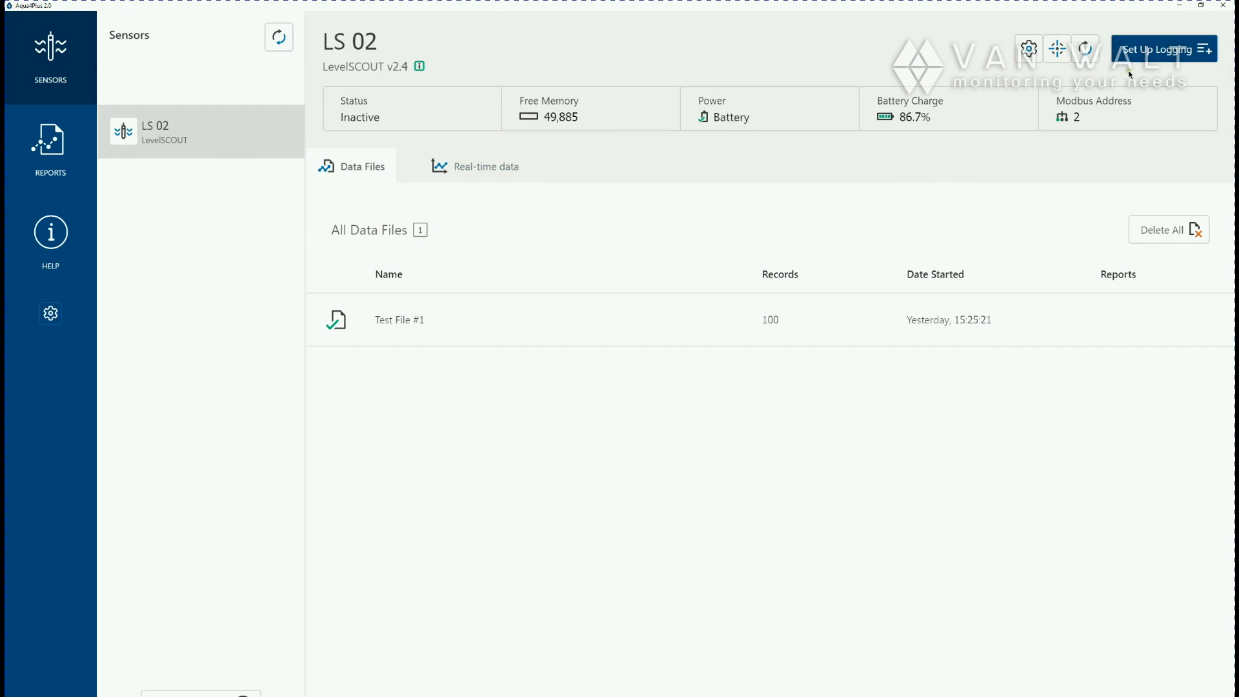
mouse_move(1129, 71)
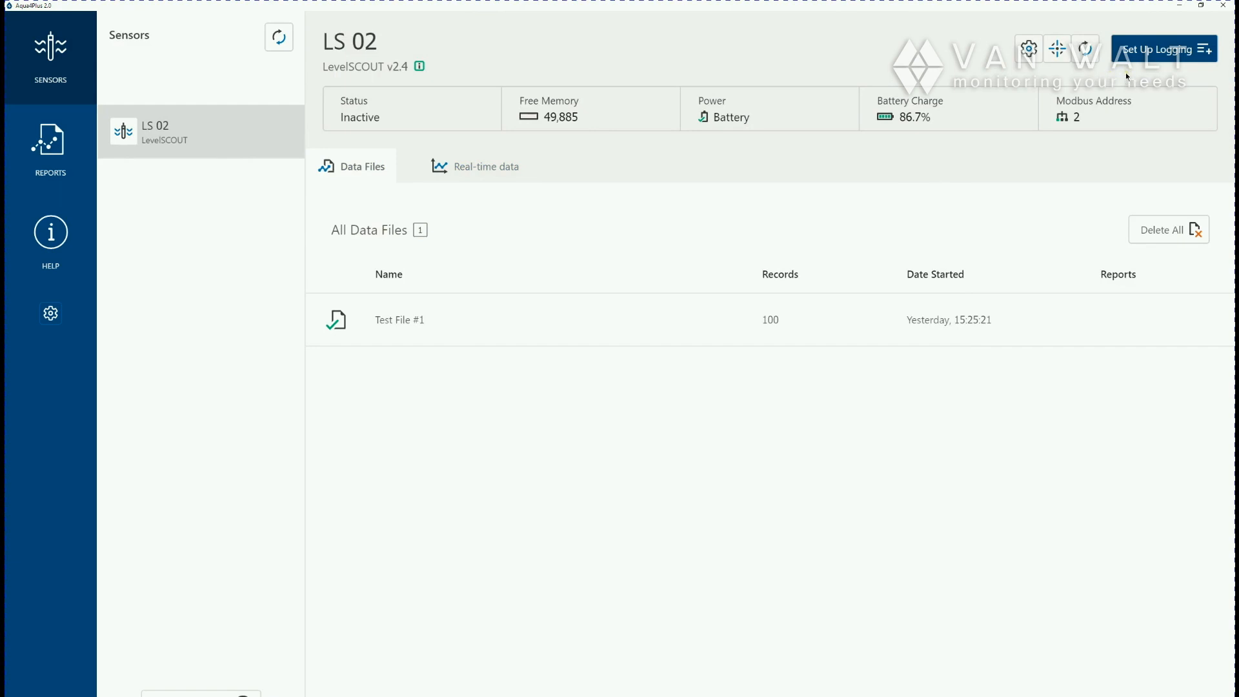
mouse_move(1143, 67)
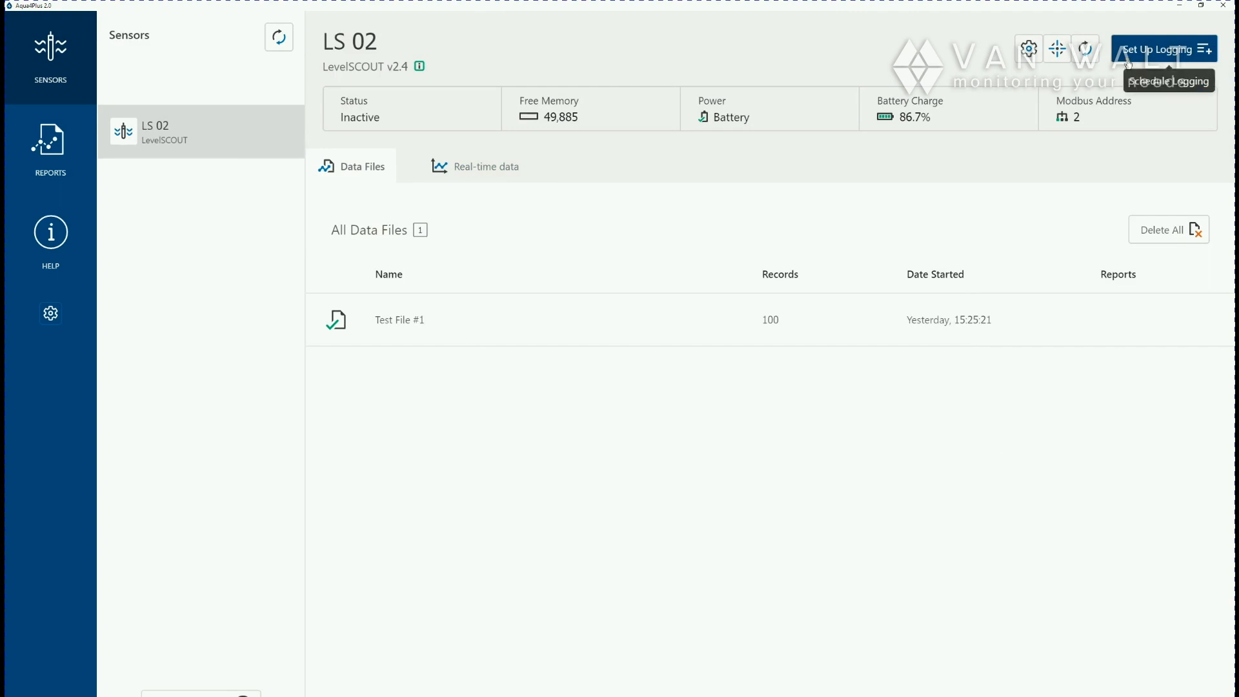
mouse_move(1129, 67)
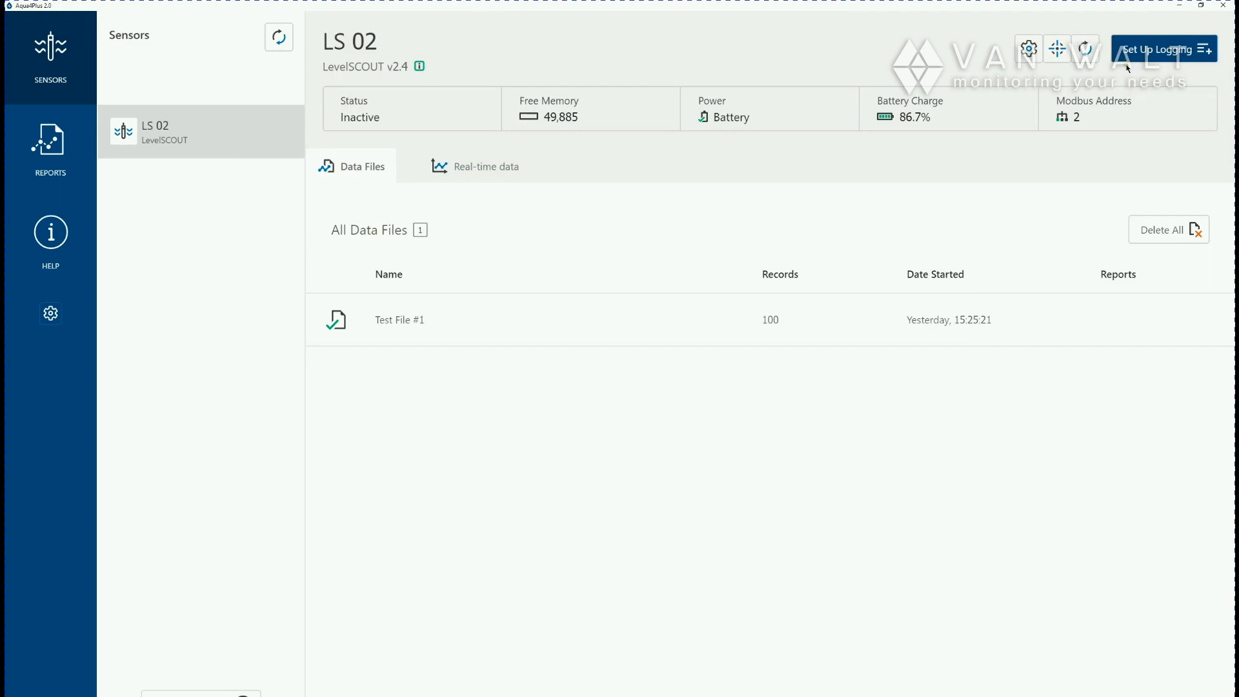
left_click(1158, 49)
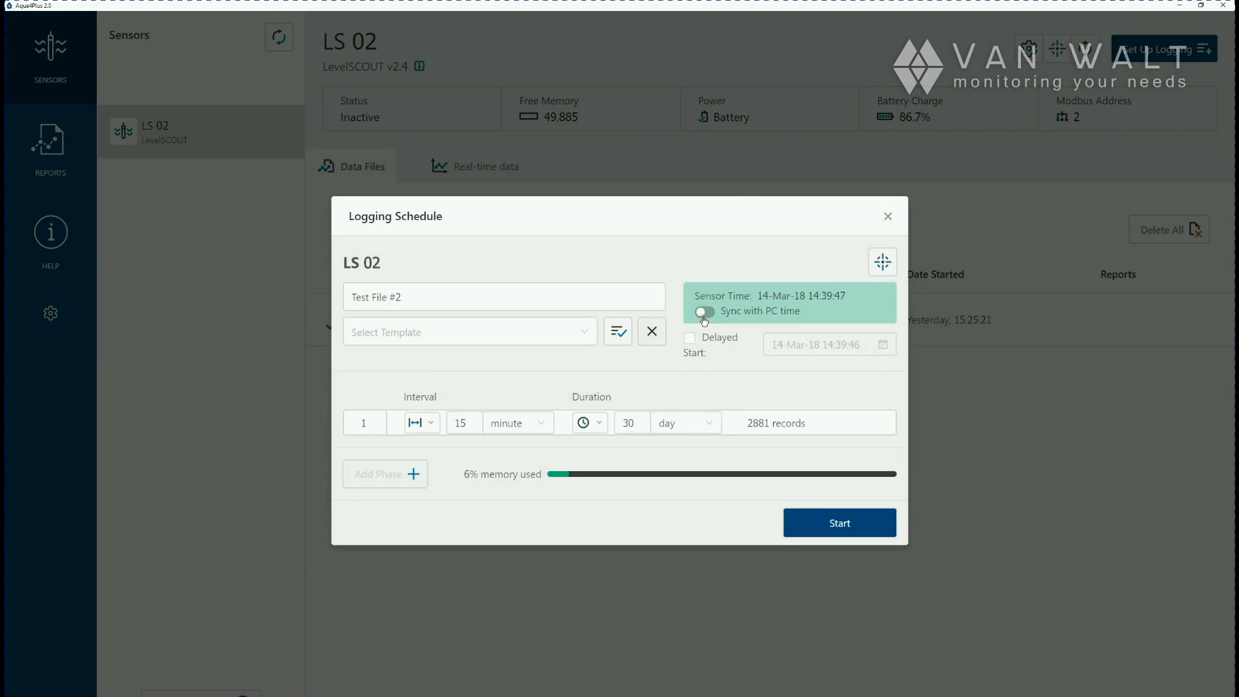
Sync Test File #2 to PC time, logging every 1 second, limited to 100 records
left_click(704, 310)
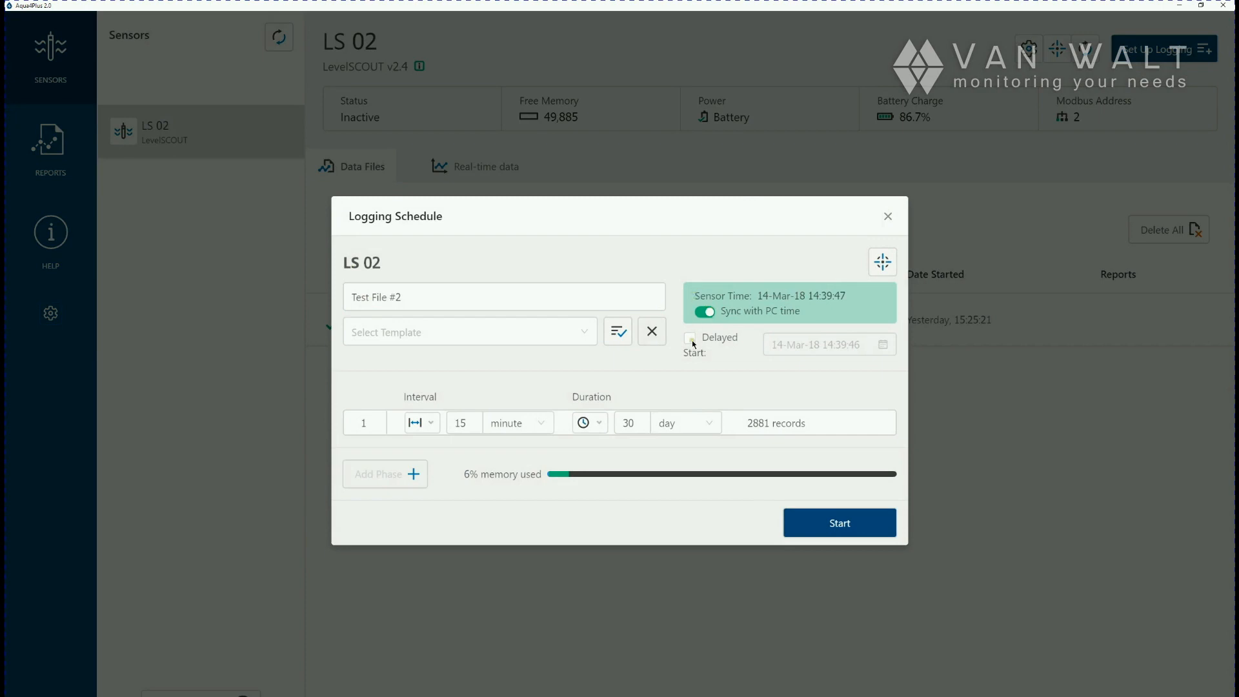
left_click(690, 337)
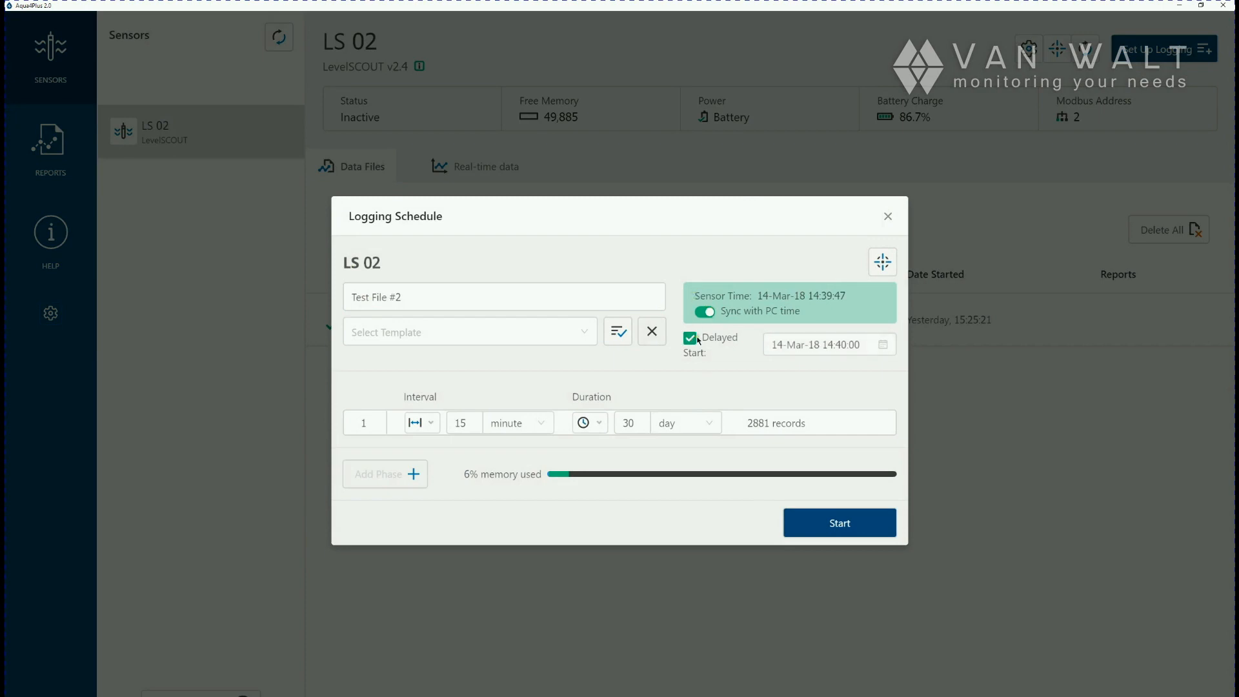
left_click(689, 338)
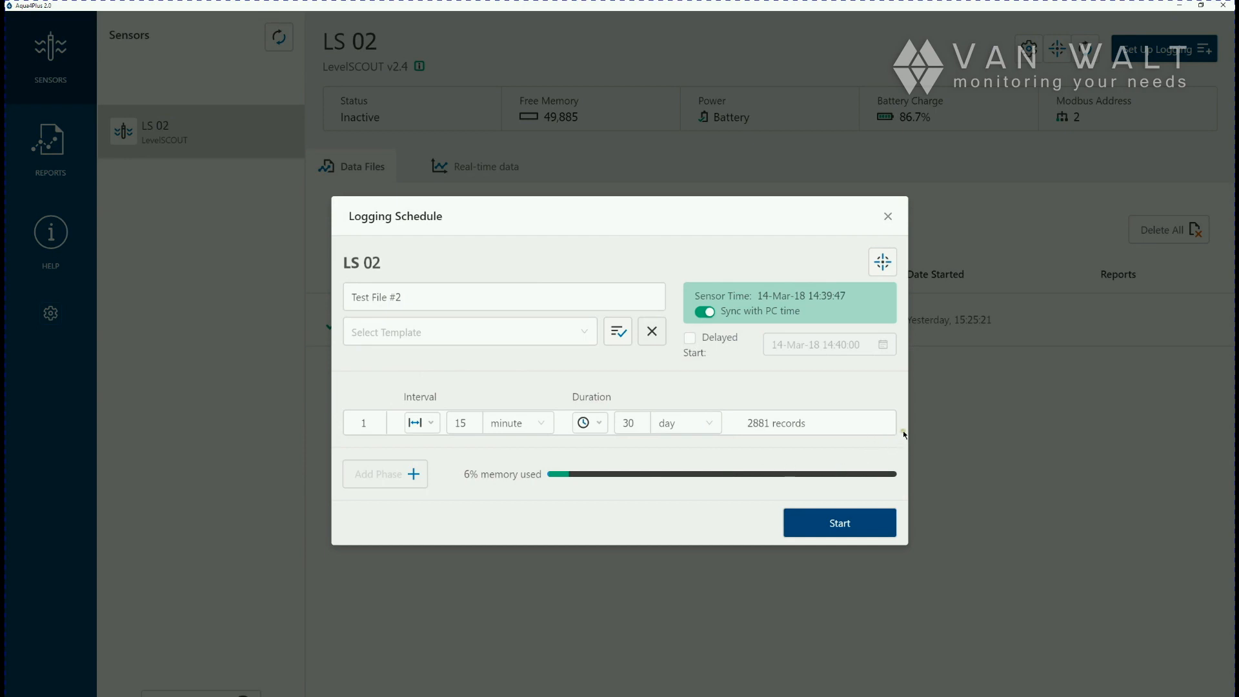
left_click(464, 423)
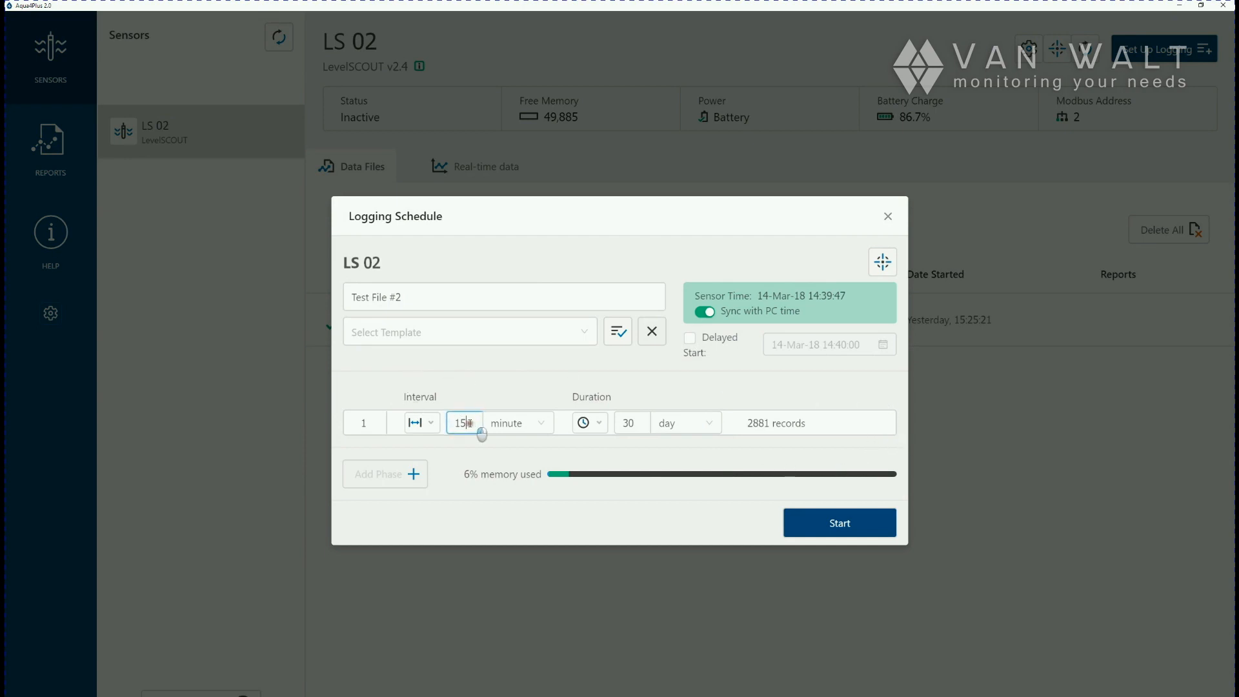
triple_click(464, 423)
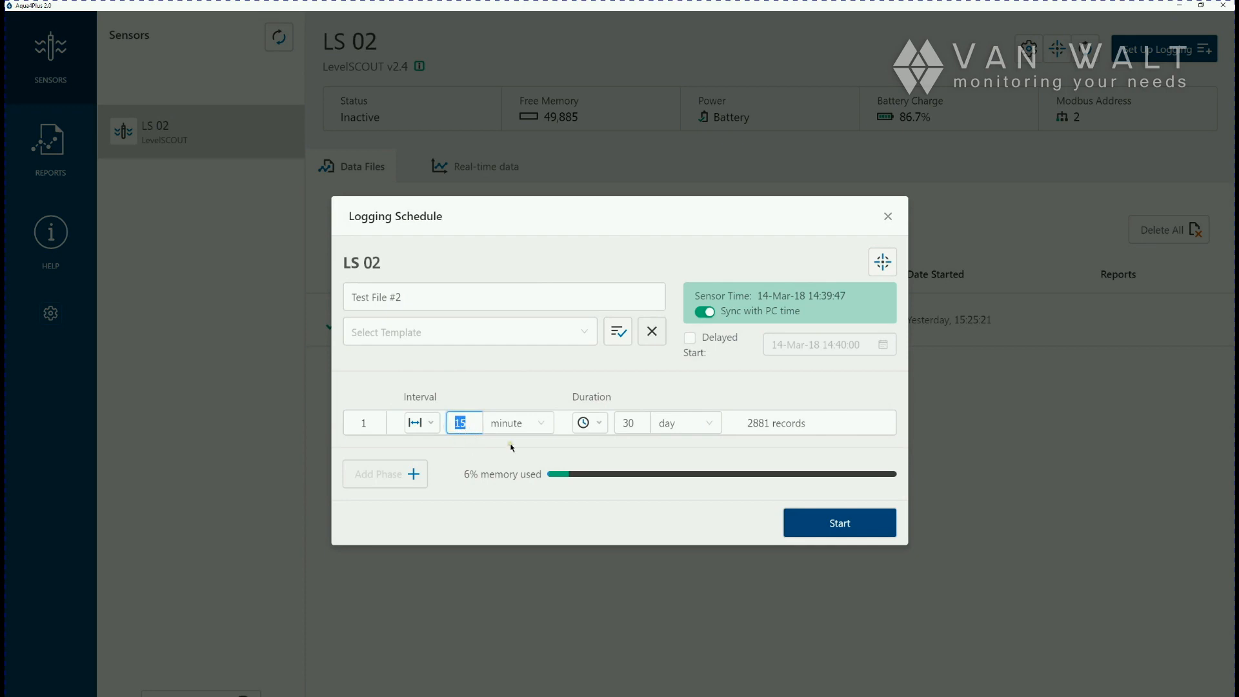
type("1")
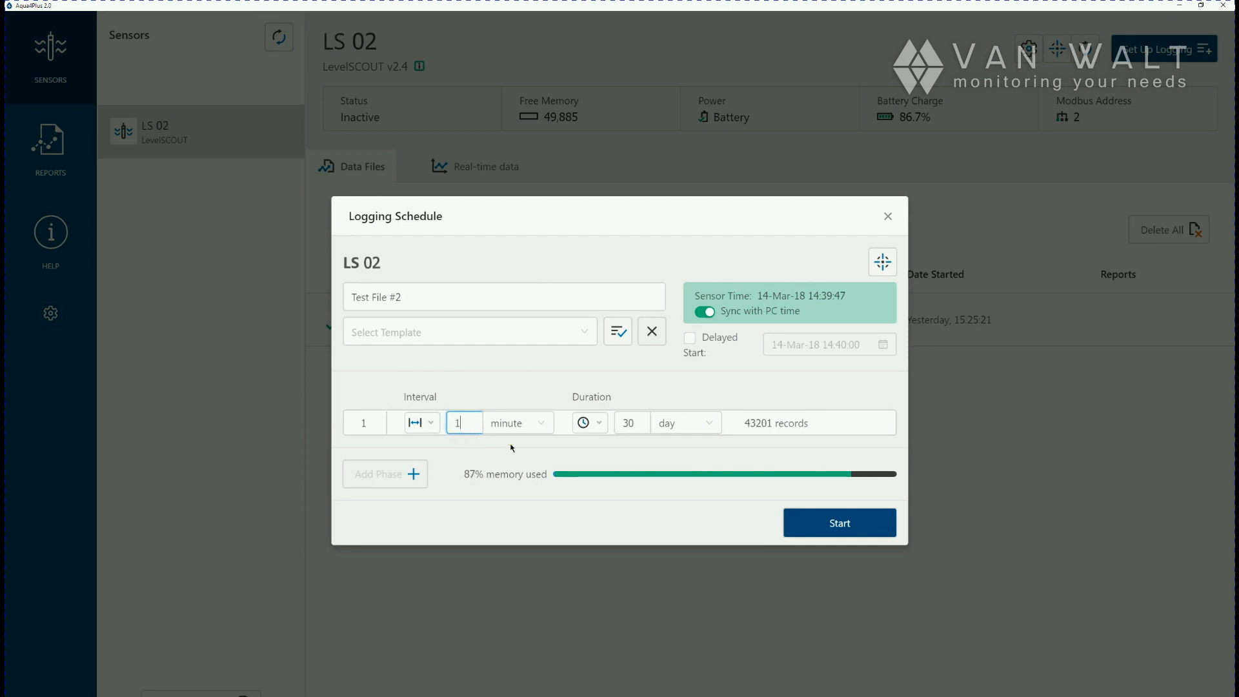
left_click(514, 422)
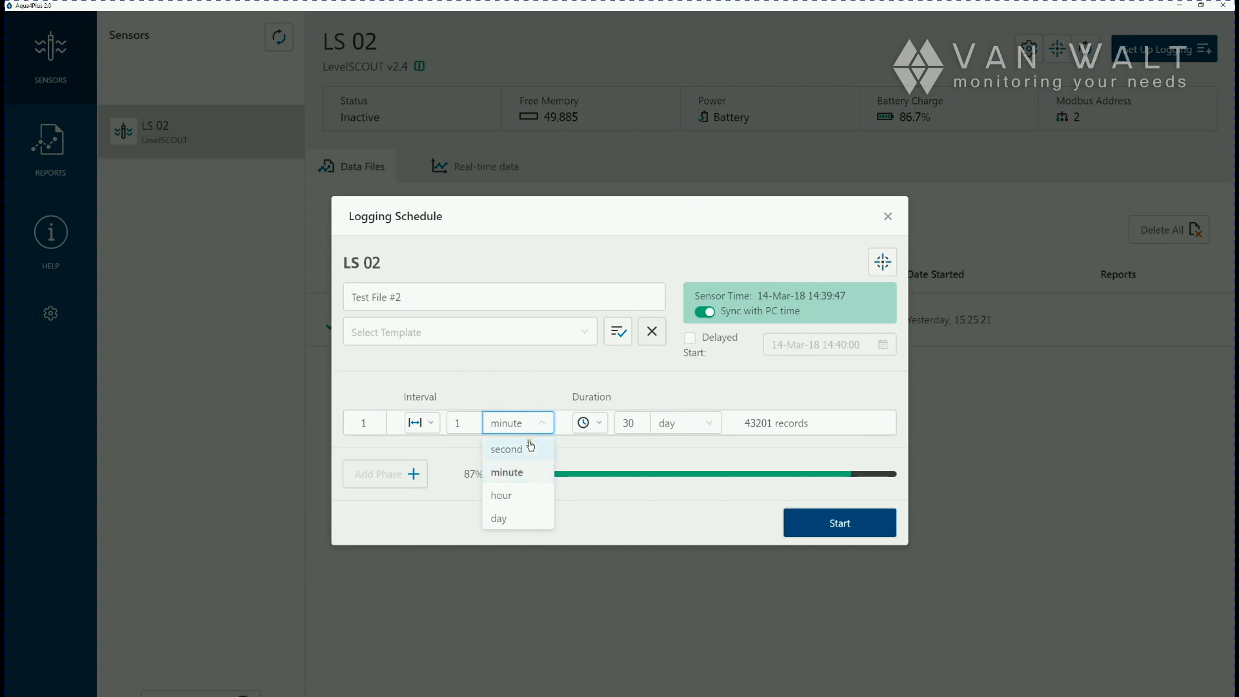
left_click(506, 449)
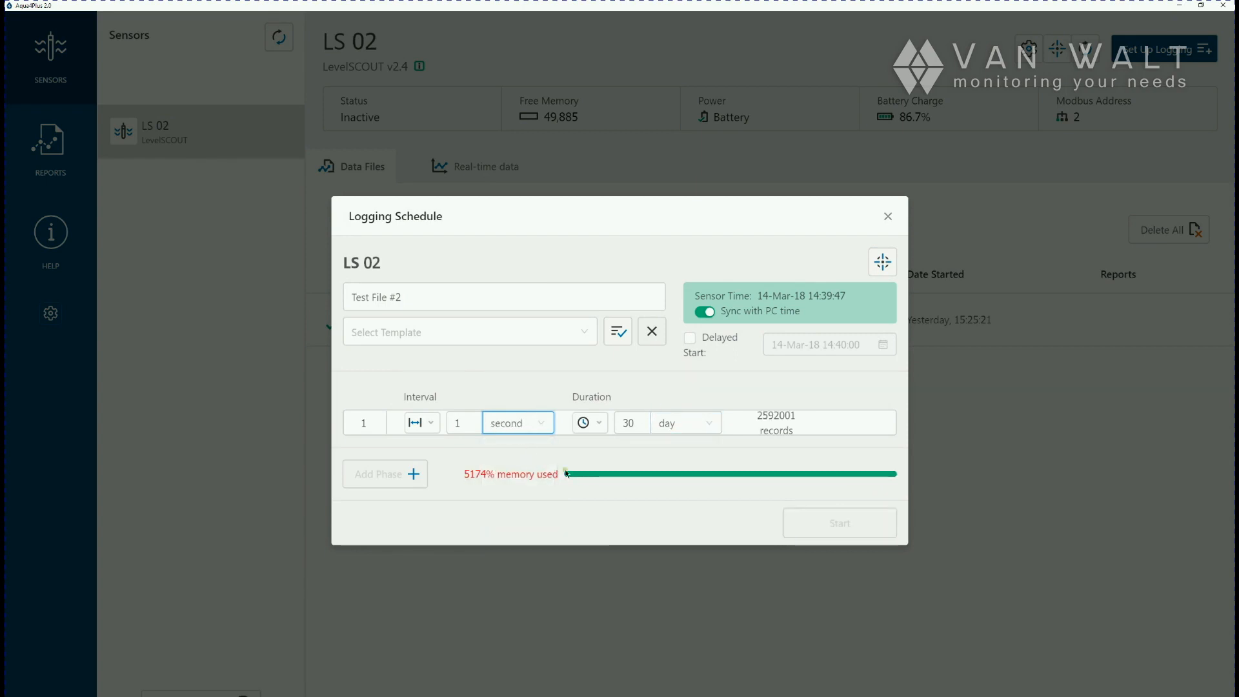
left_click(630, 423)
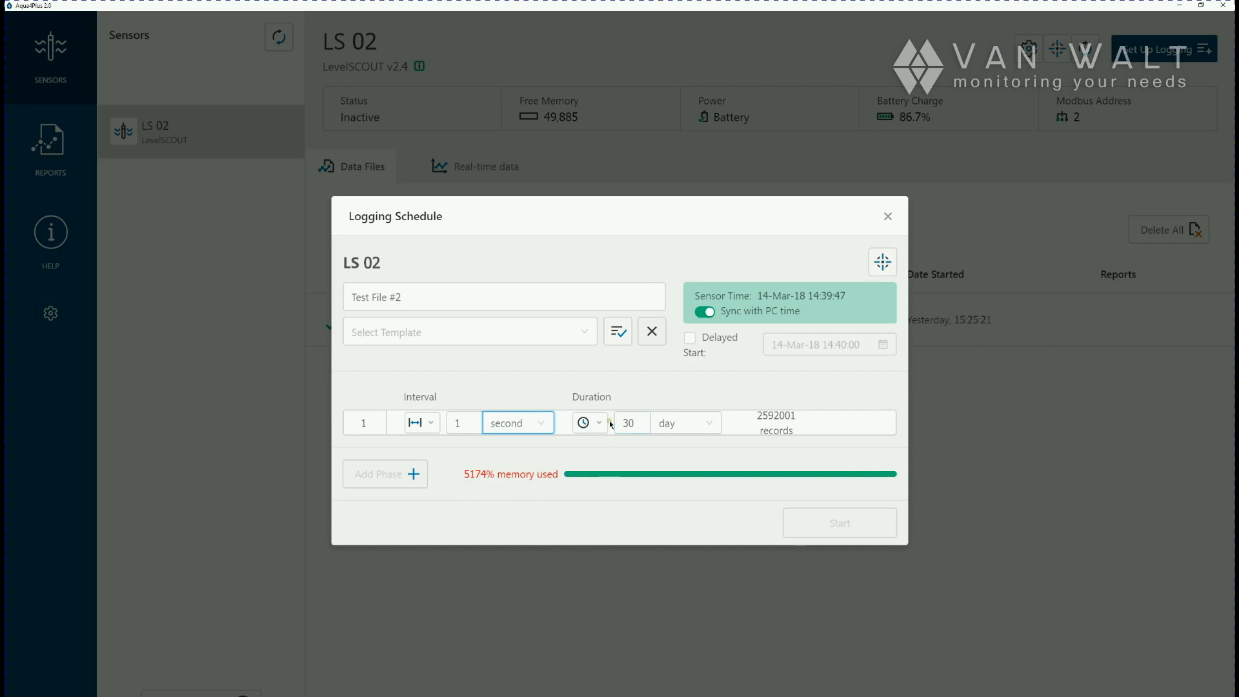
left_click(588, 422)
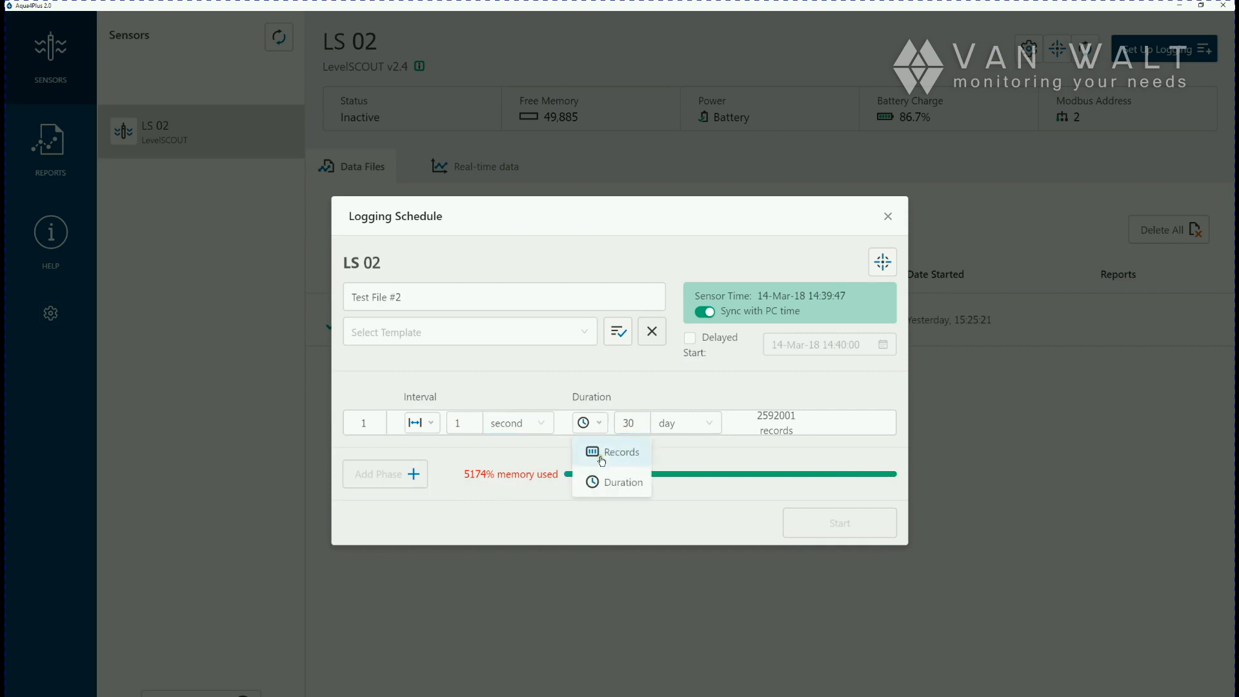
left_click(620, 451)
type("100")
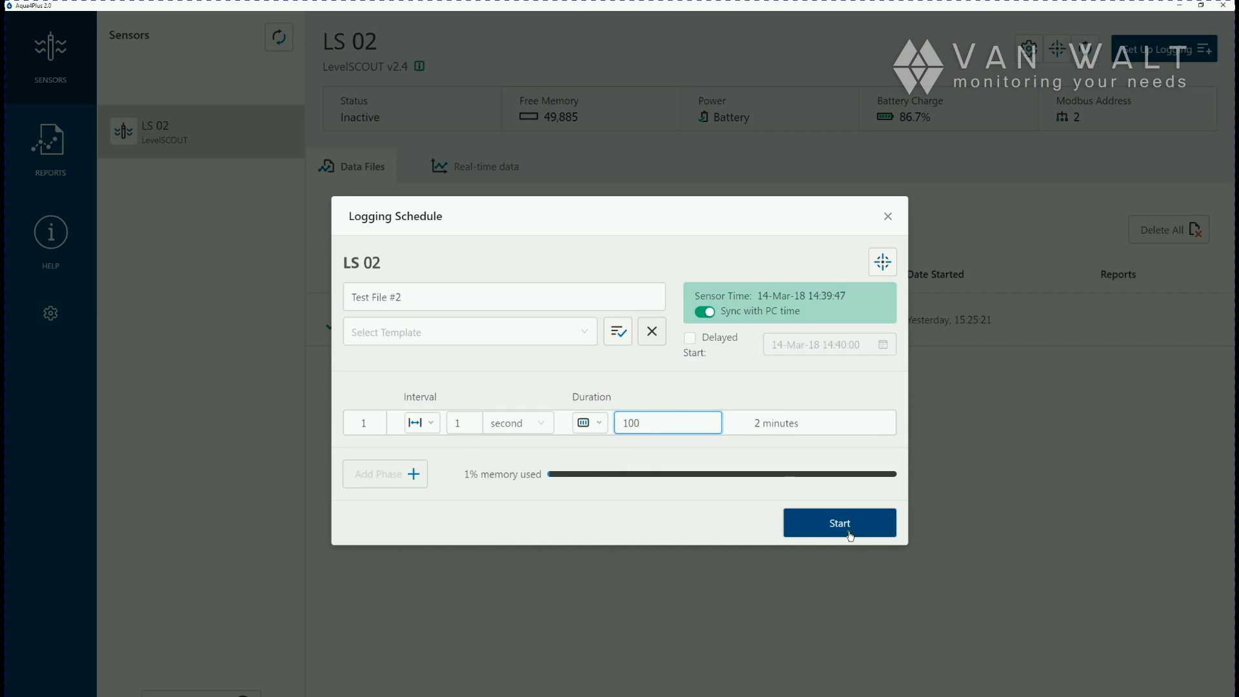
left_click(839, 522)
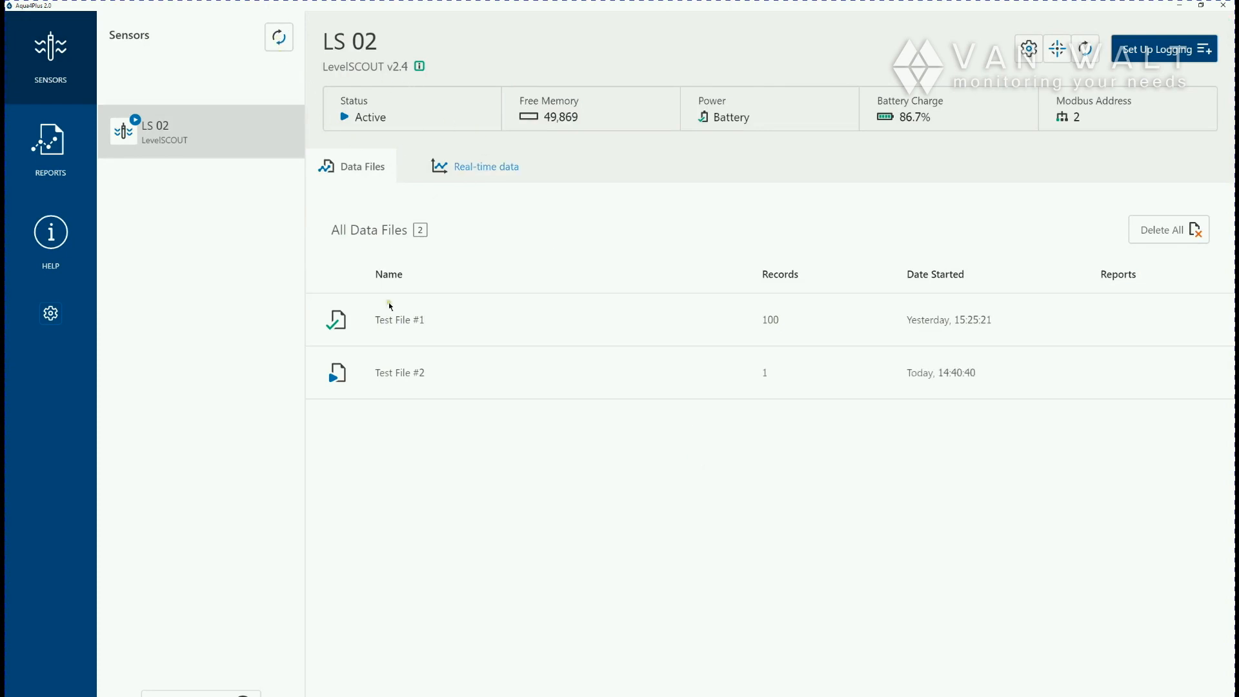
mouse_move(468, 373)
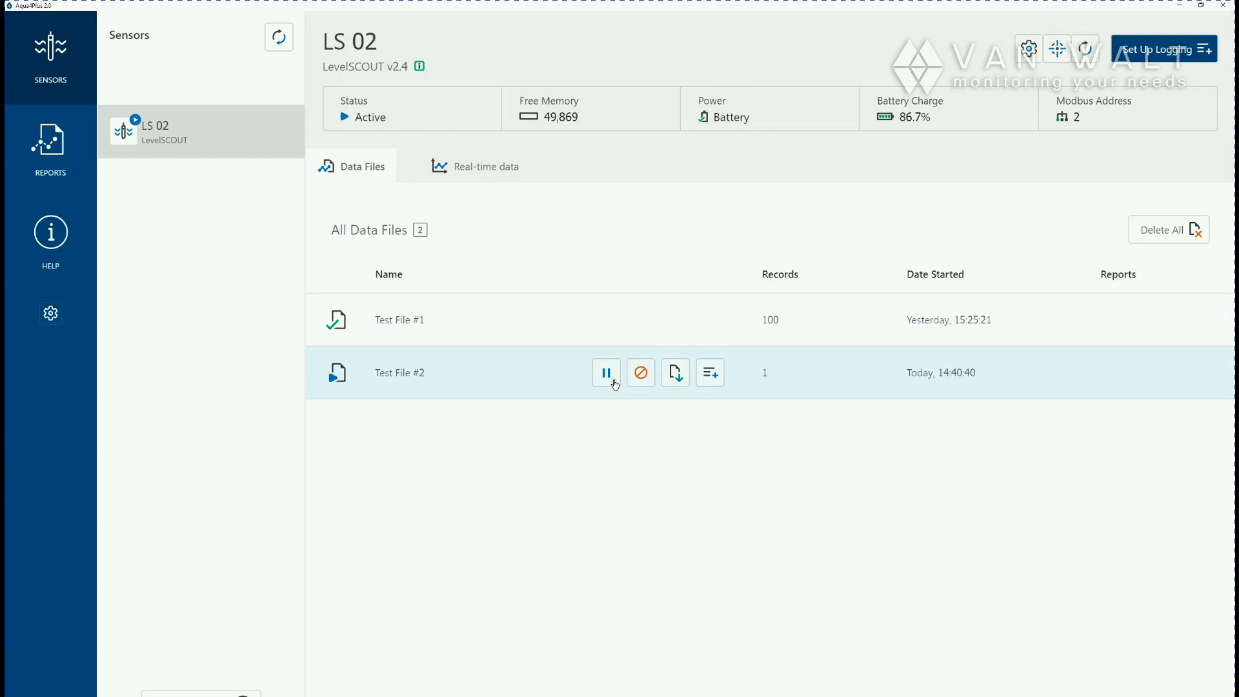
mouse_move(676, 377)
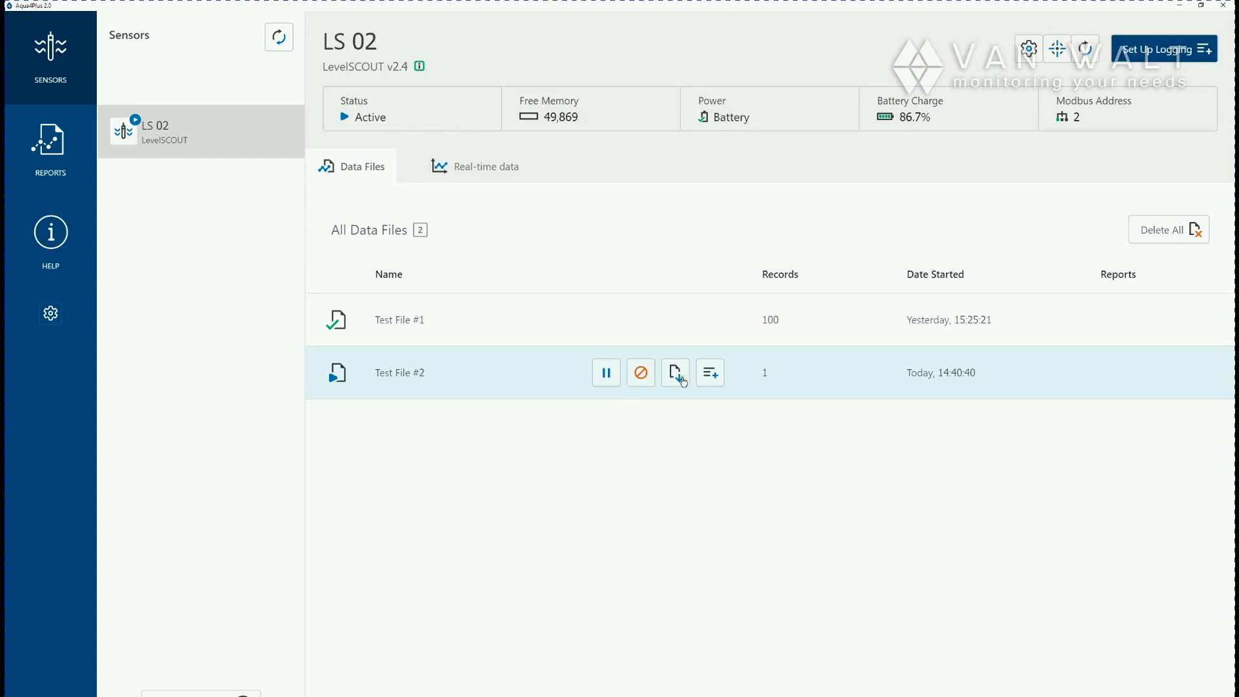
mouse_move(710, 372)
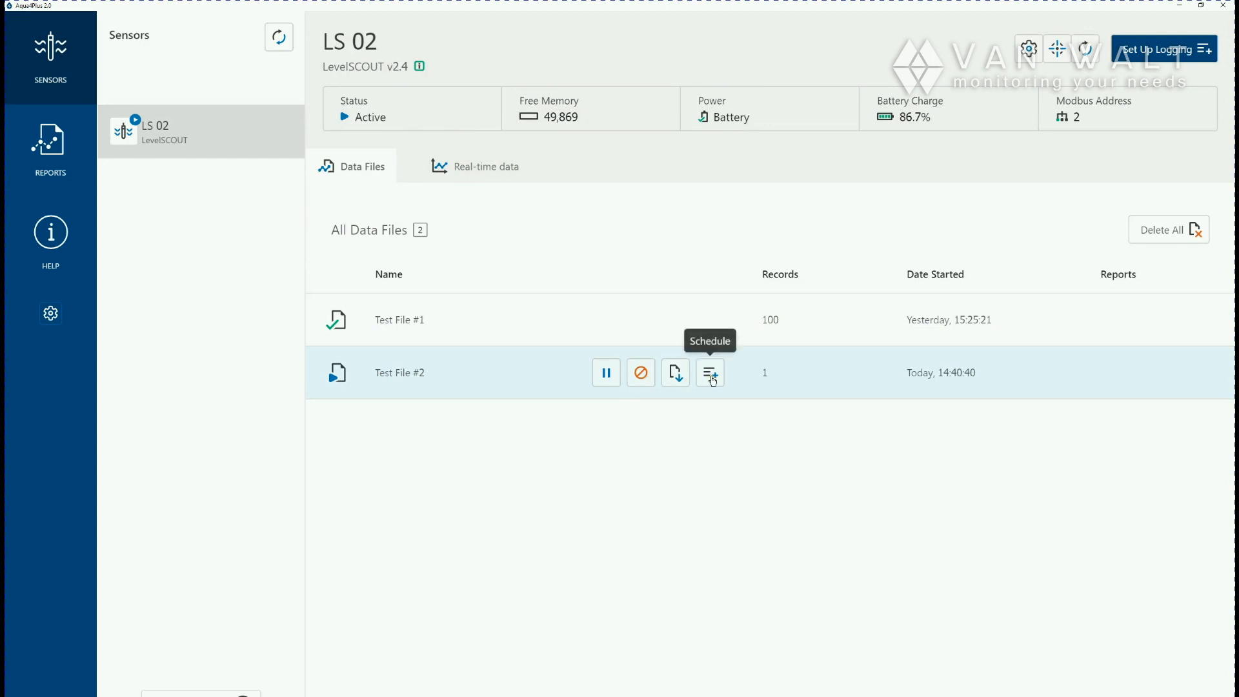
left_click(708, 372)
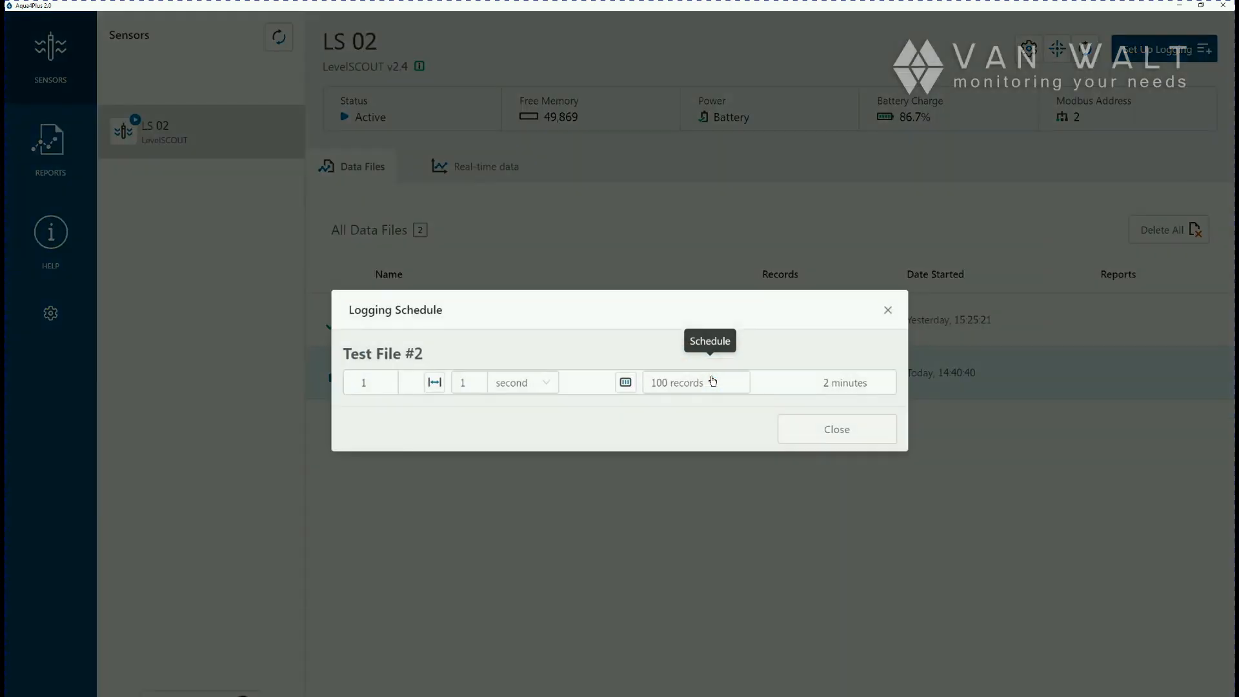
mouse_move(887, 443)
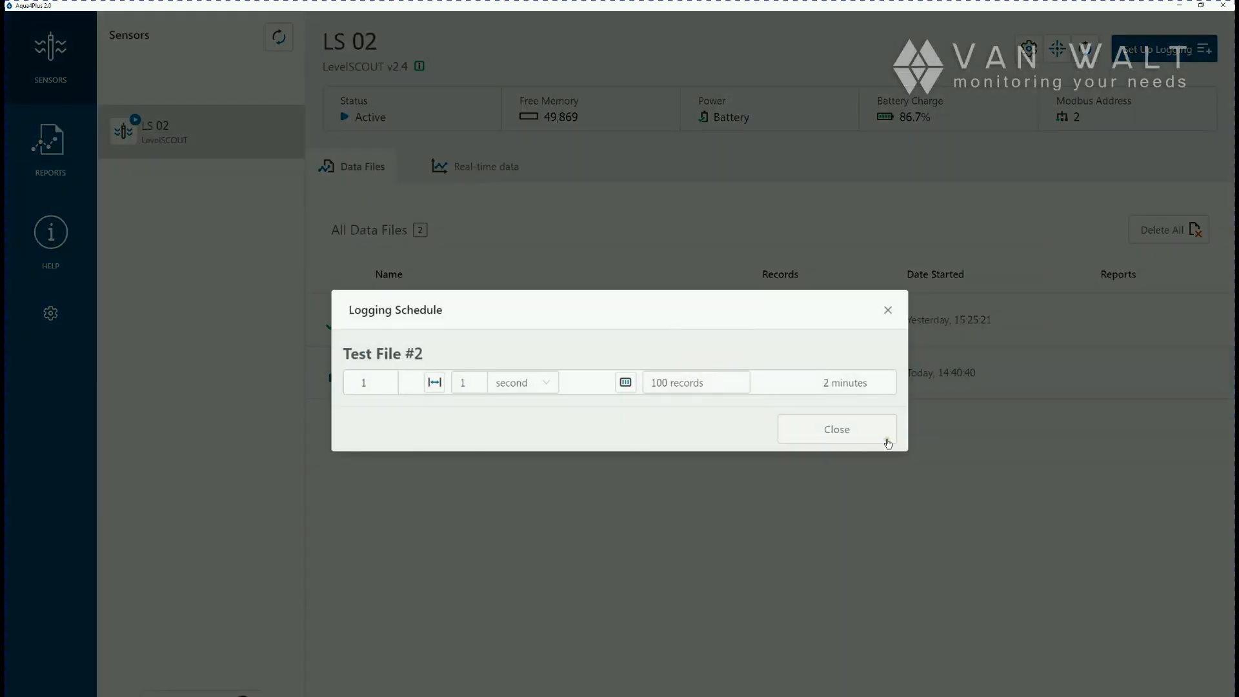
left_click(837, 429)
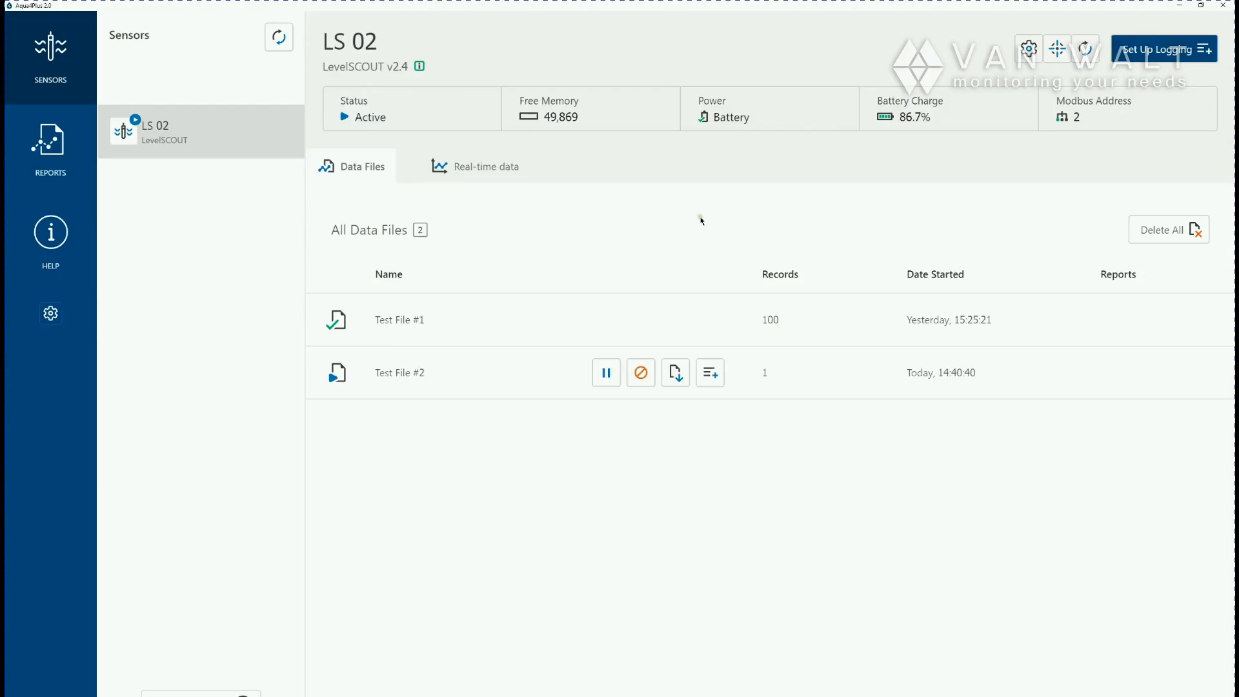
mouse_move(211, 142)
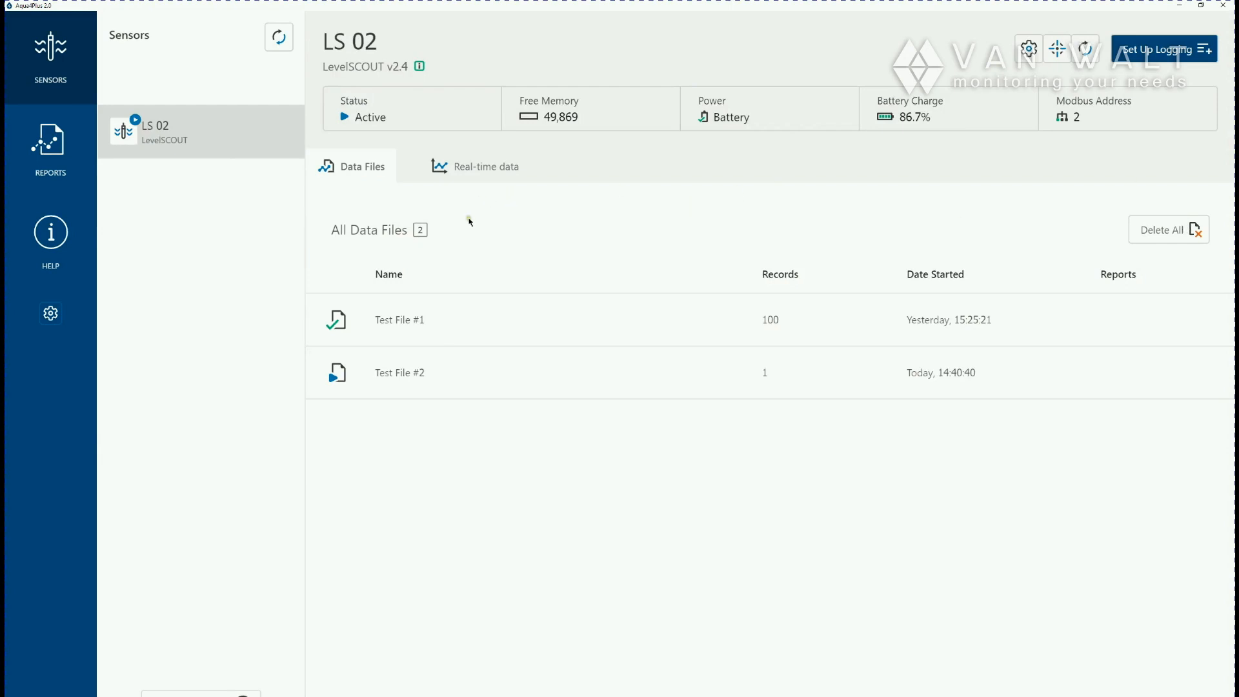
mouse_move(503, 331)
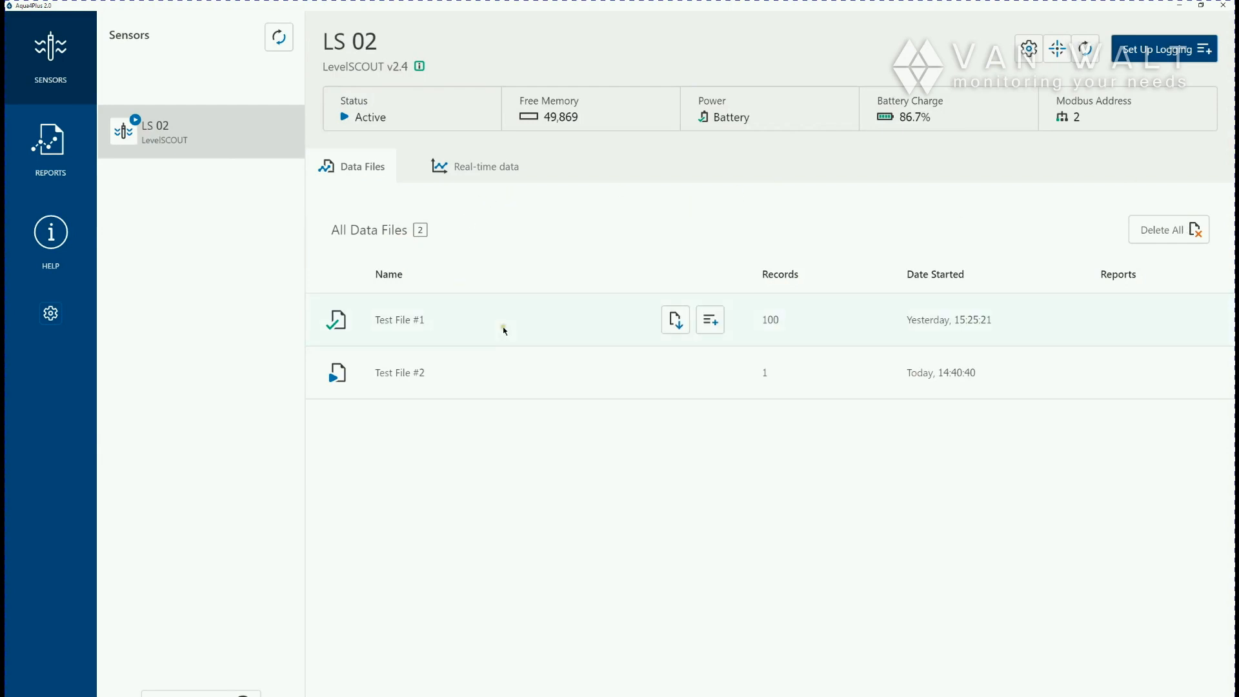
mouse_move(675, 319)
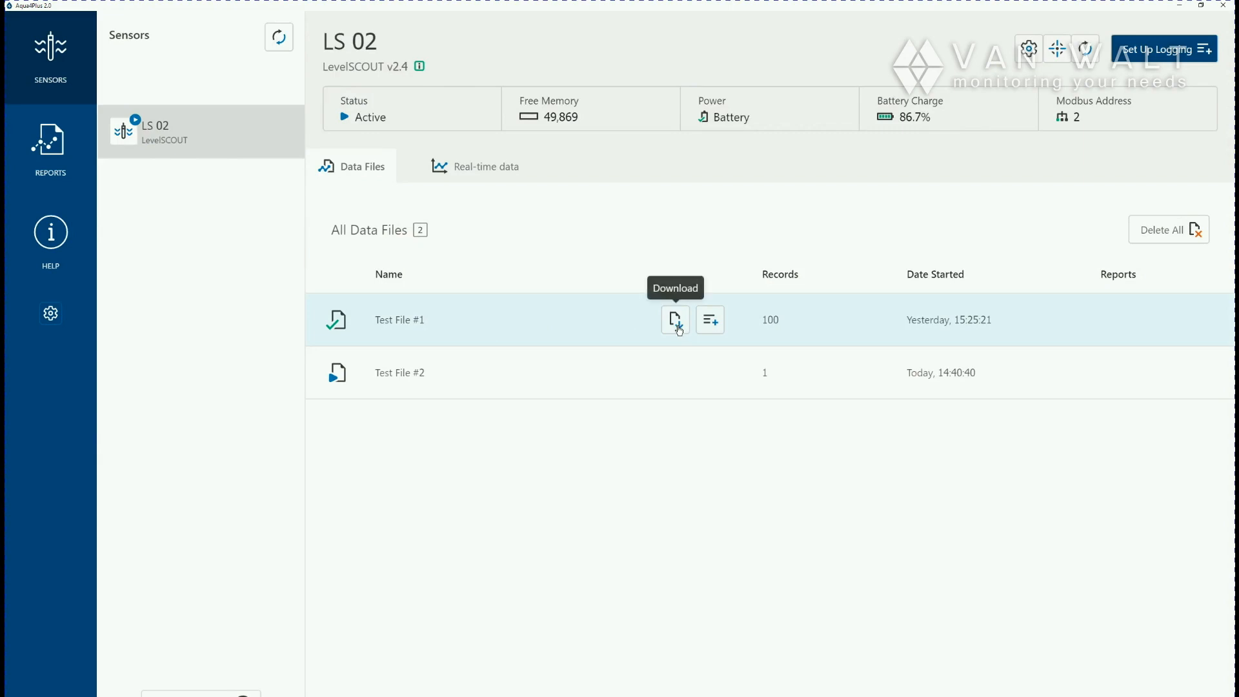
Download Test File #1 from LS 02 and continue to its new report
left_click(674, 319)
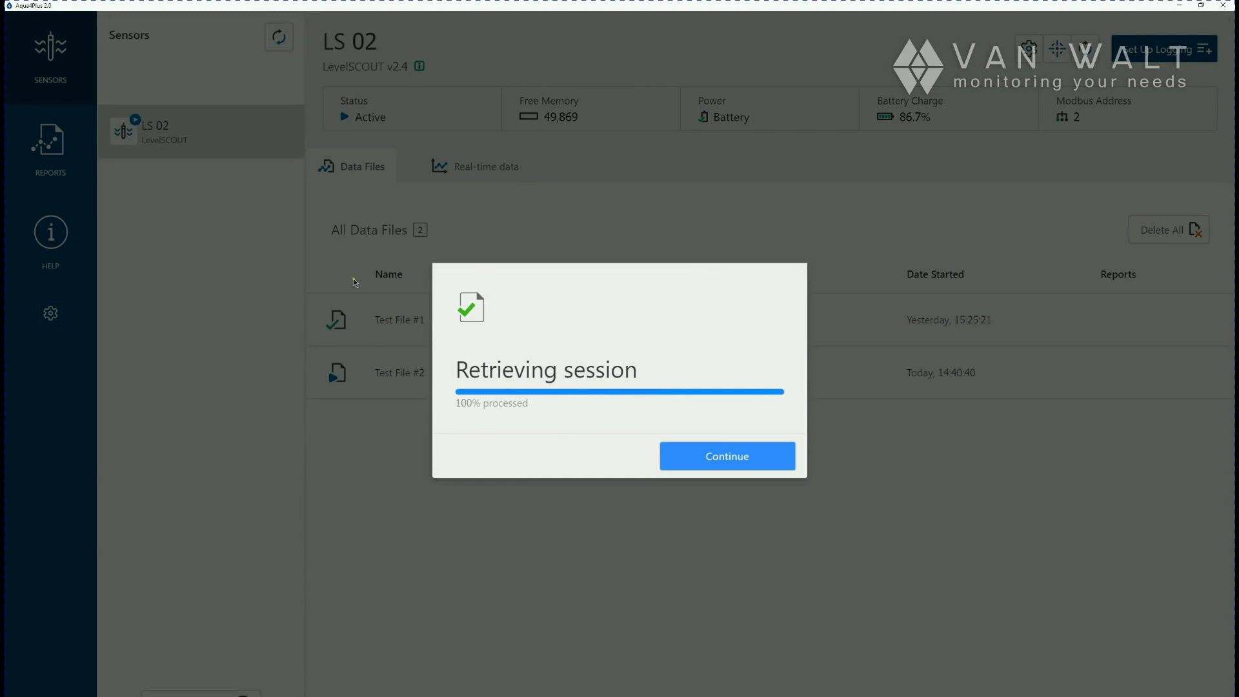
mouse_move(538, 400)
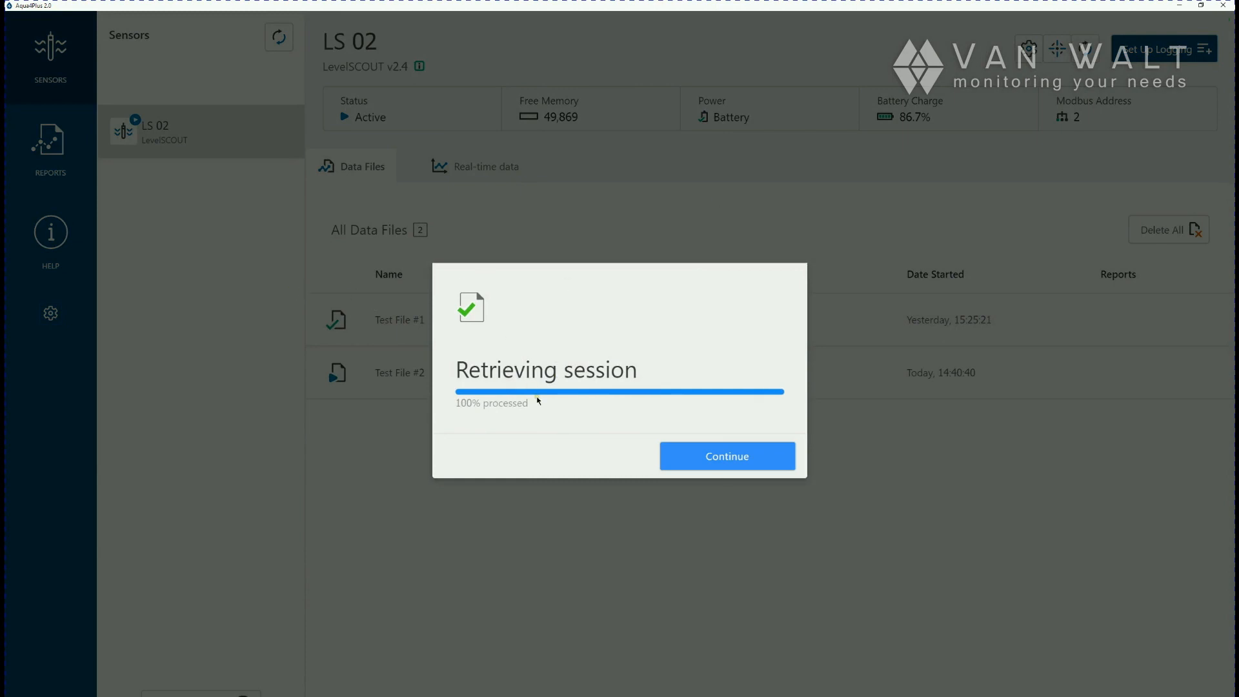
mouse_move(535, 395)
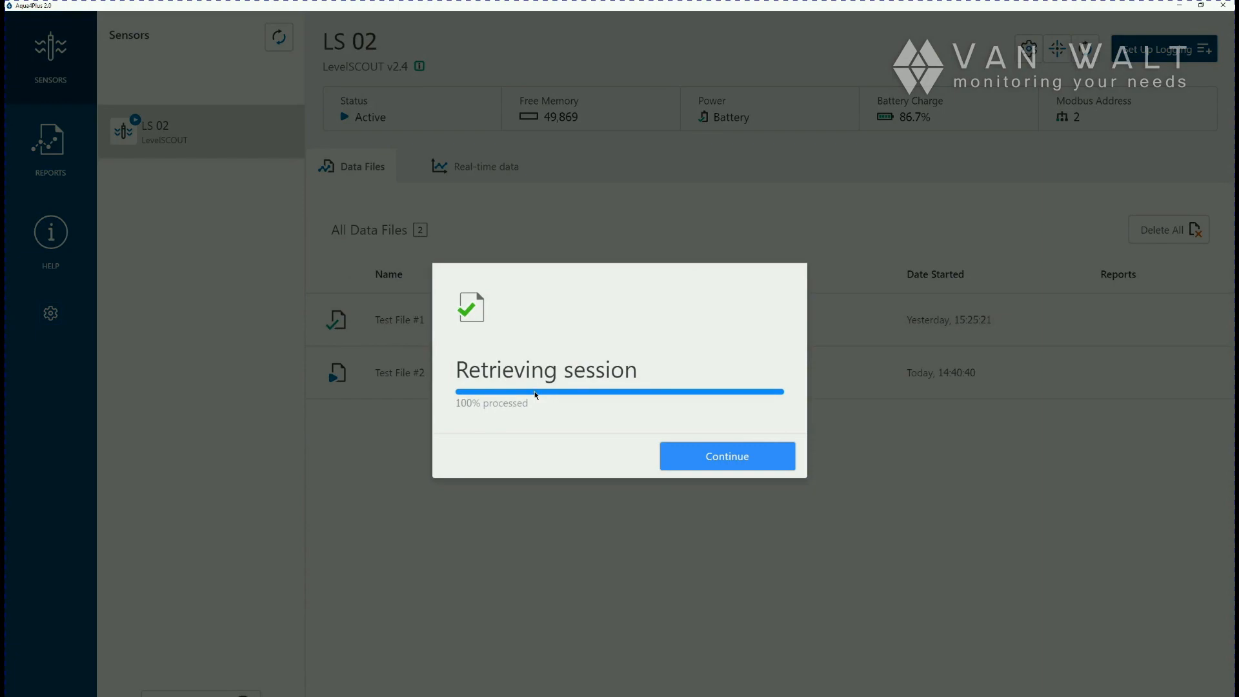
left_click(726, 456)
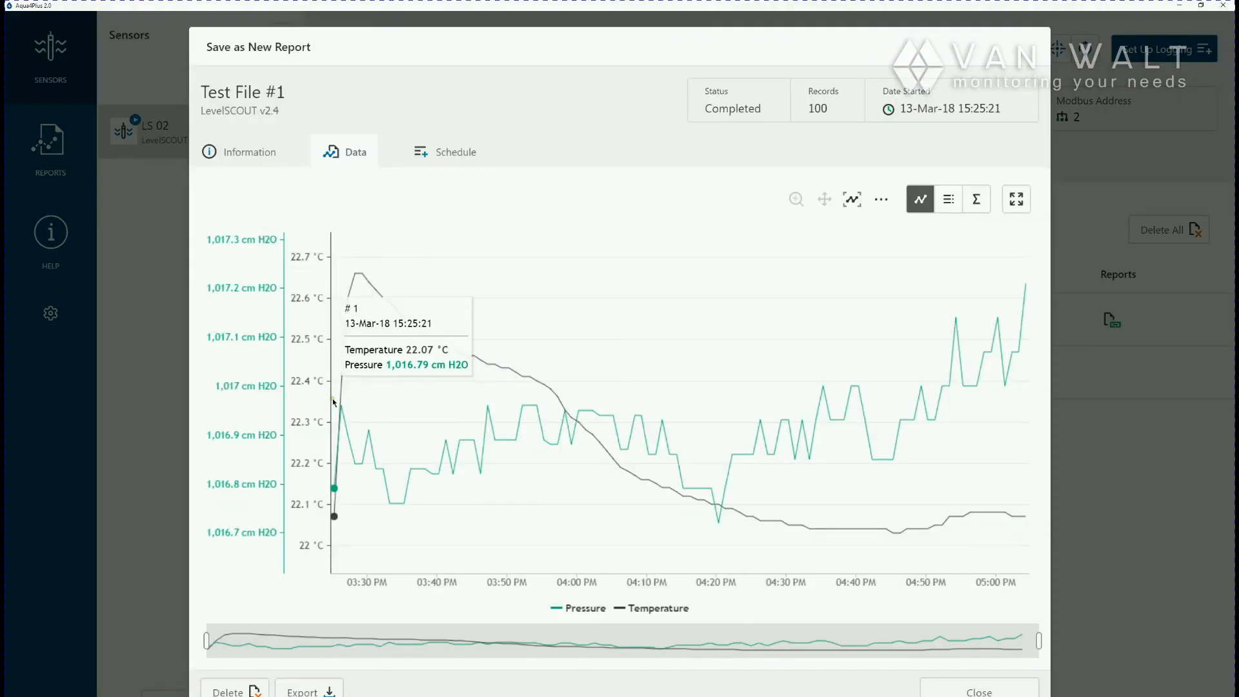
mouse_move(863, 431)
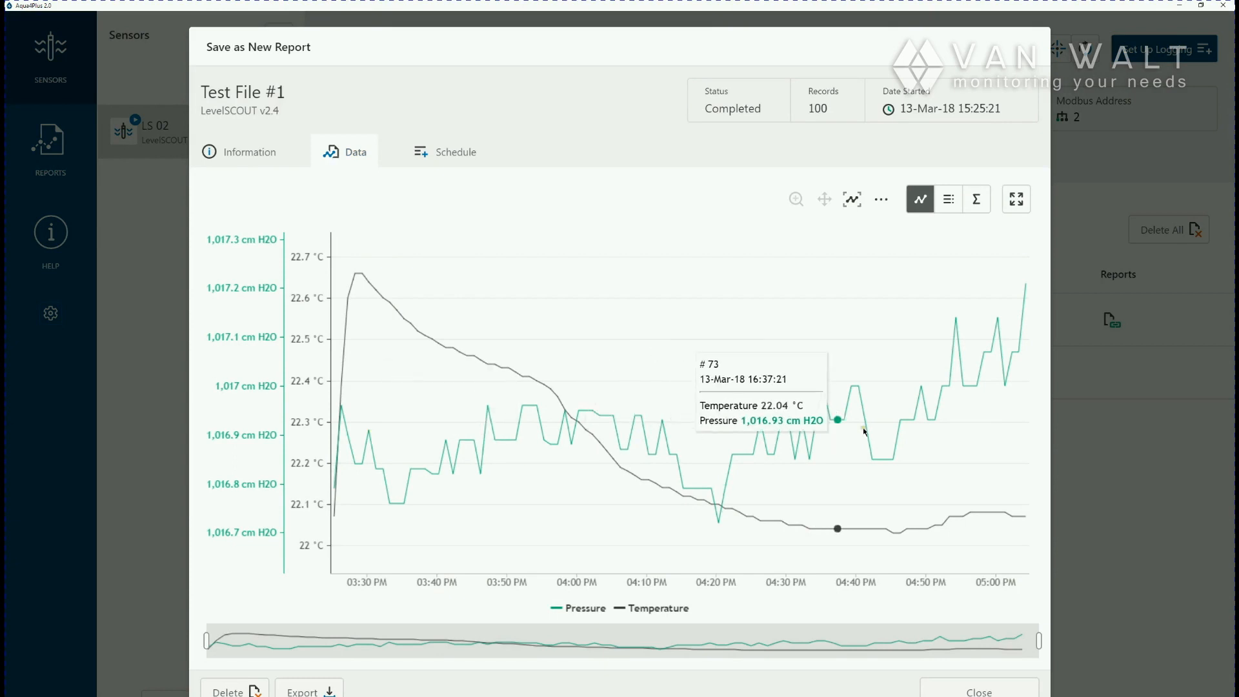
mouse_move(656, 423)
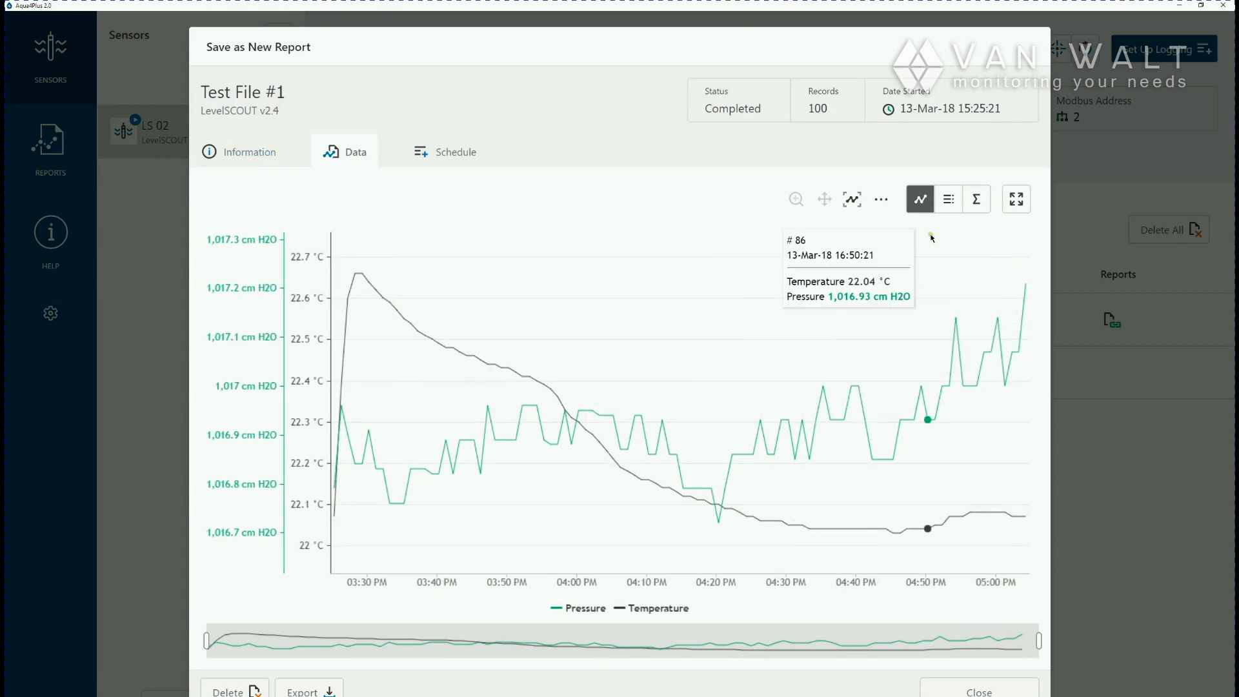
Check Test File #1's Schedule and Information tabs, then close the report
left_click(454, 152)
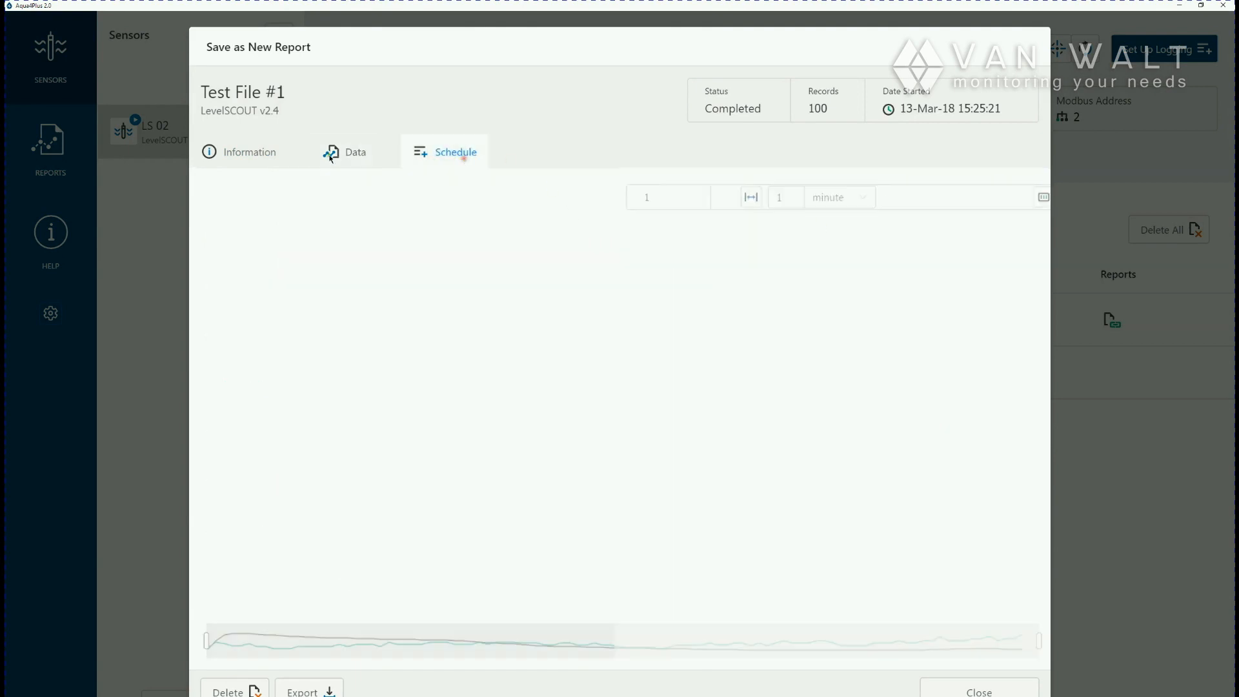
left_click(249, 152)
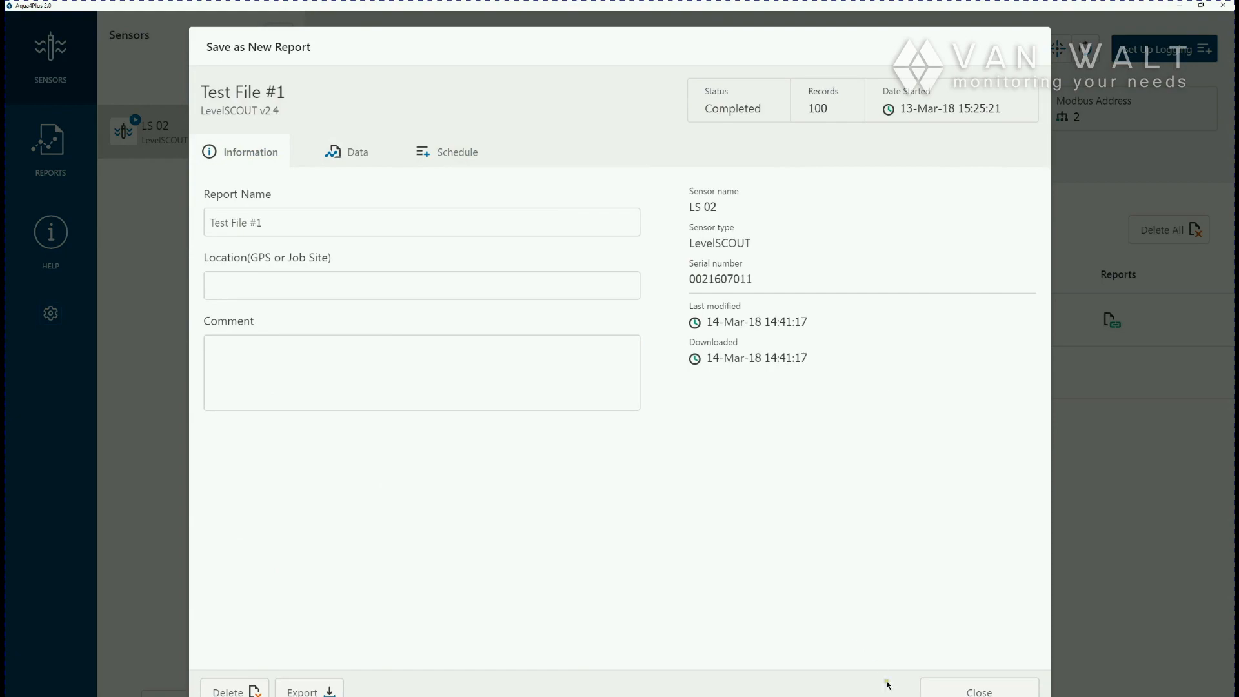
left_click(978, 690)
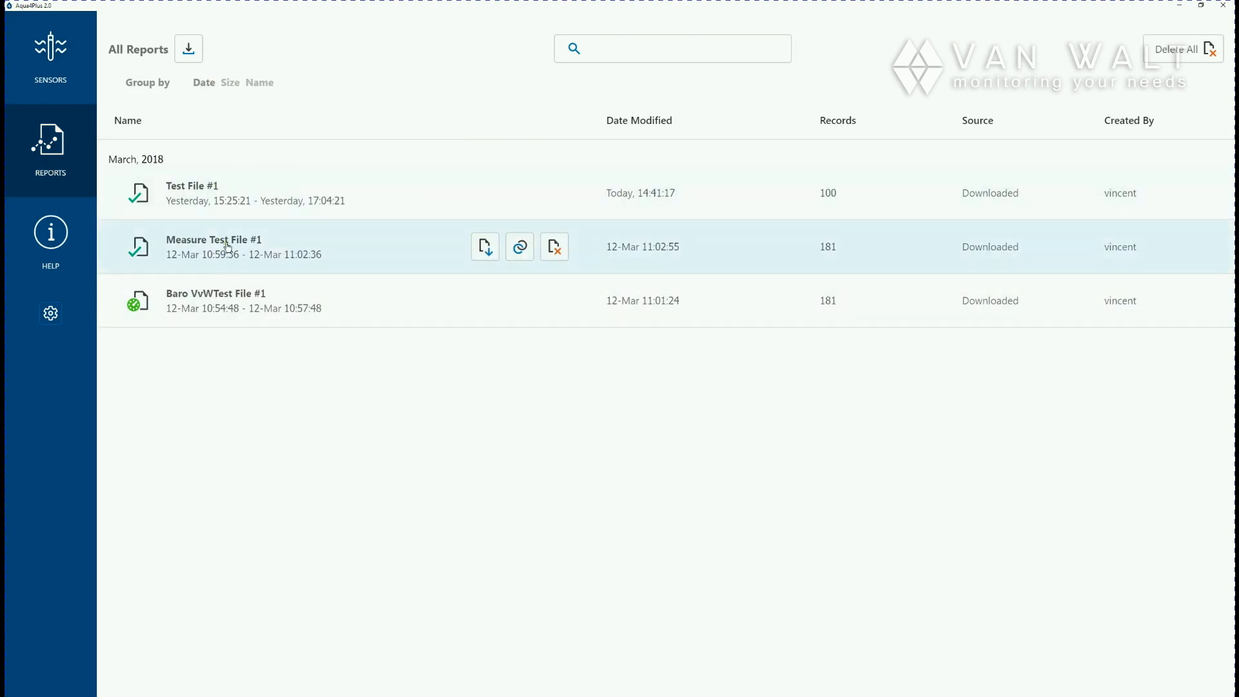
mouse_move(197, 201)
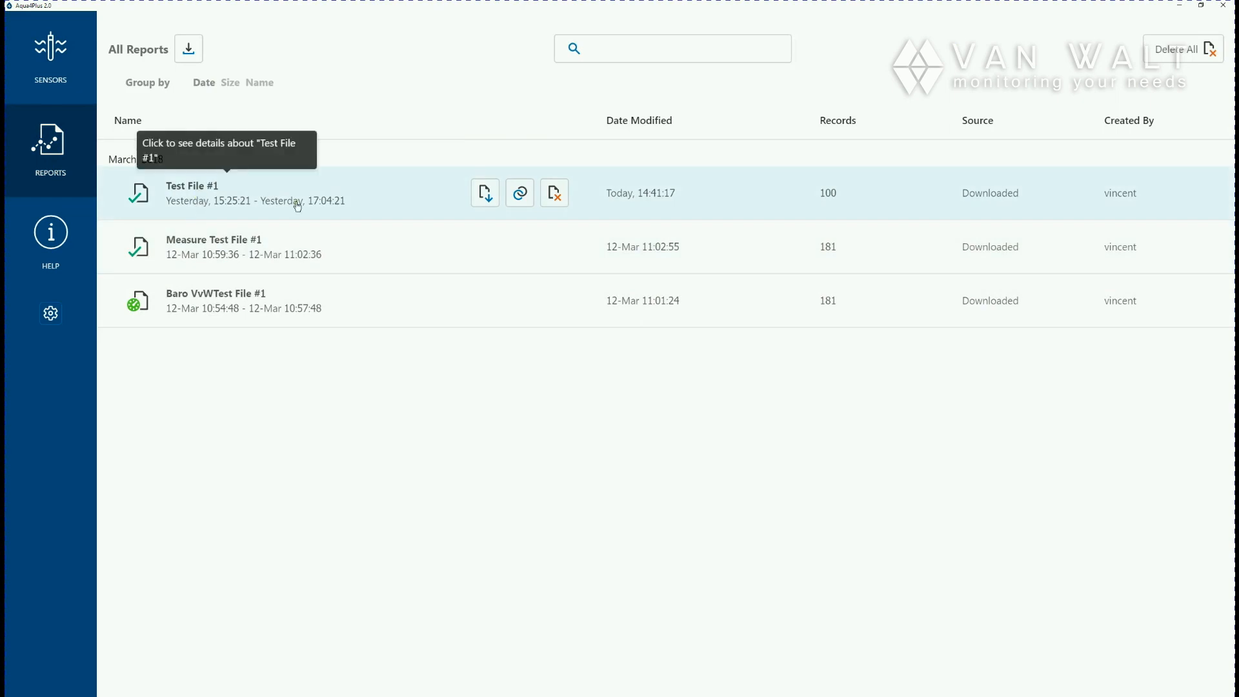
mouse_move(257, 267)
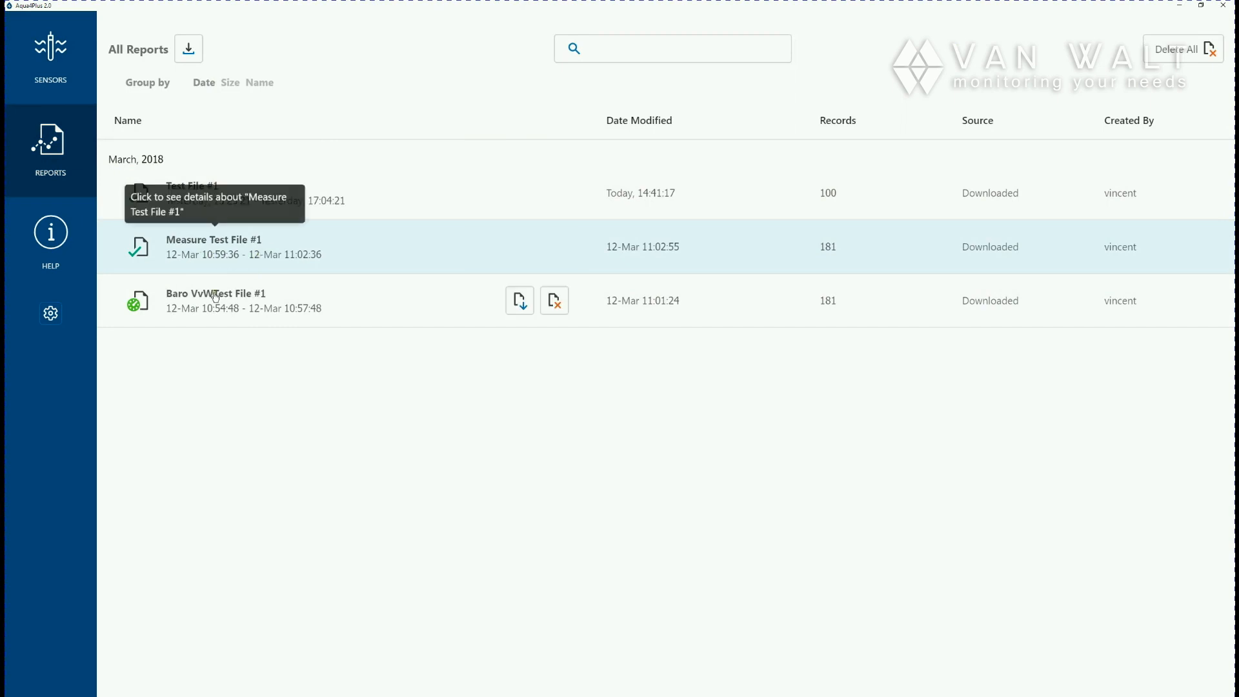
mouse_move(519, 246)
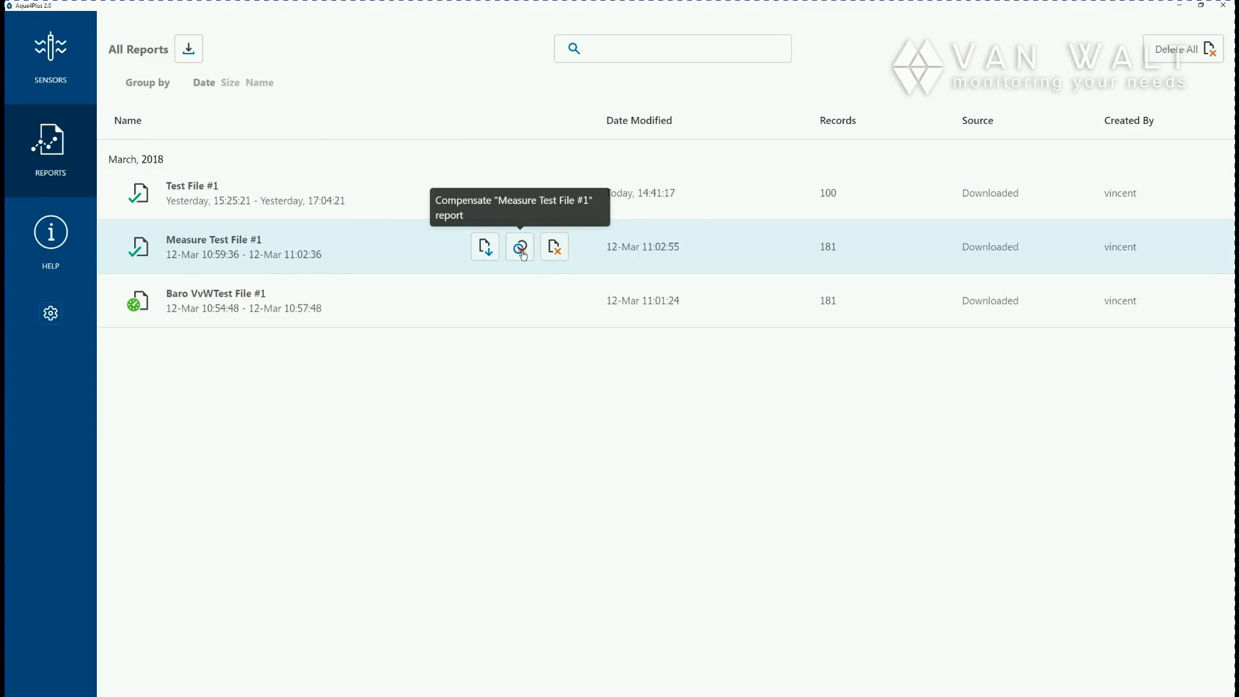
Open barometric compensation for Measure Test File #1, listing Baro VvWTest File #1 data
left_click(518, 246)
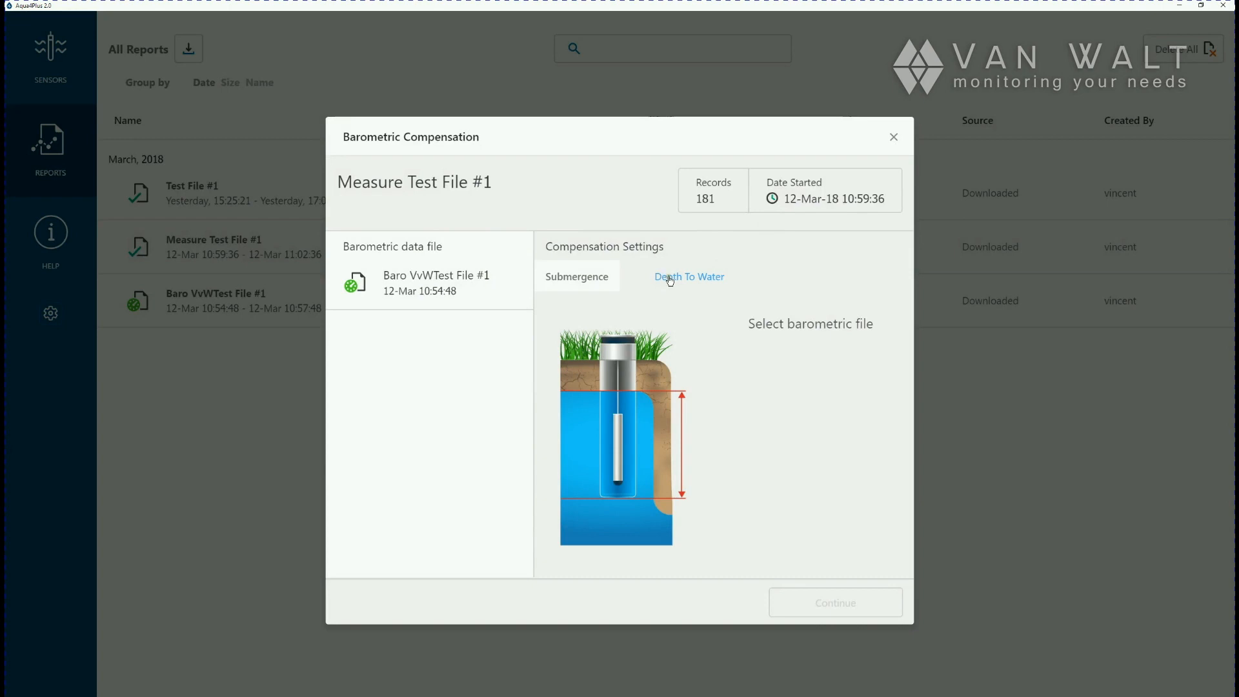
Choose Depth To Water compensation and enter a 105 cm H2O reference depth
left_click(688, 277)
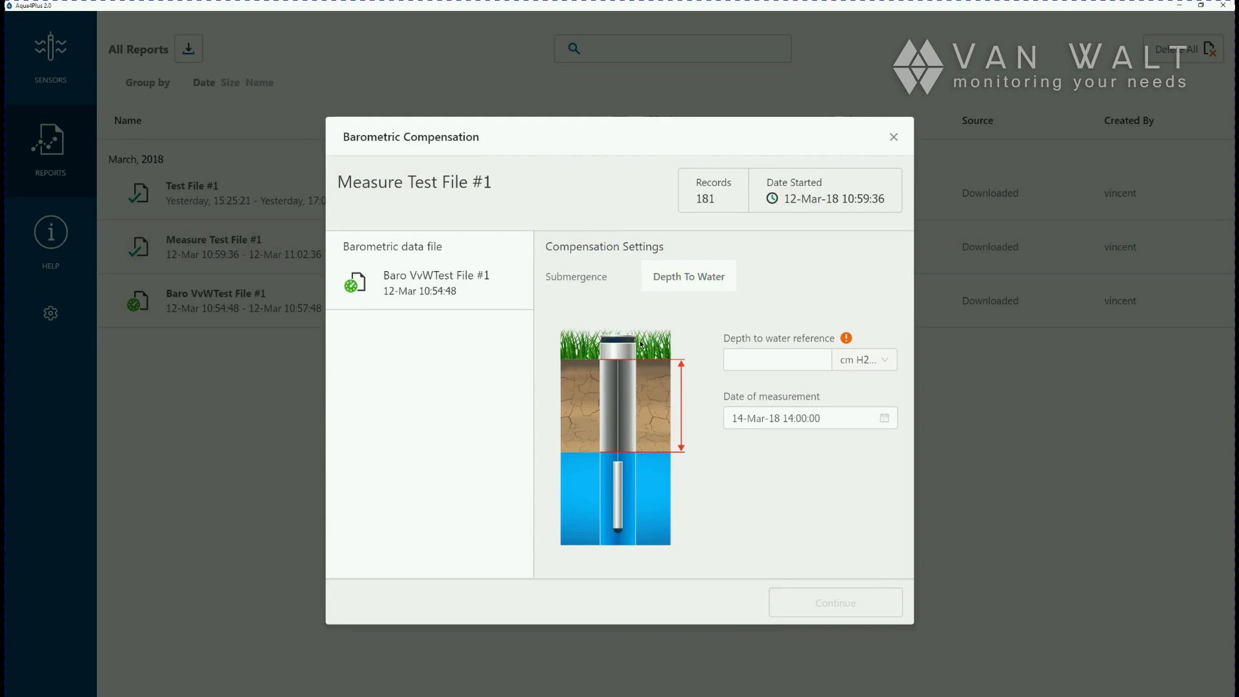
mouse_move(682, 380)
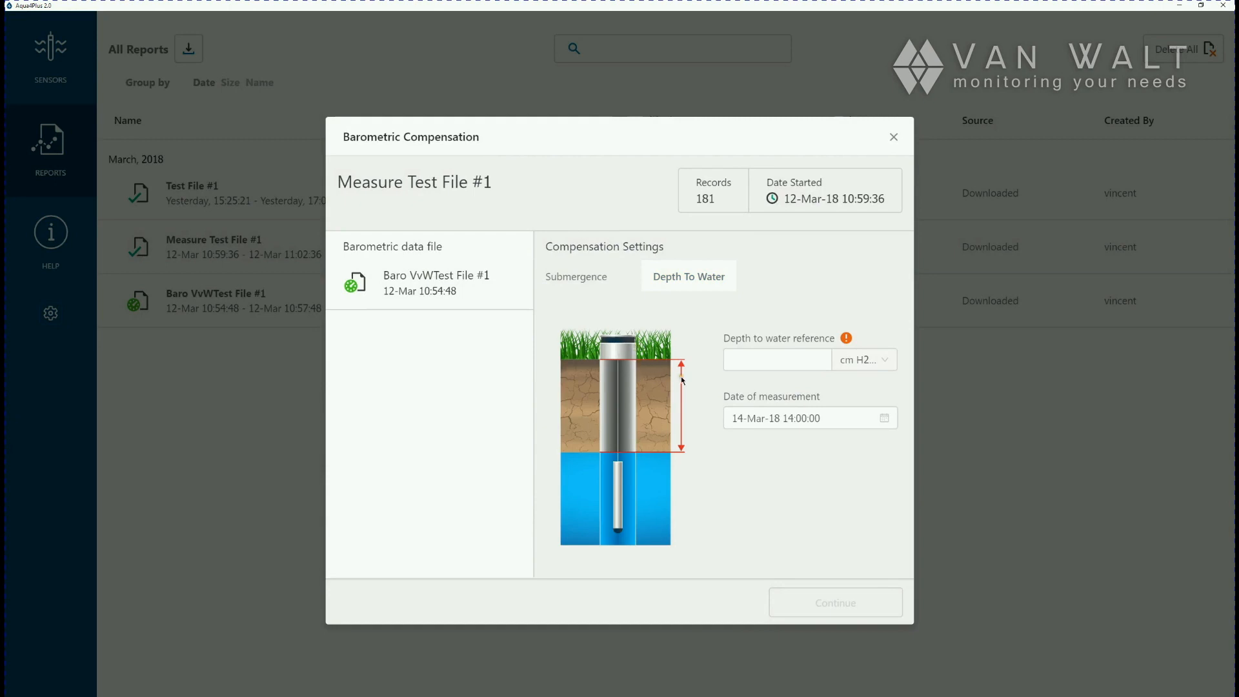
mouse_move(640, 453)
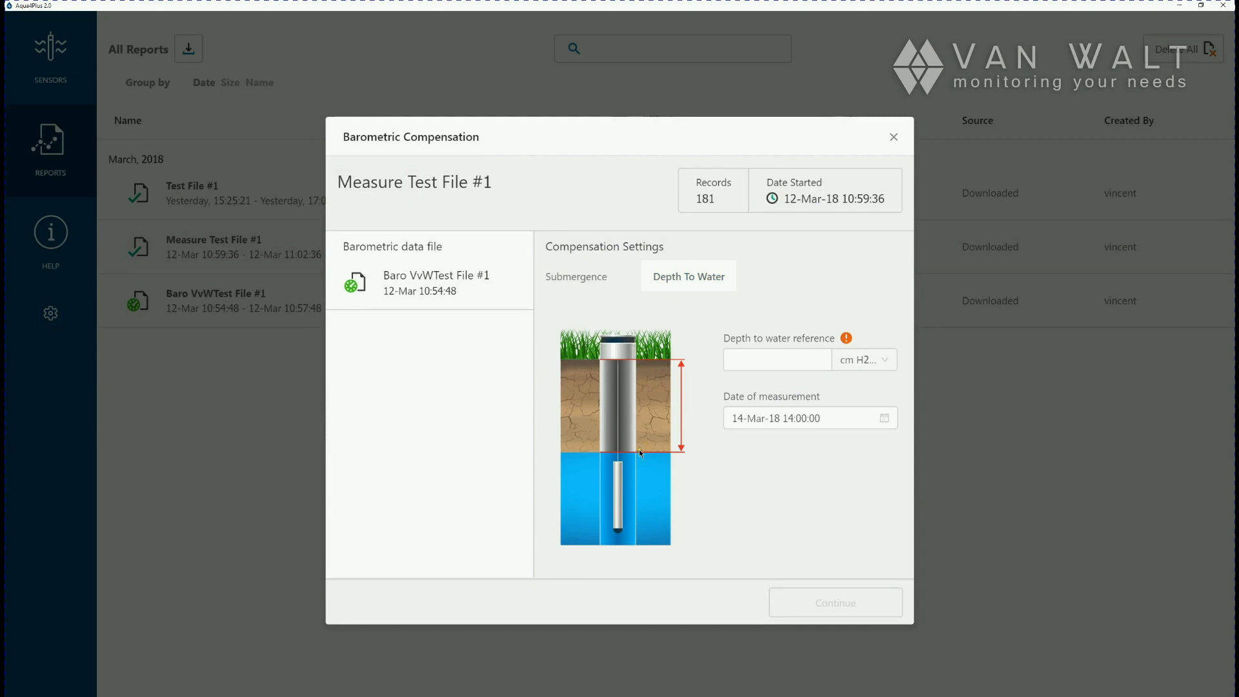
left_click(806, 418)
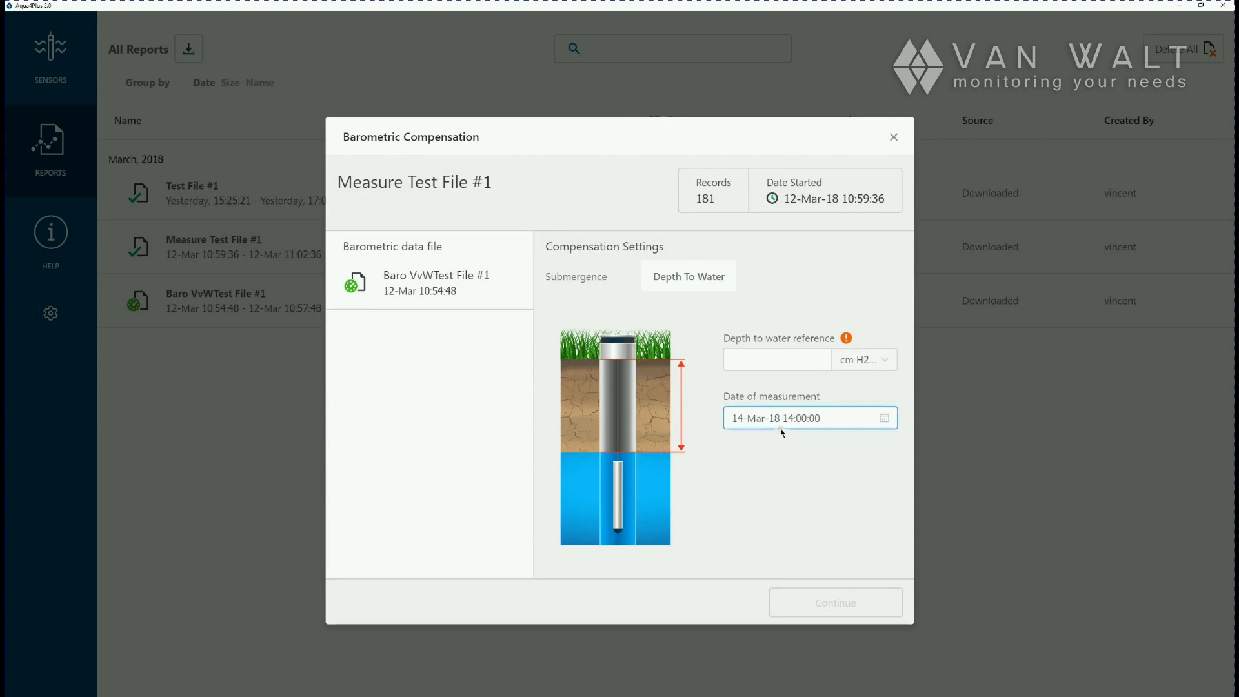
type("1")
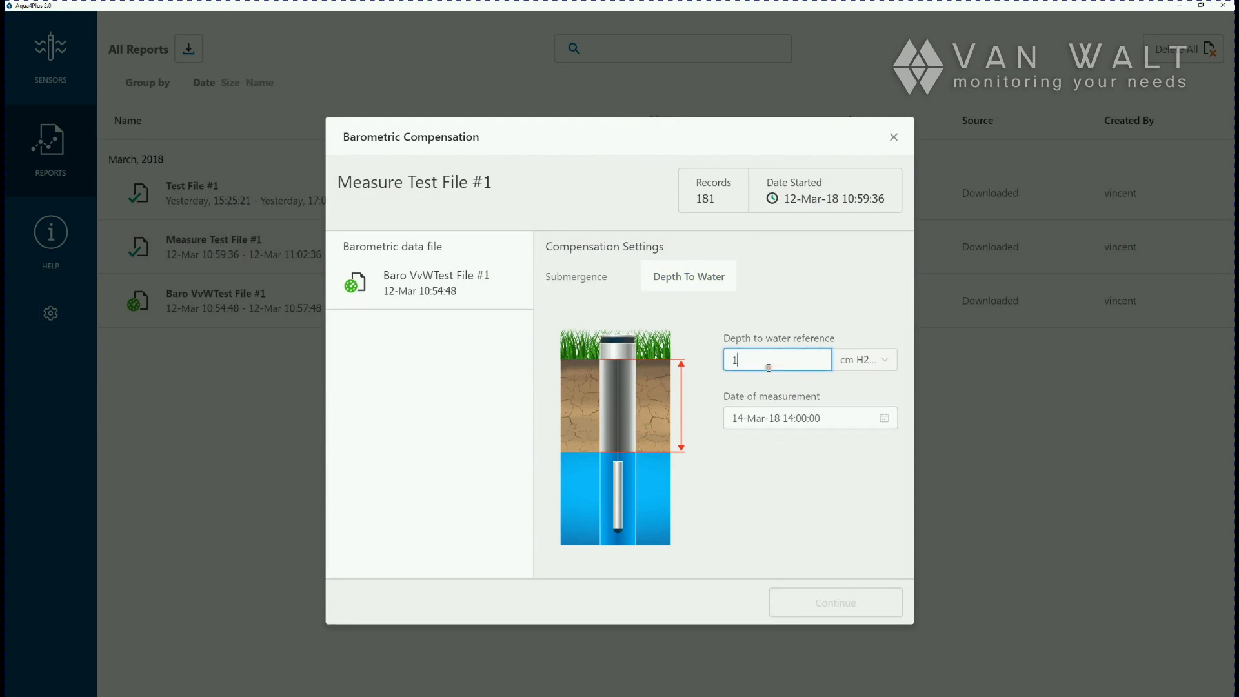
type("05")
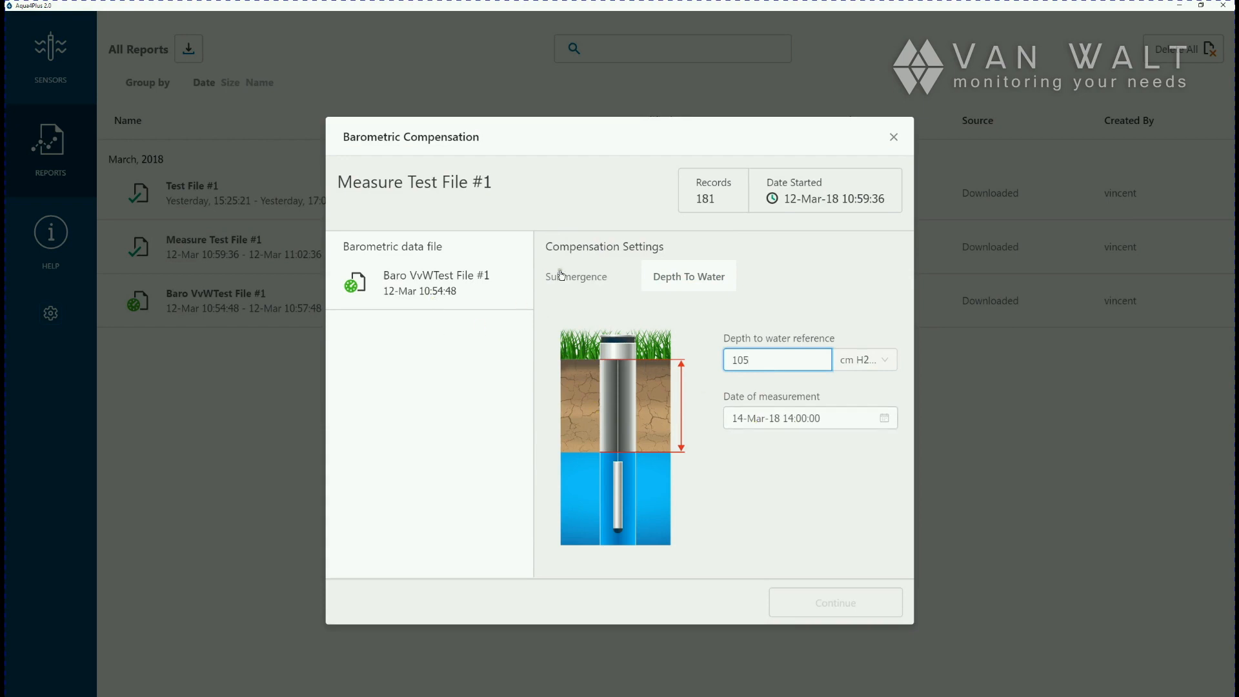
mouse_move(685, 366)
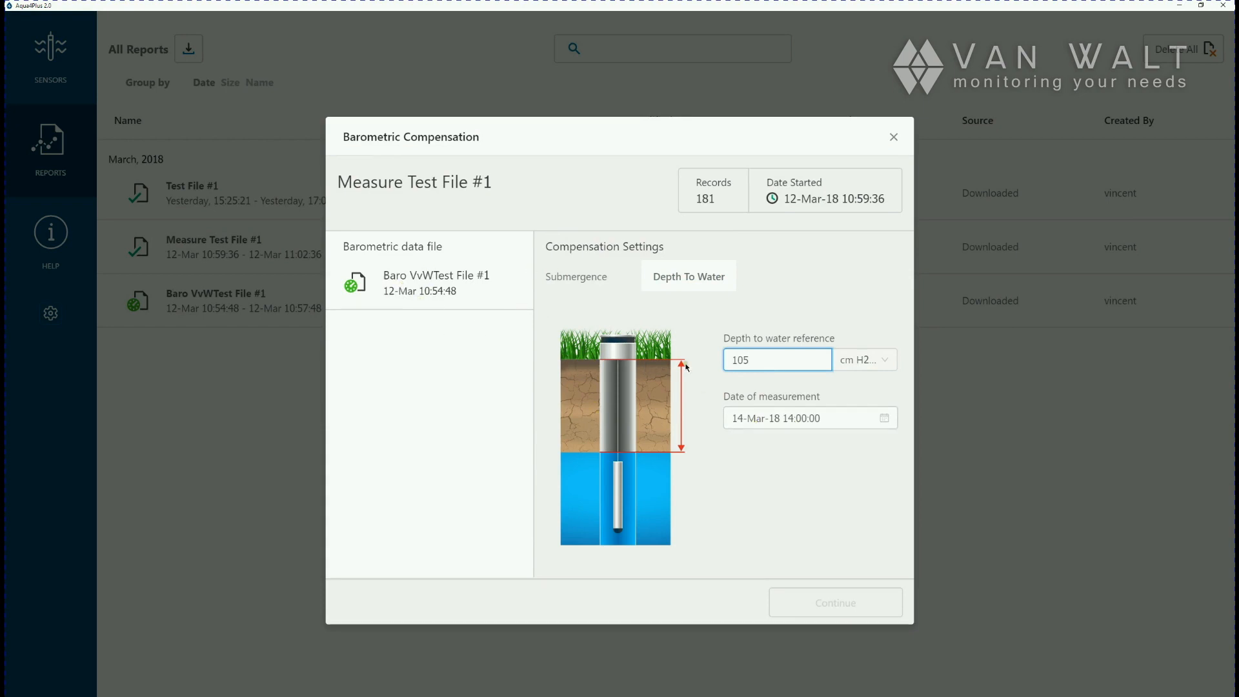
Set the date of measurement to 12 March 2018 at 11:00
left_click(810, 417)
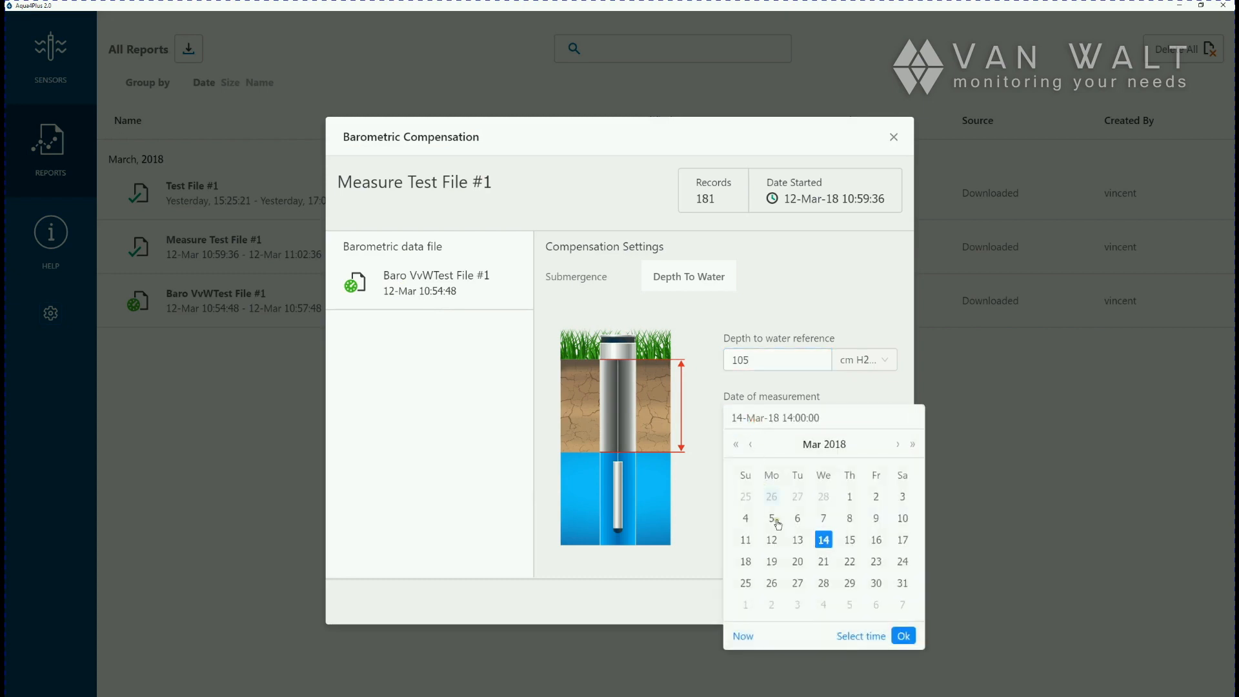
mouse_move(771, 539)
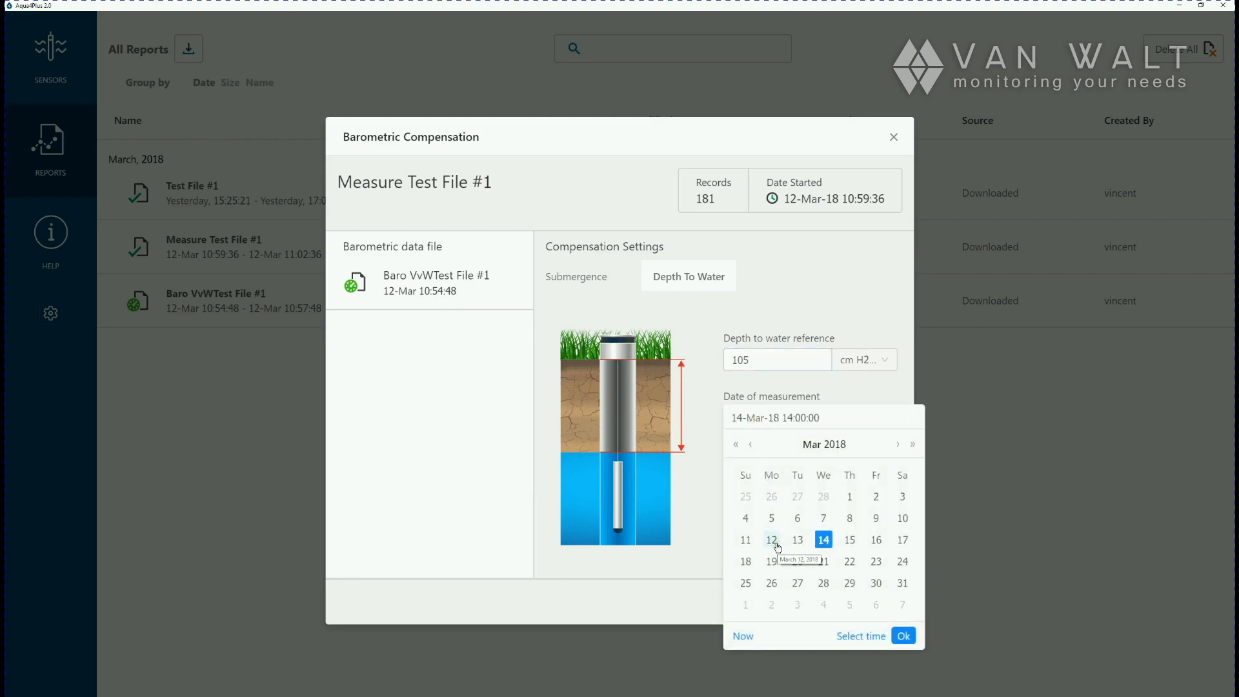
left_click(771, 539)
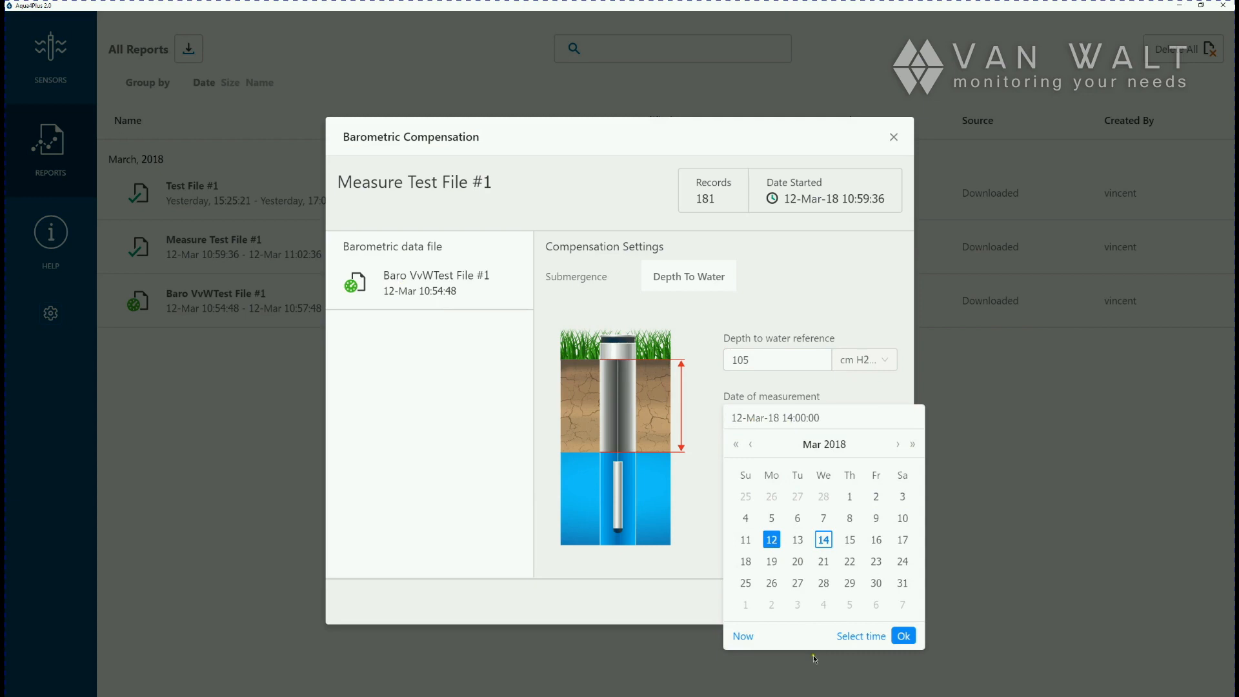
left_click(860, 635)
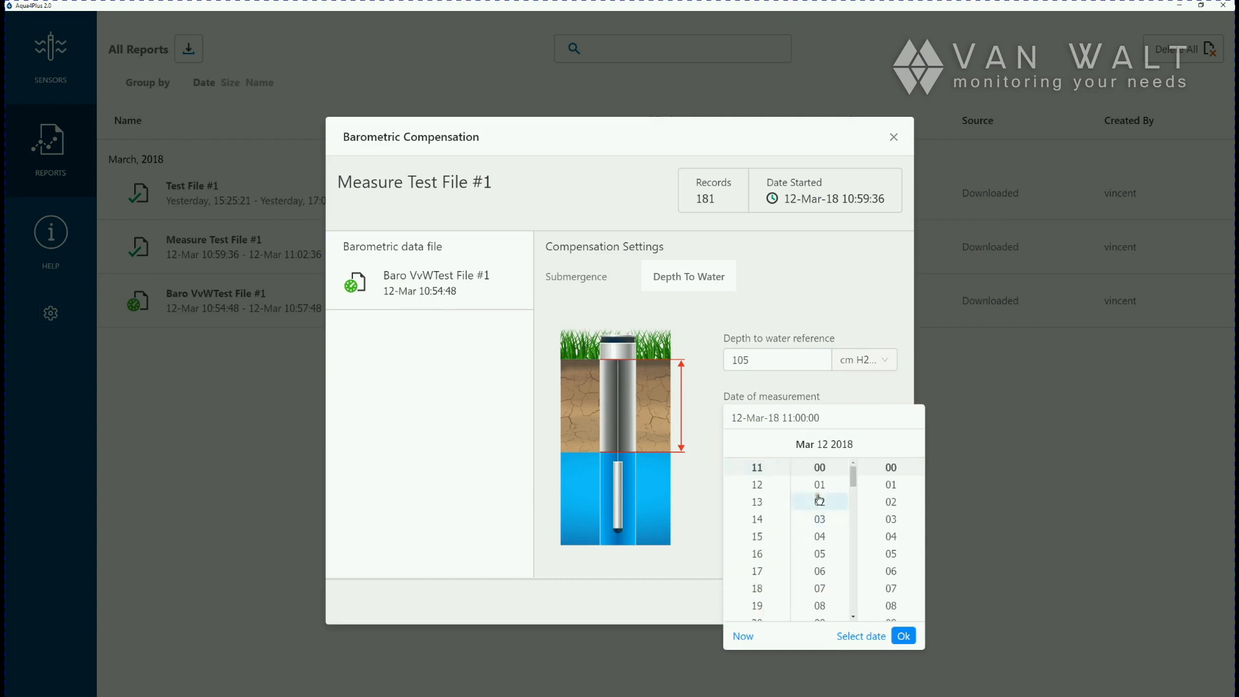
left_click(902, 635)
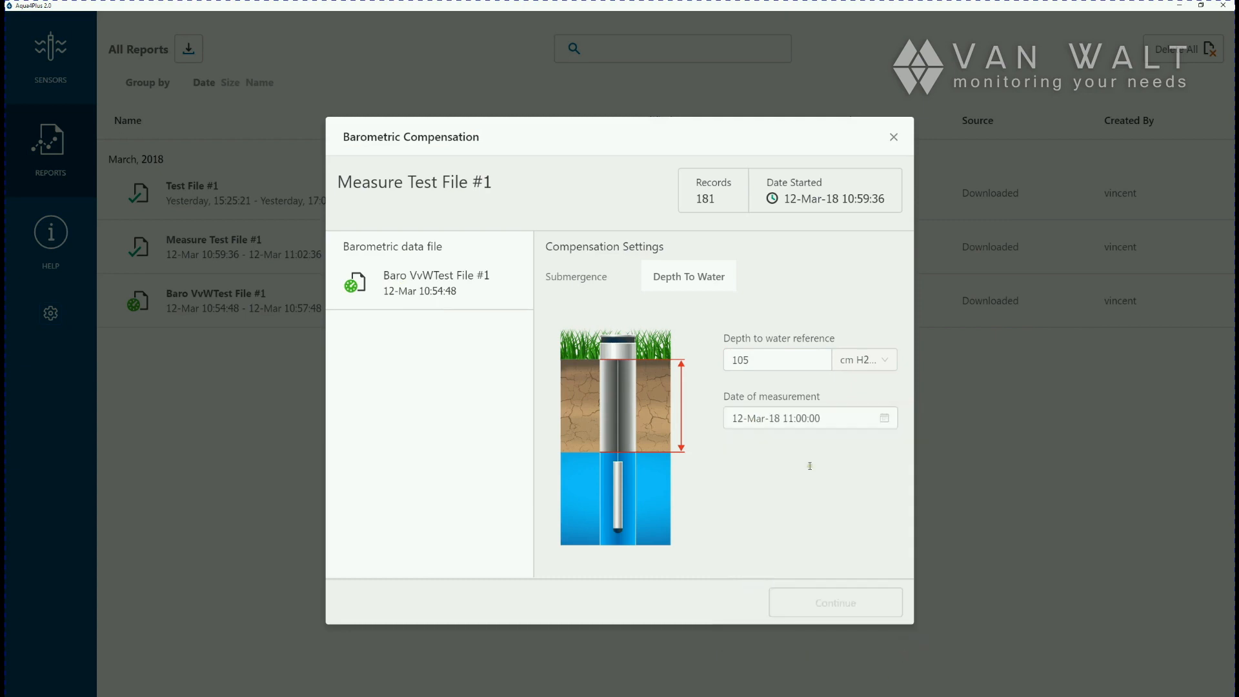
Compensate against Baro VvWTest File #1 and save the report
left_click(777, 359)
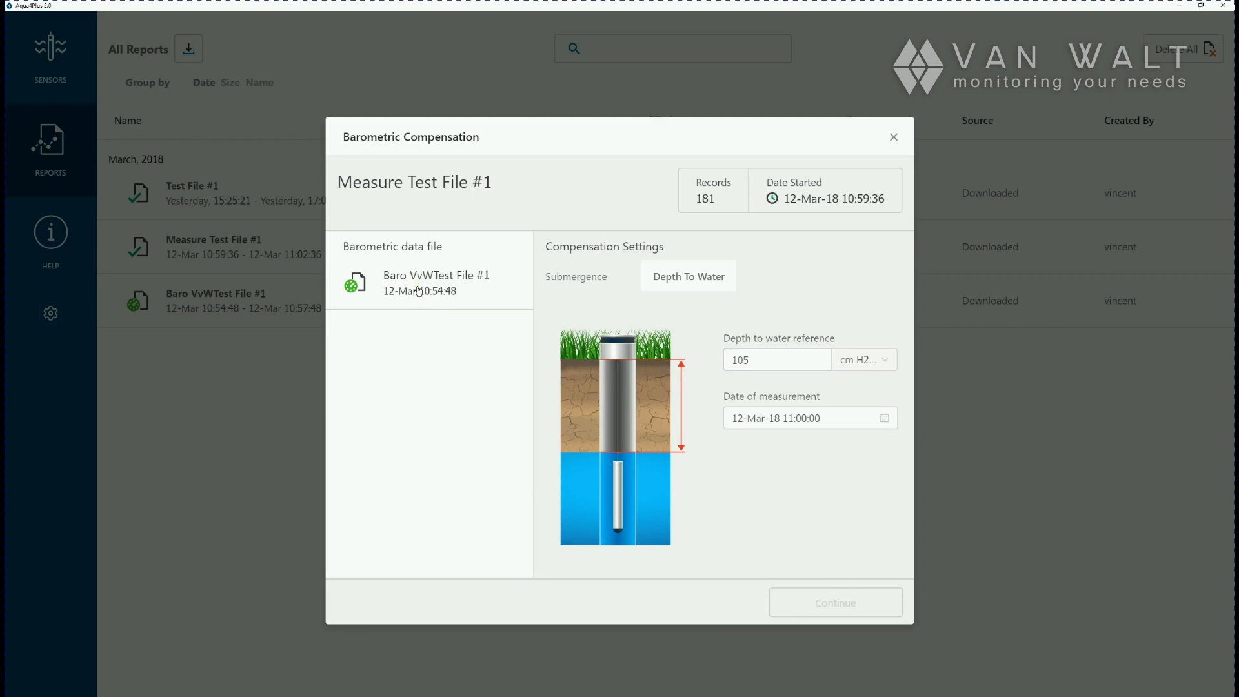
left_click(429, 282)
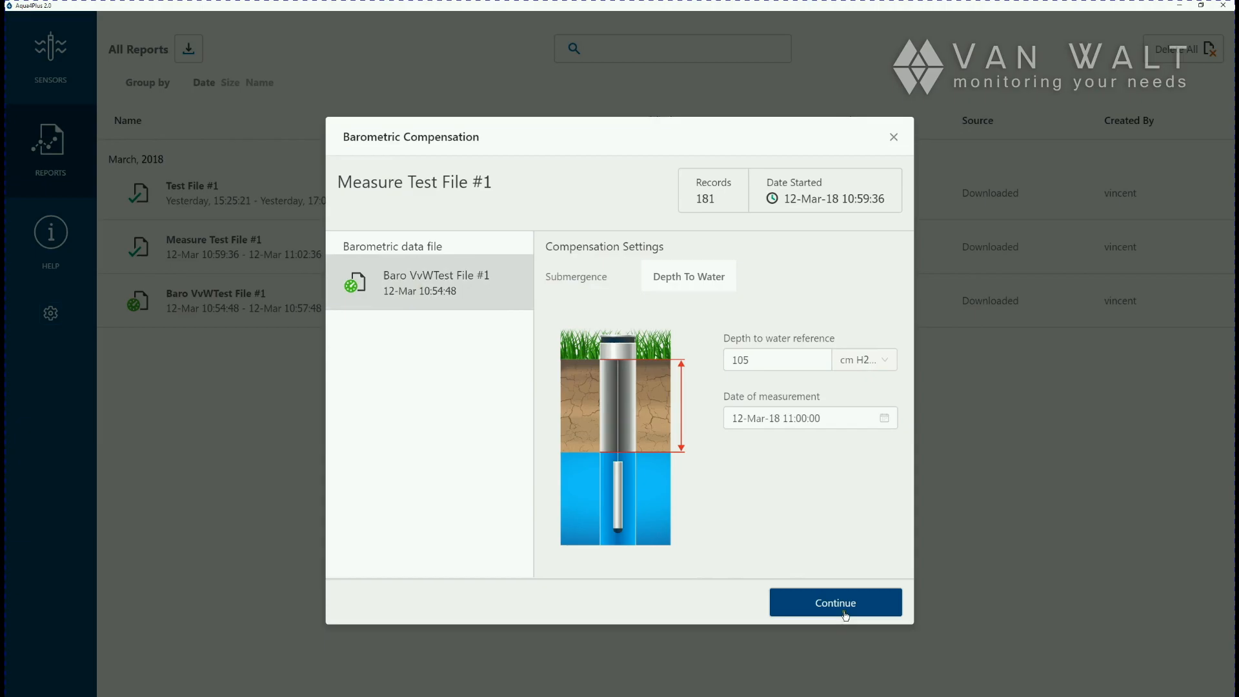
left_click(834, 602)
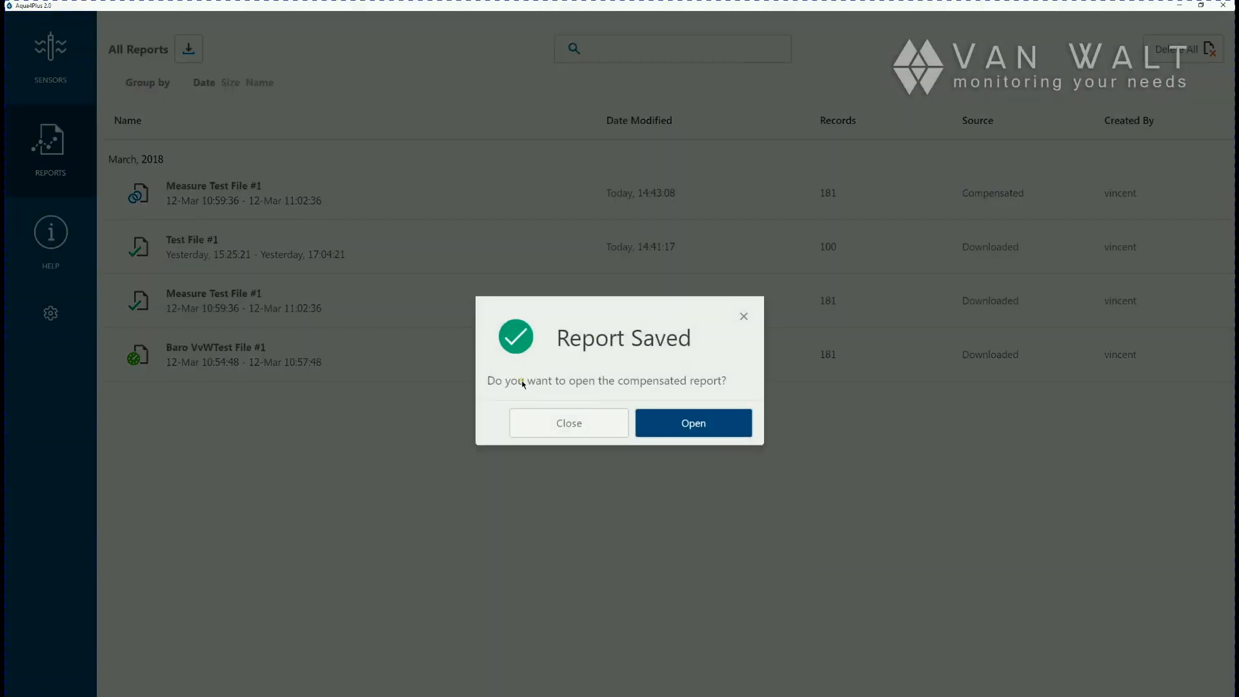
Open the compensated Measure Test File #1 report's DTW graph, then start exporting it
left_click(568, 422)
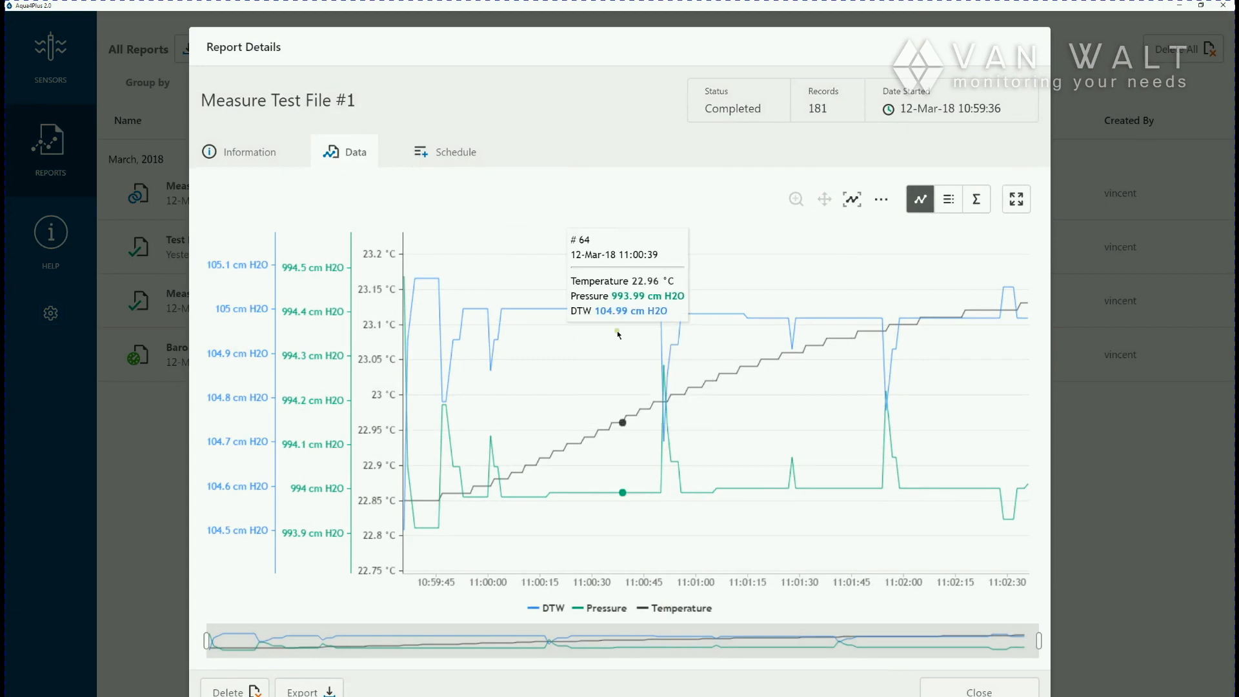
mouse_move(349, 387)
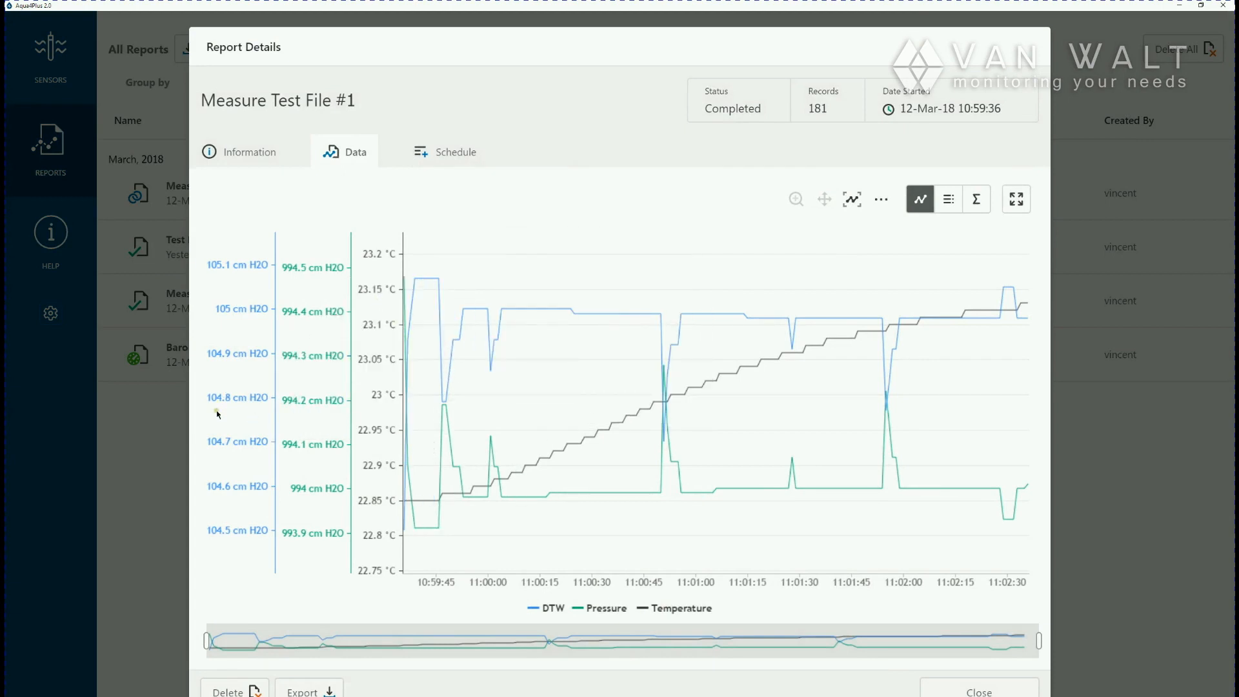
mouse_move(239, 302)
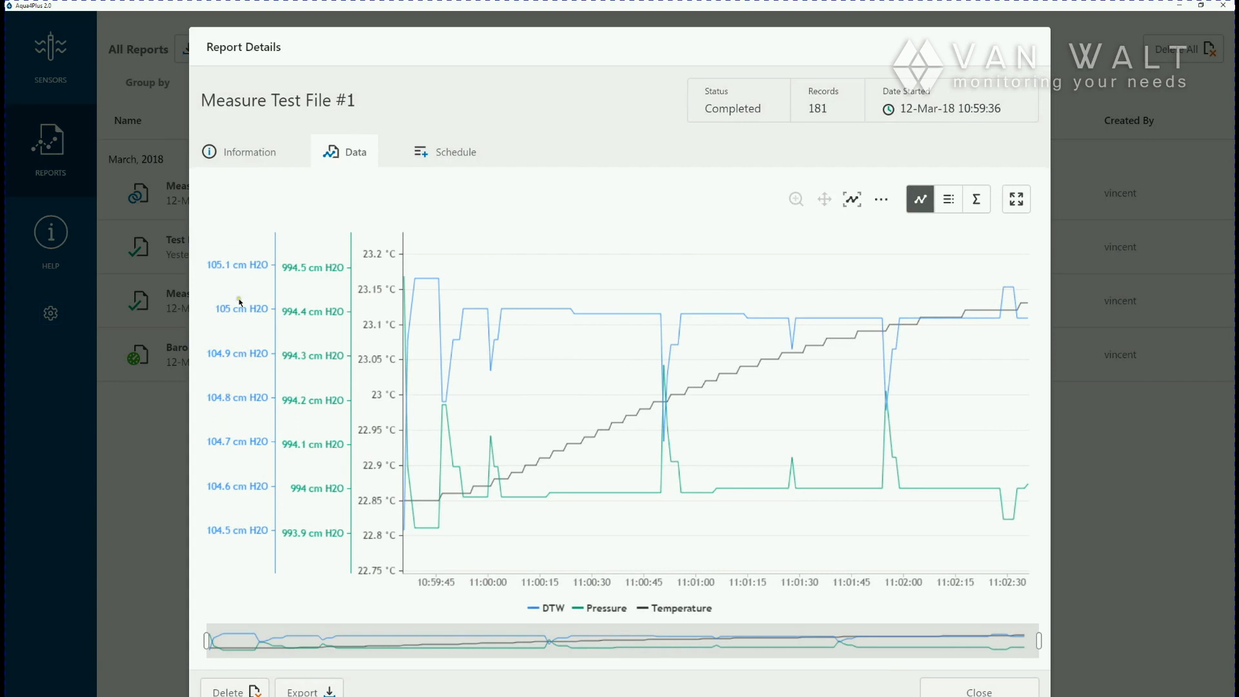
mouse_move(660, 466)
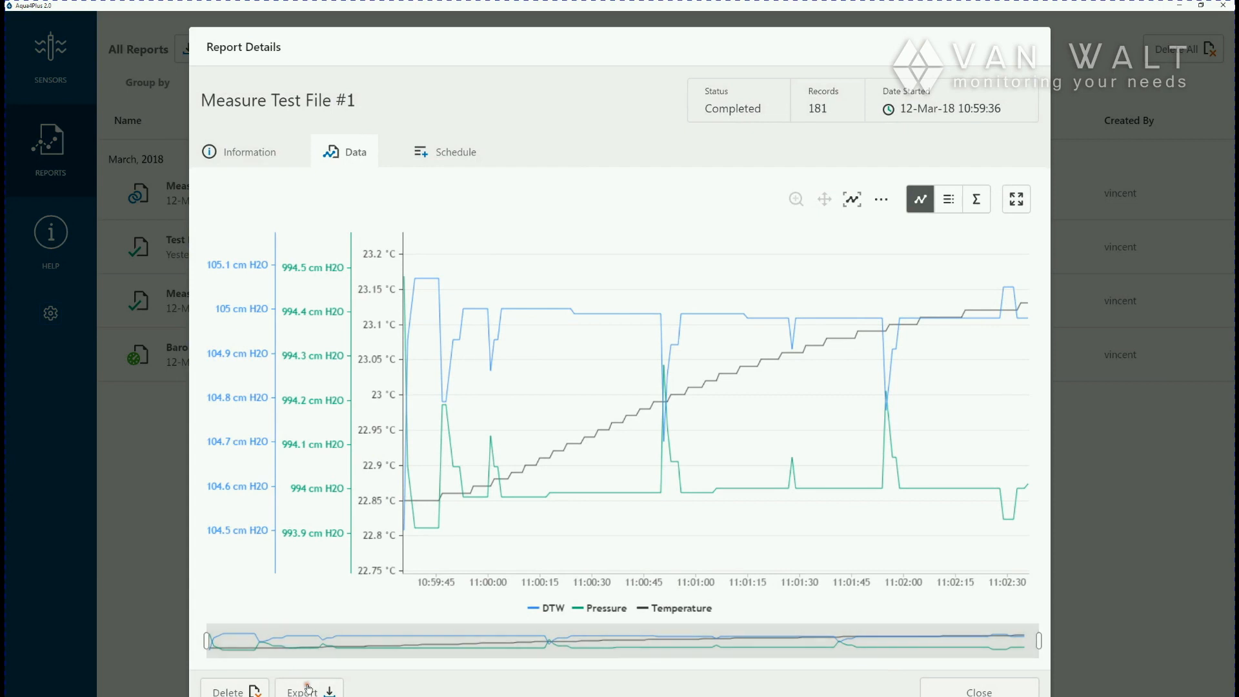
left_click(301, 689)
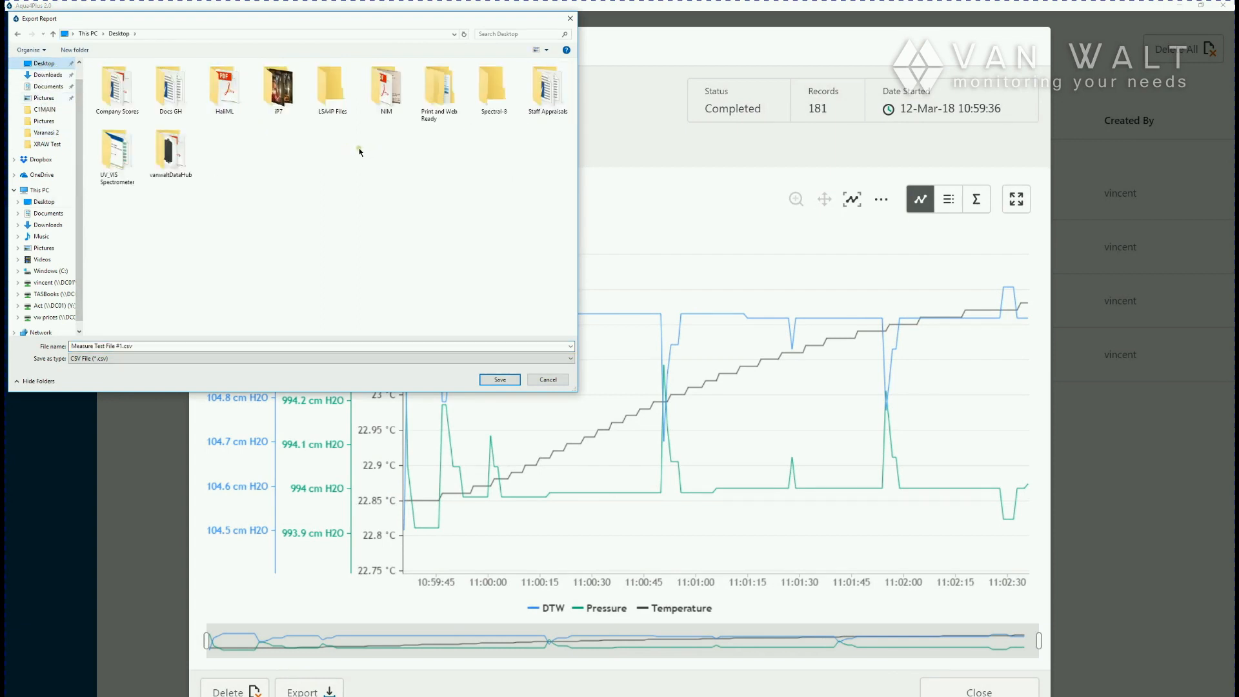
Save the export as Measure Test File #1.csv on the Desktop and show the table view
double_click(331, 85)
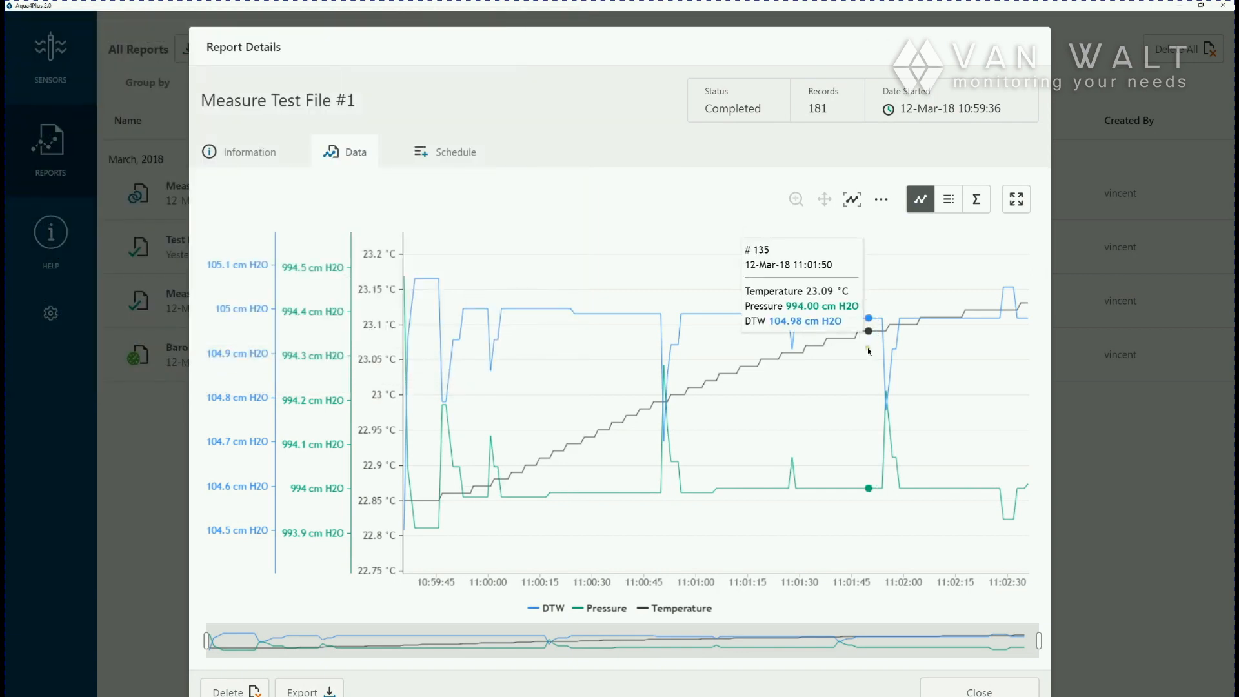
mouse_move(961, 254)
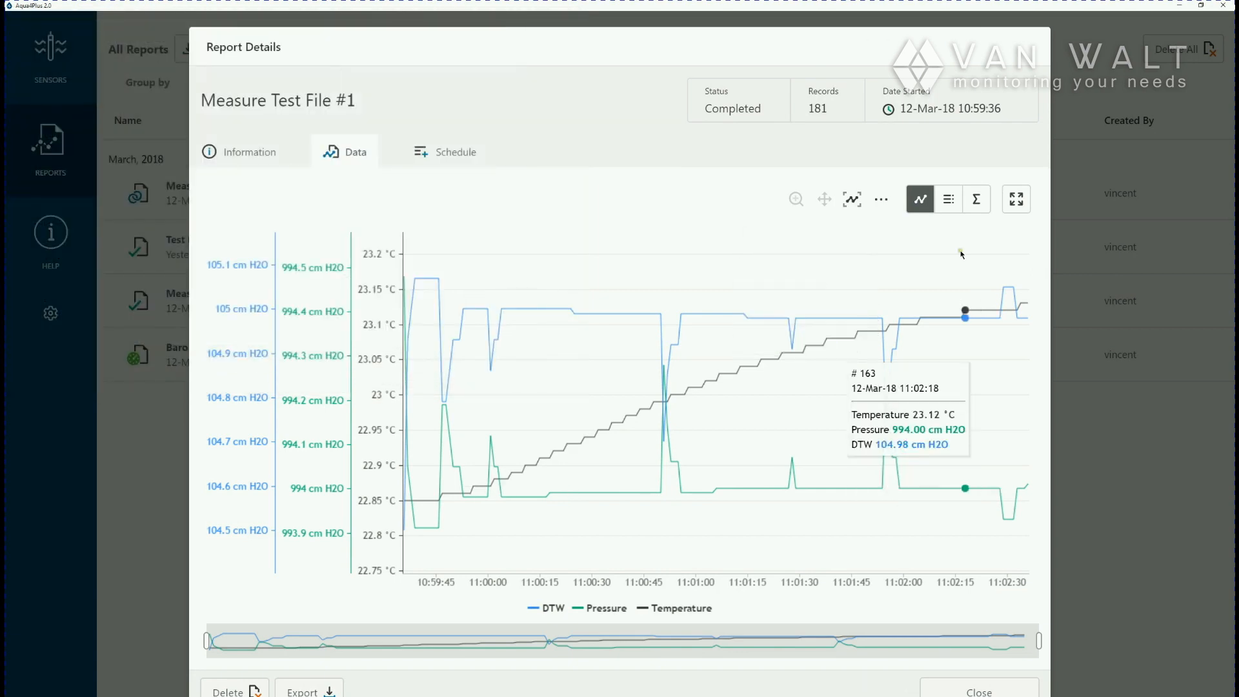
left_click(947, 200)
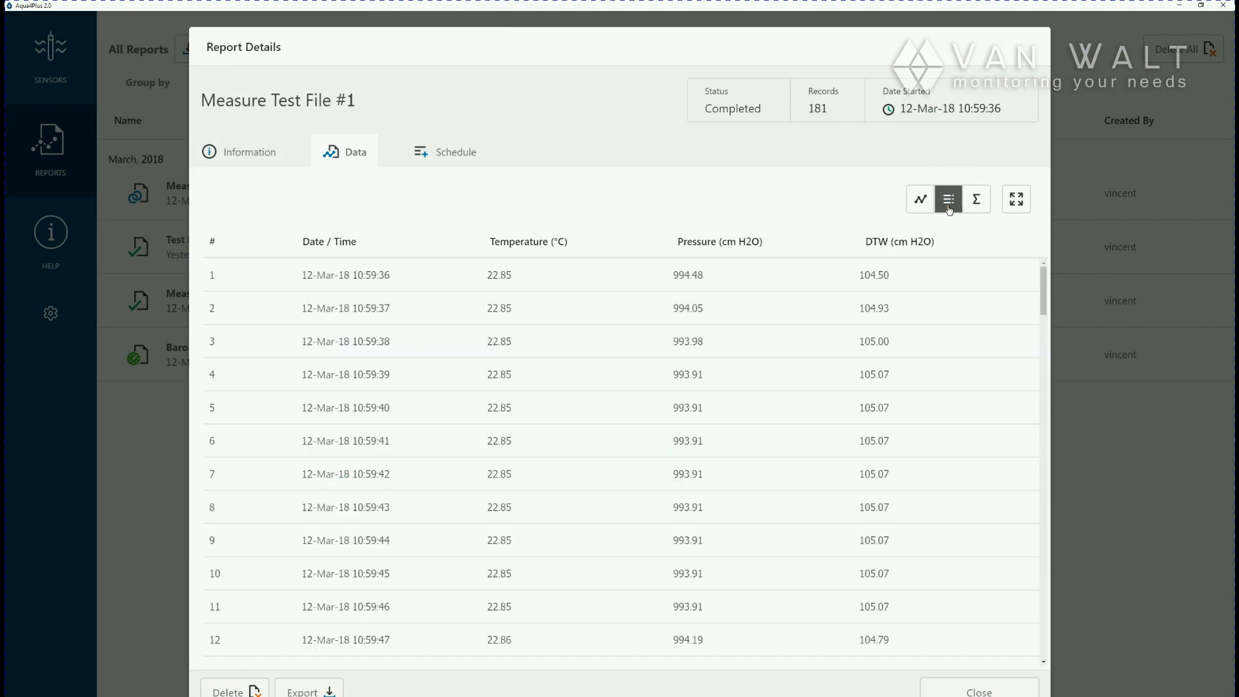
mouse_move(948, 199)
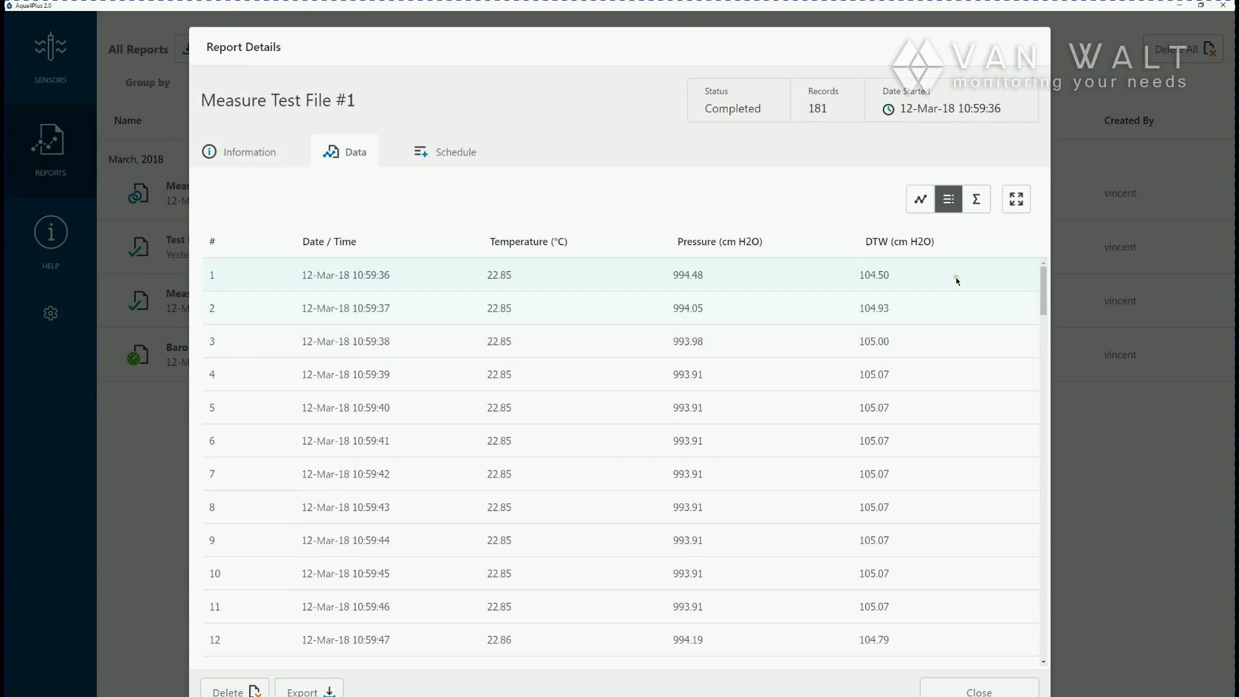
left_click(976, 198)
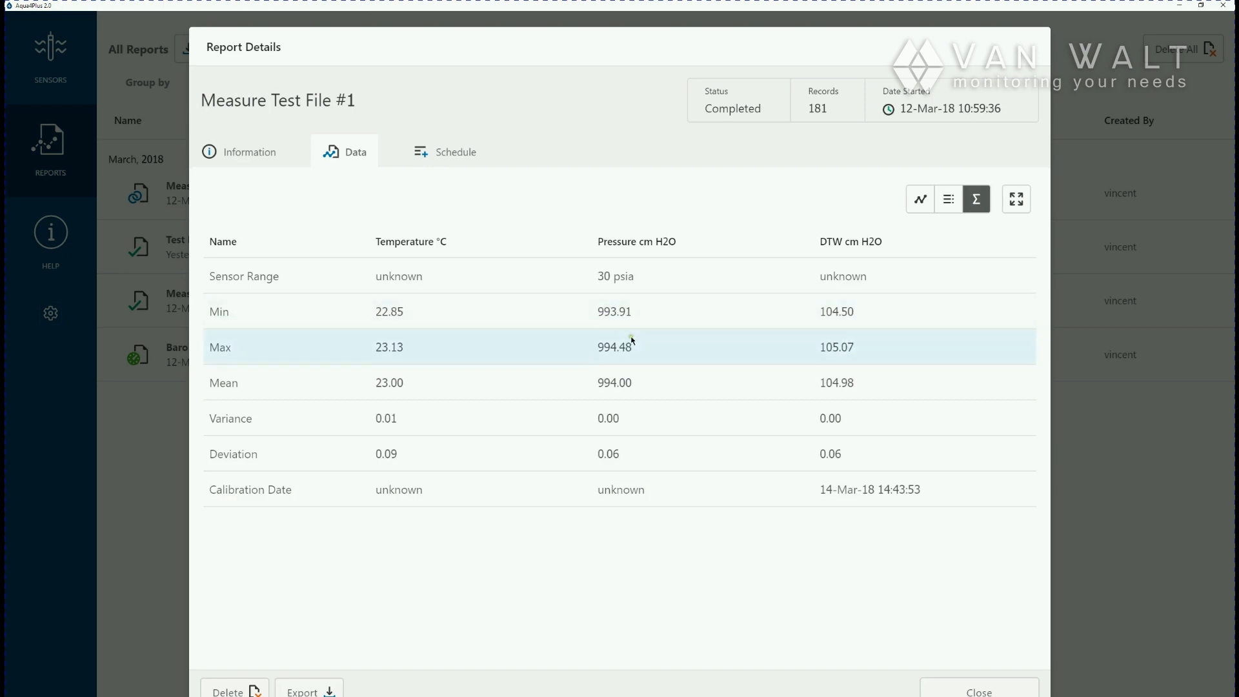
mouse_move(1016, 199)
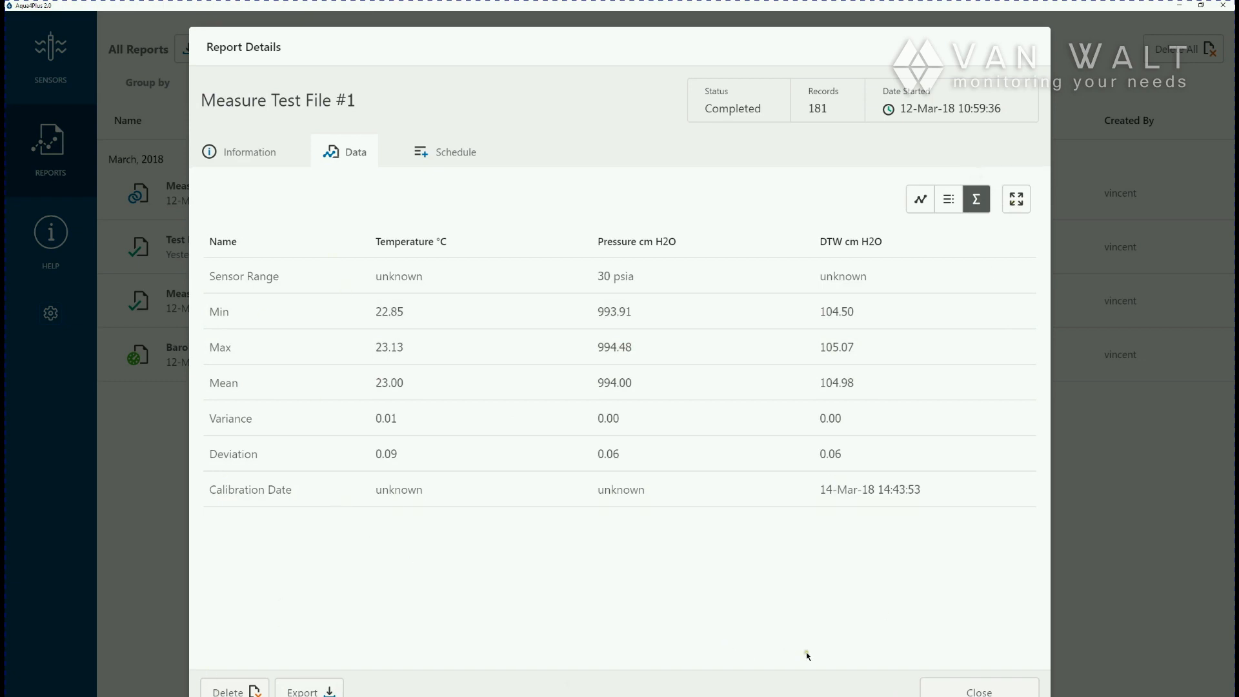
Close the report details to return to the reports list
left_click(978, 691)
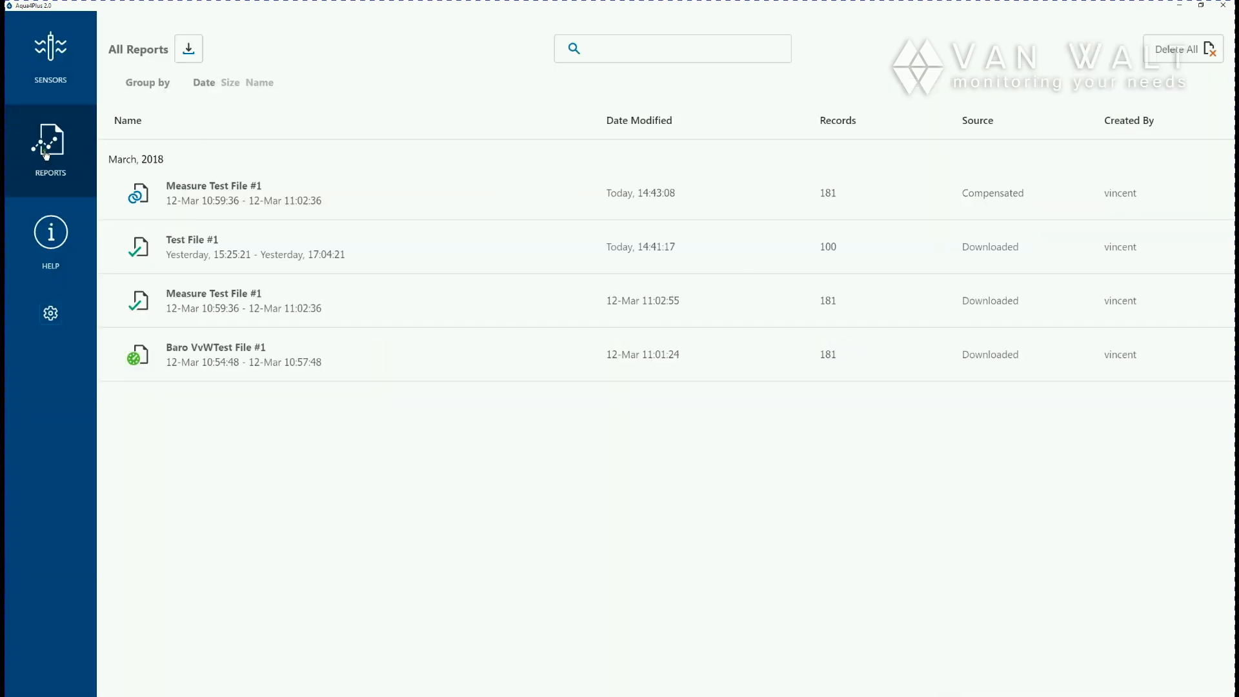
mouse_move(588, 204)
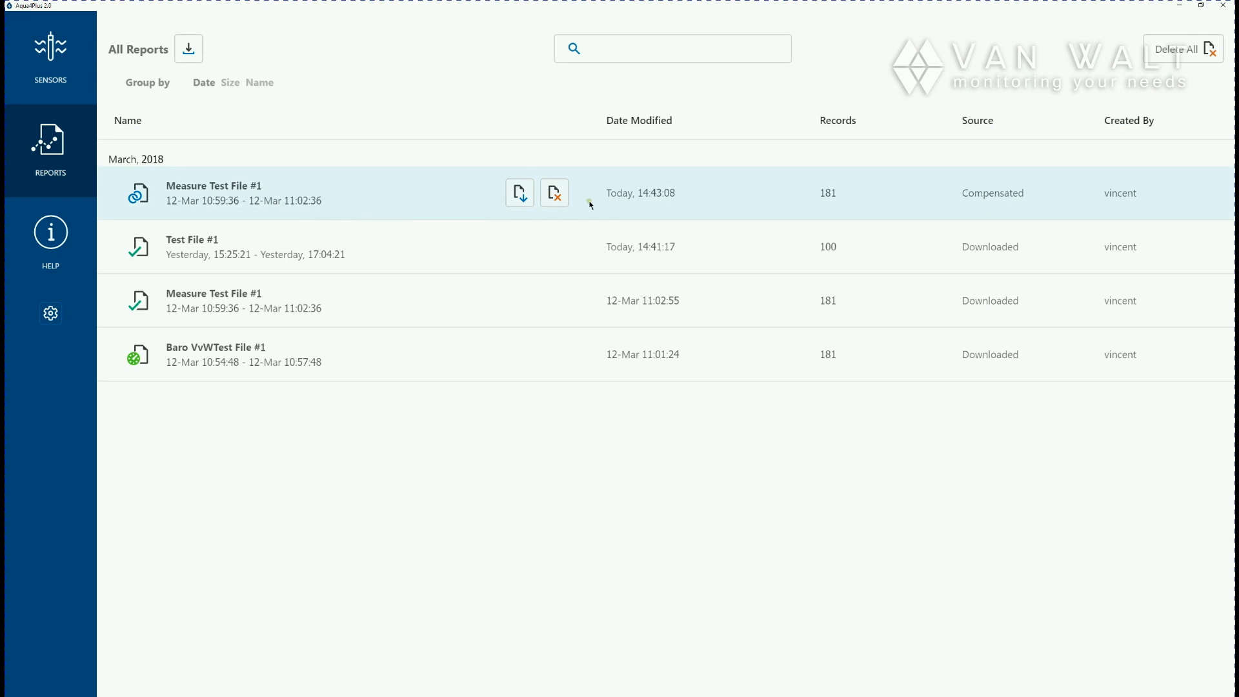
mouse_move(554, 193)
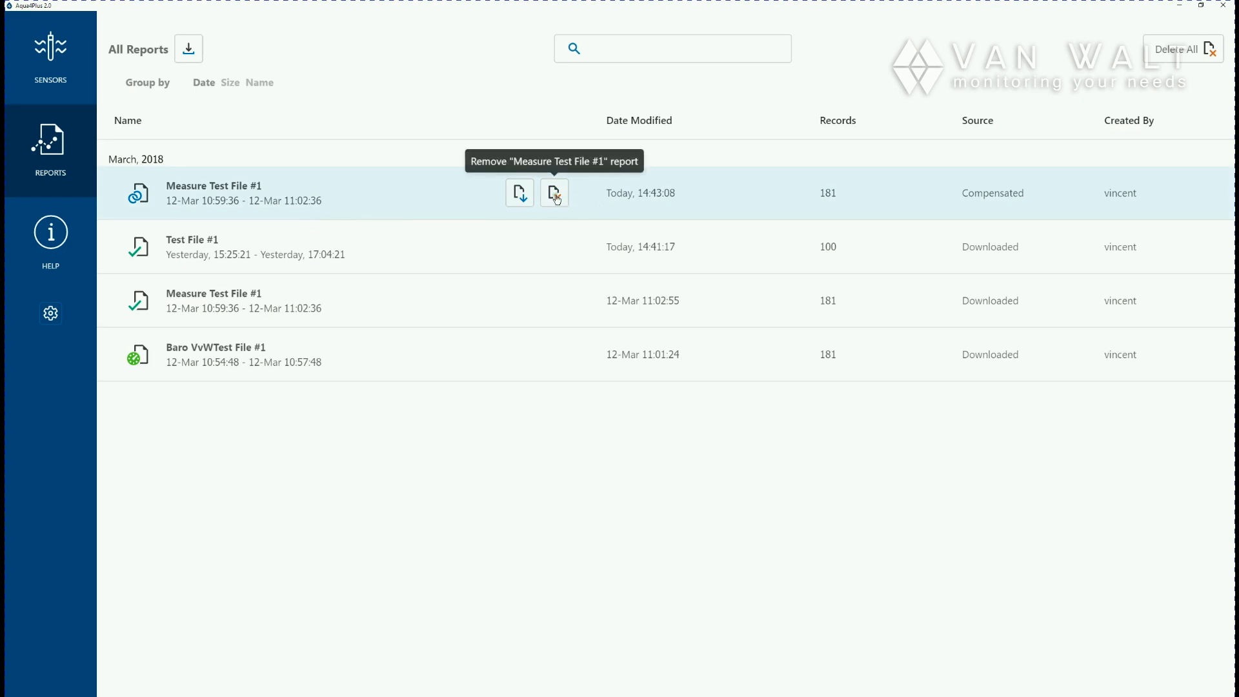
left_click(672, 48)
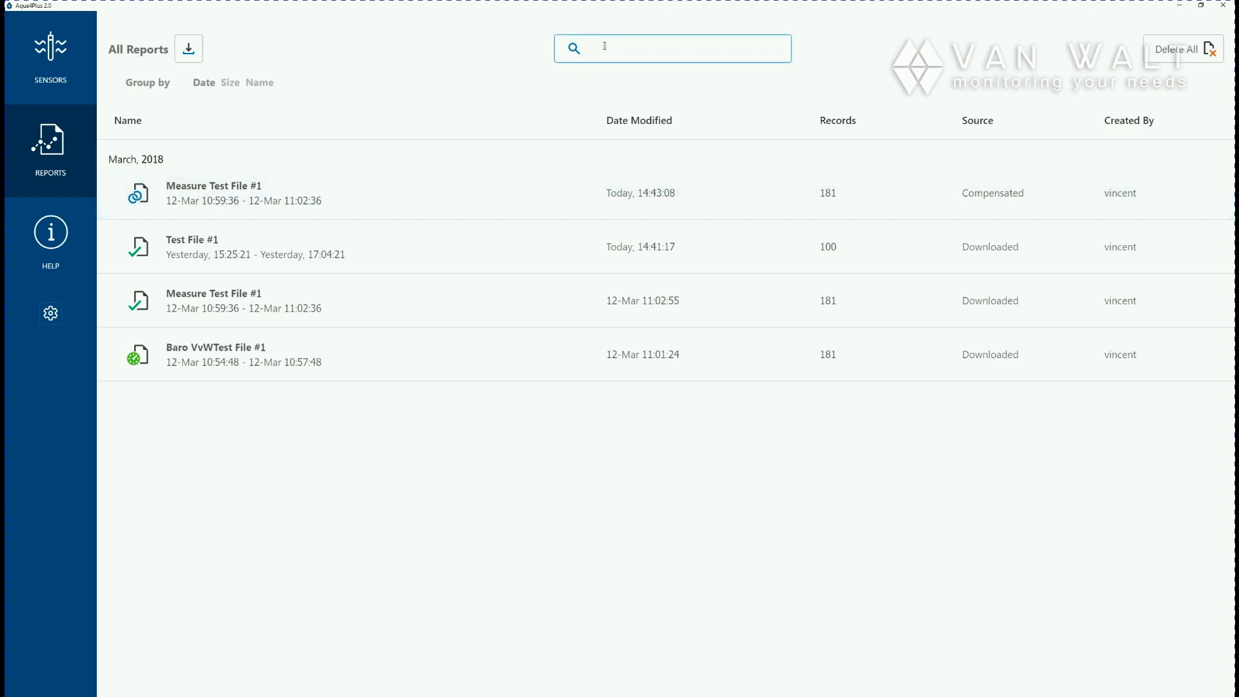